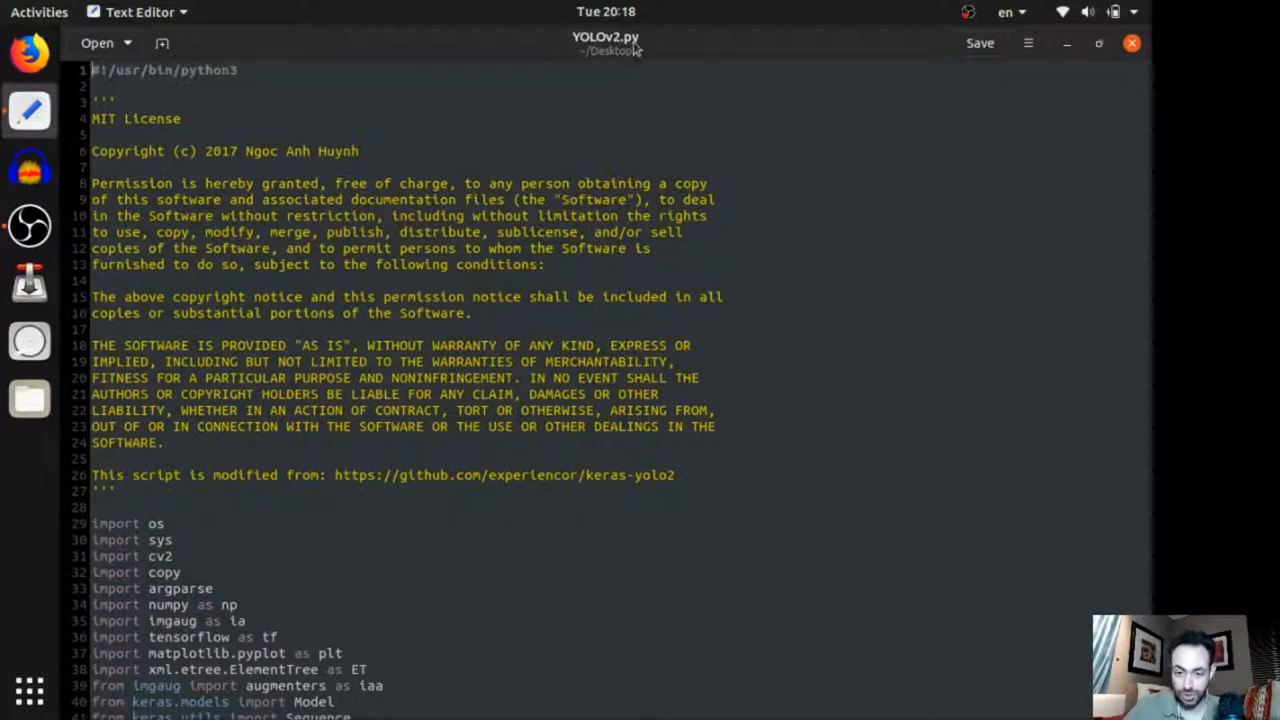
mouse_move(638, 57)
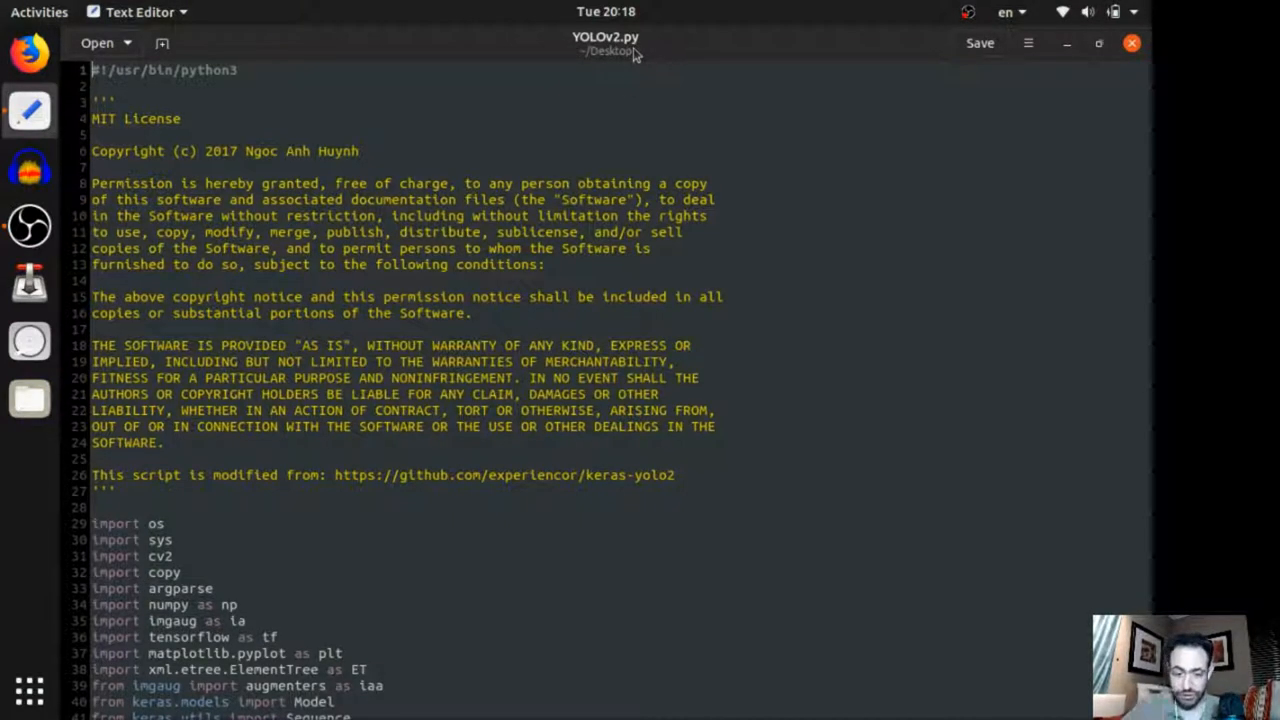
Scroll through the current web page in Firefox.
scroll("down", 3)
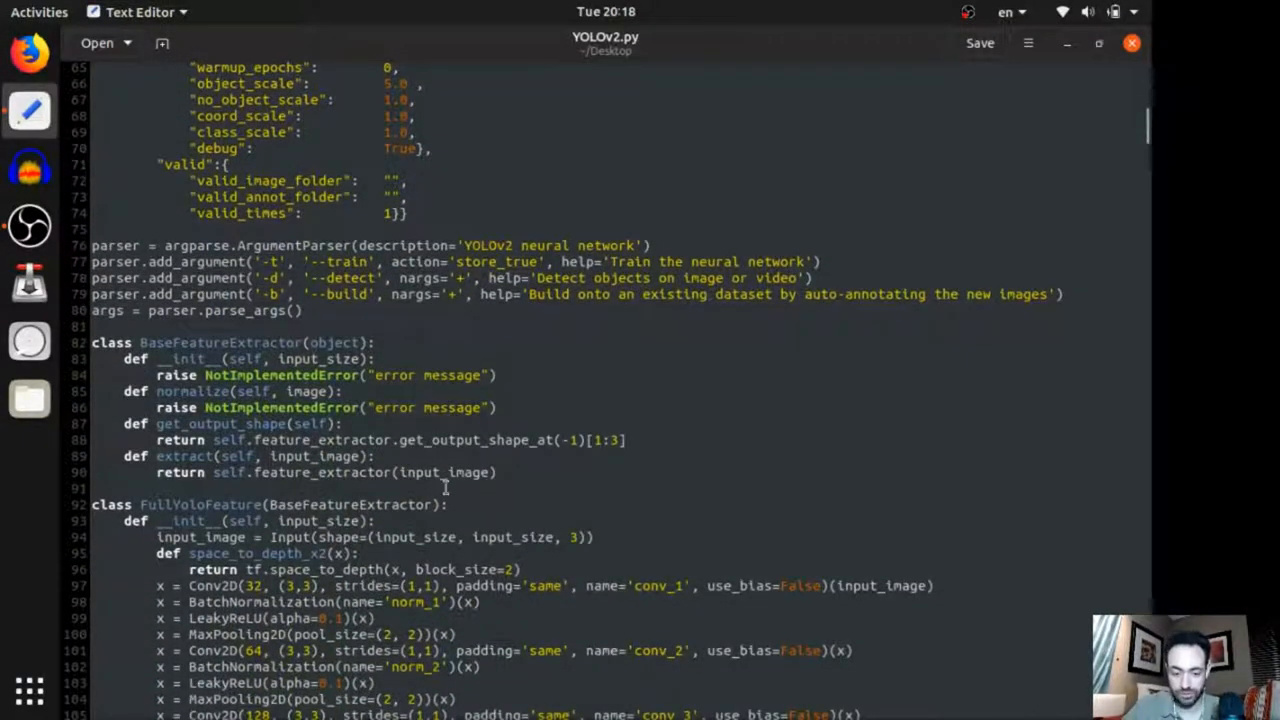
mouse_move(535, 277)
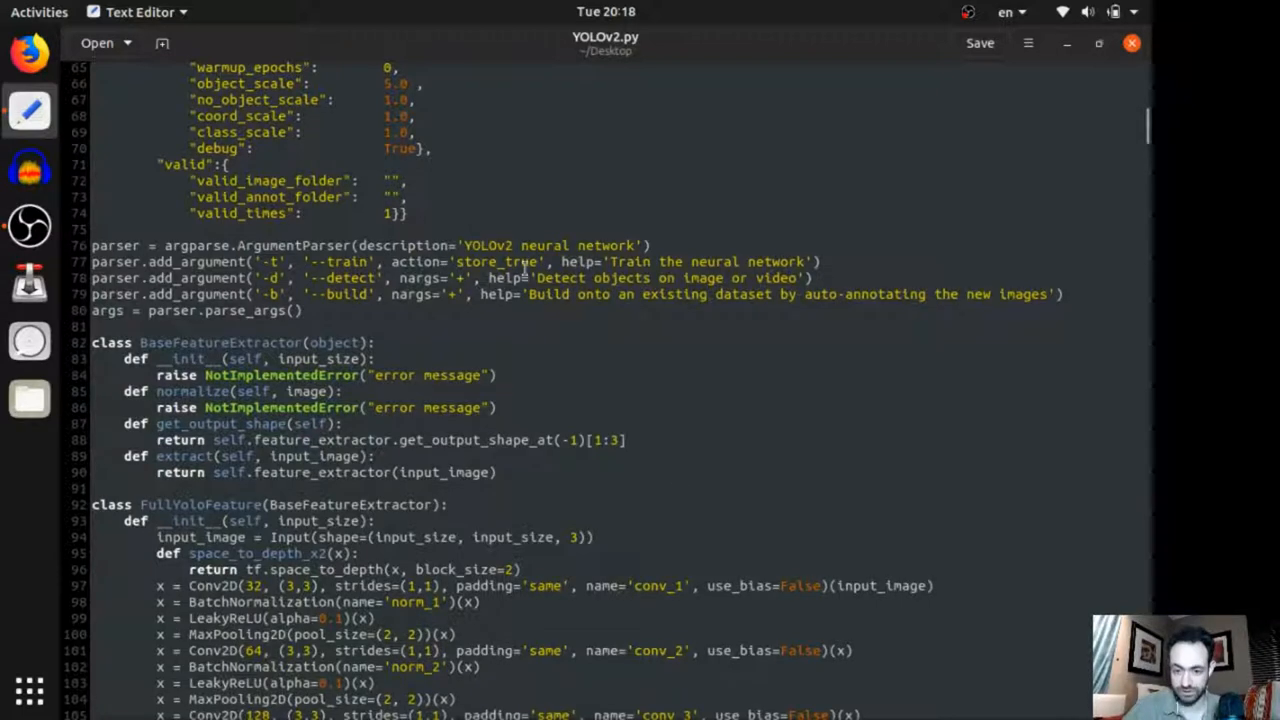
mouse_move(552, 391)
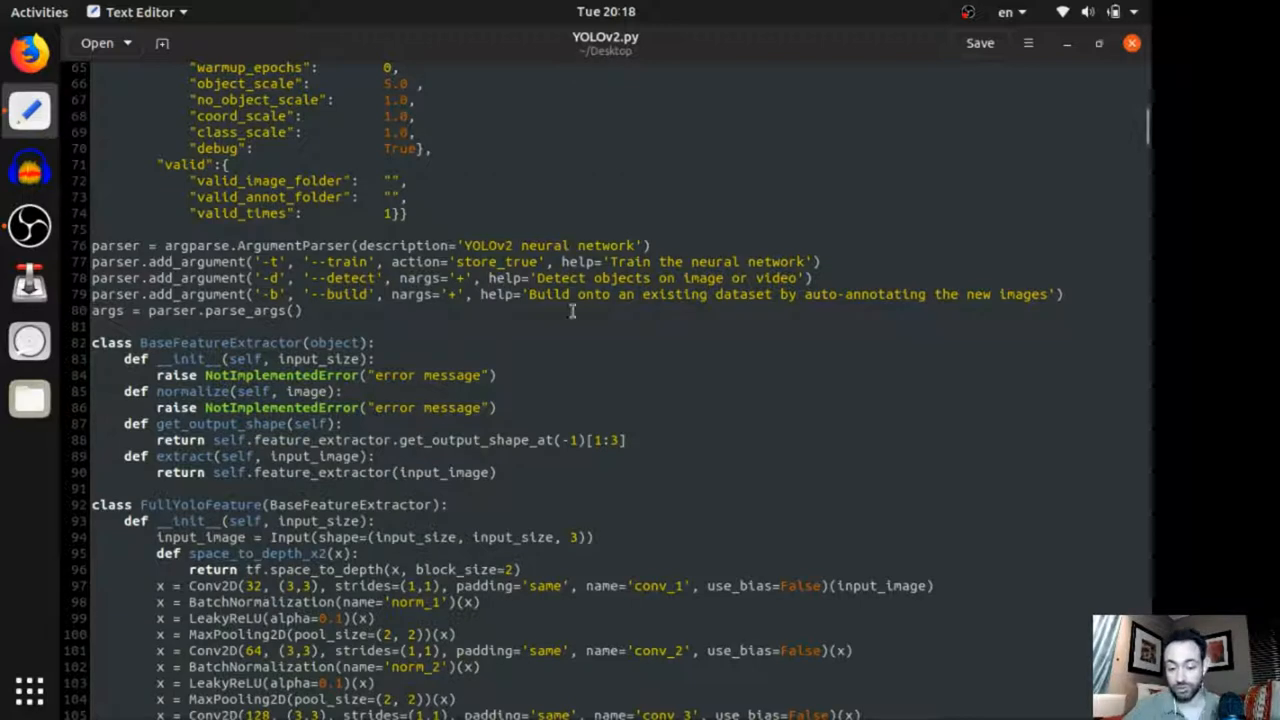
mouse_move(628, 245)
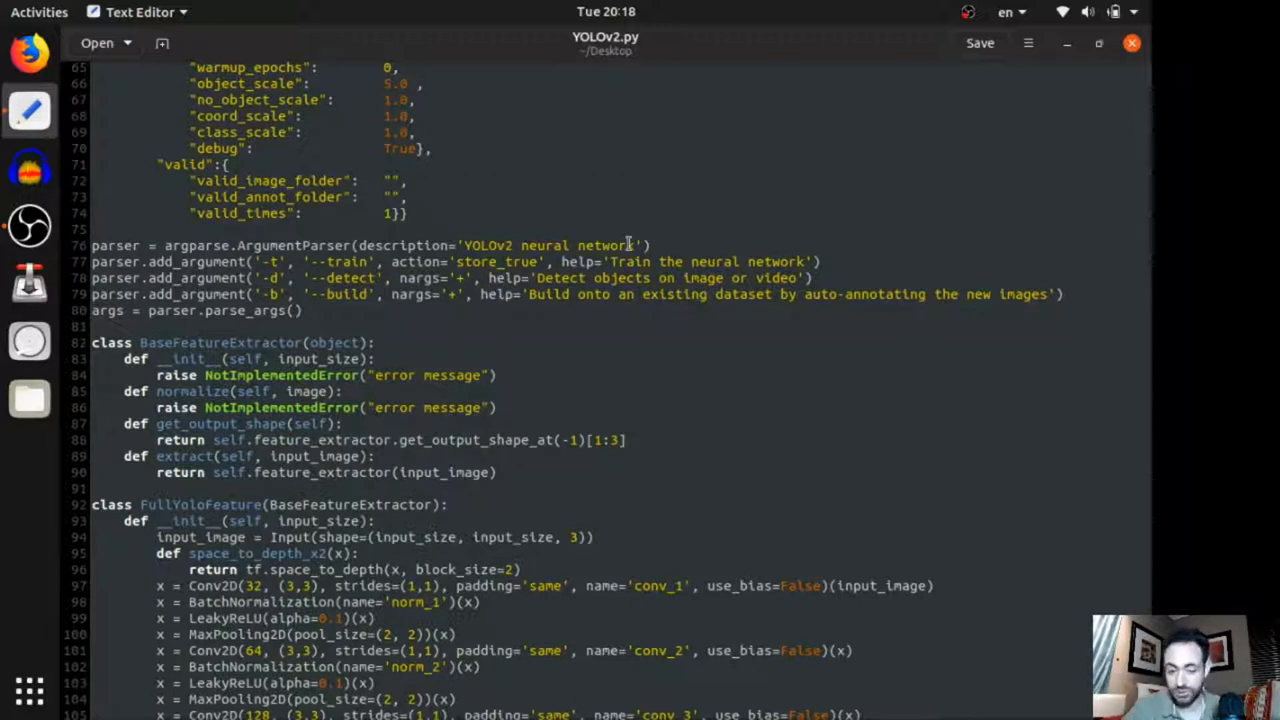
mouse_move(592, 320)
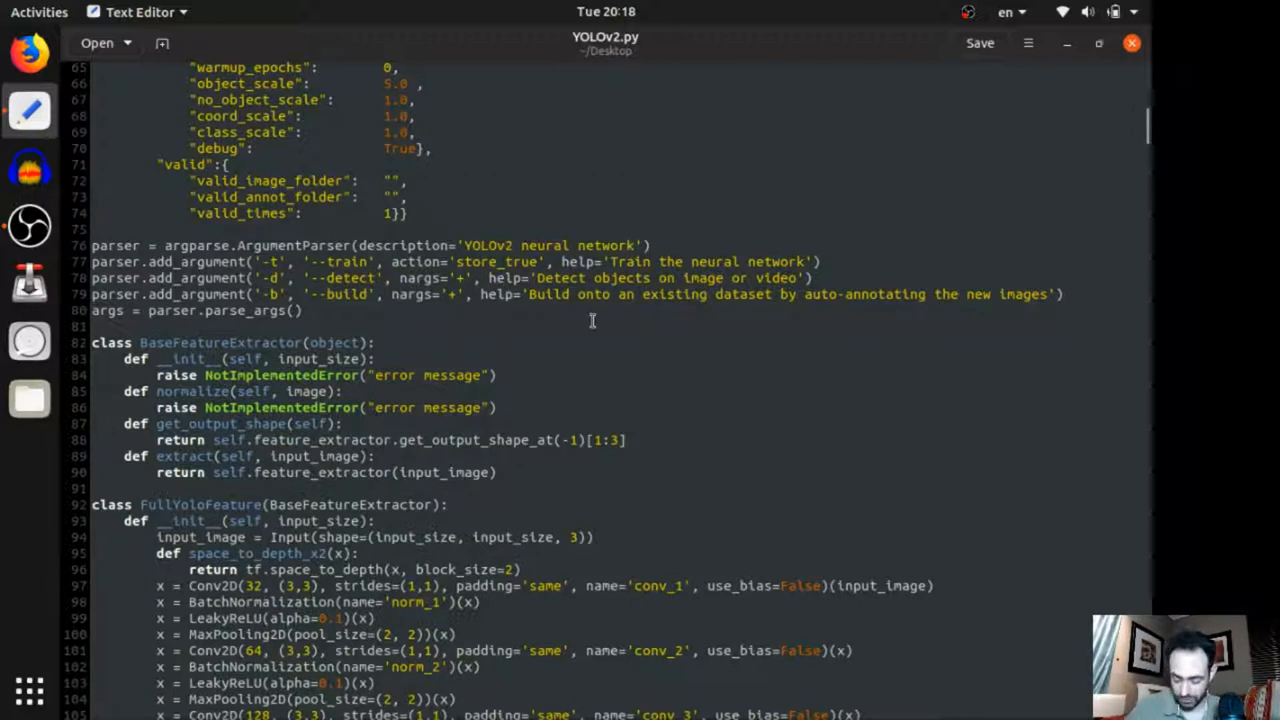
mouse_move(552, 417)
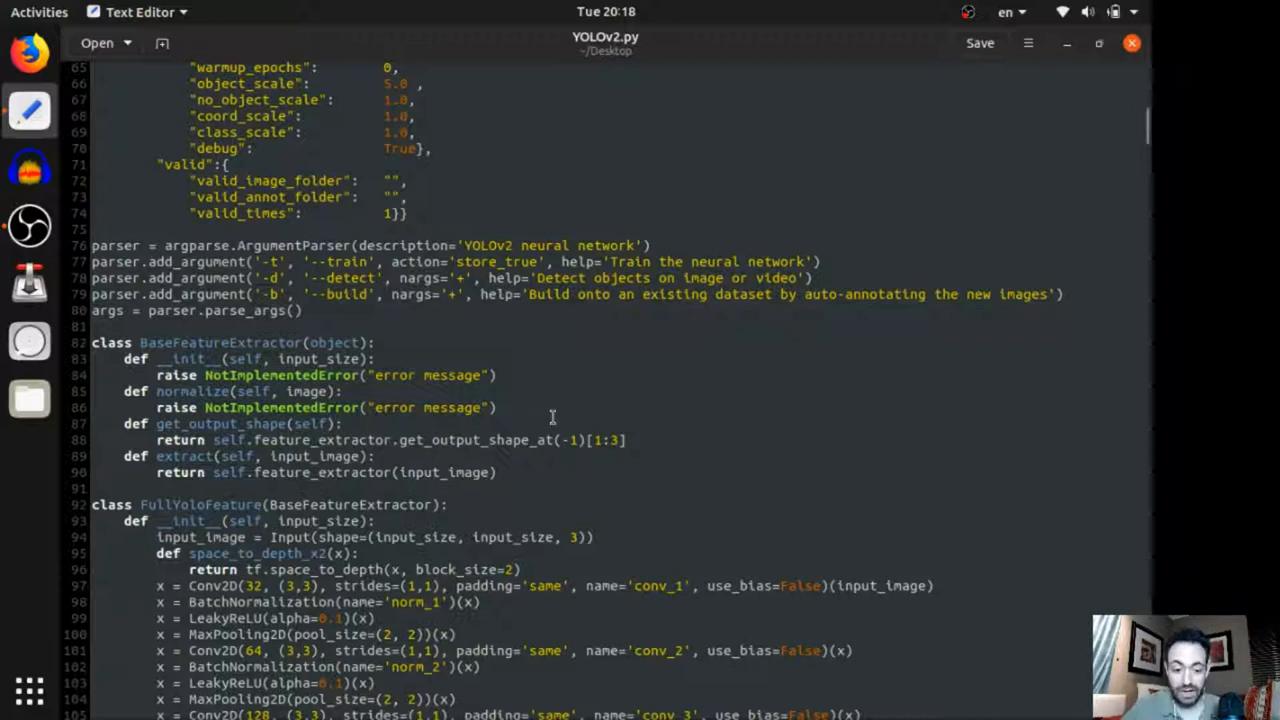
scroll("down", 3)
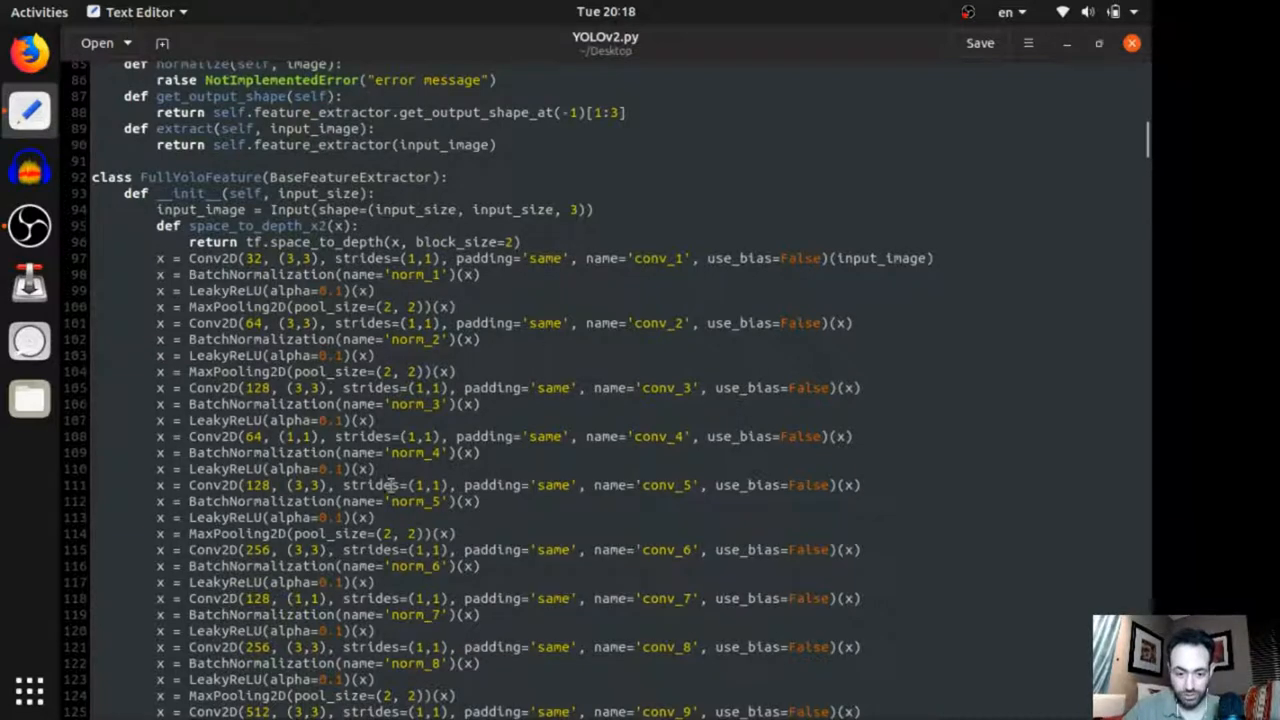
scroll("down", 3)
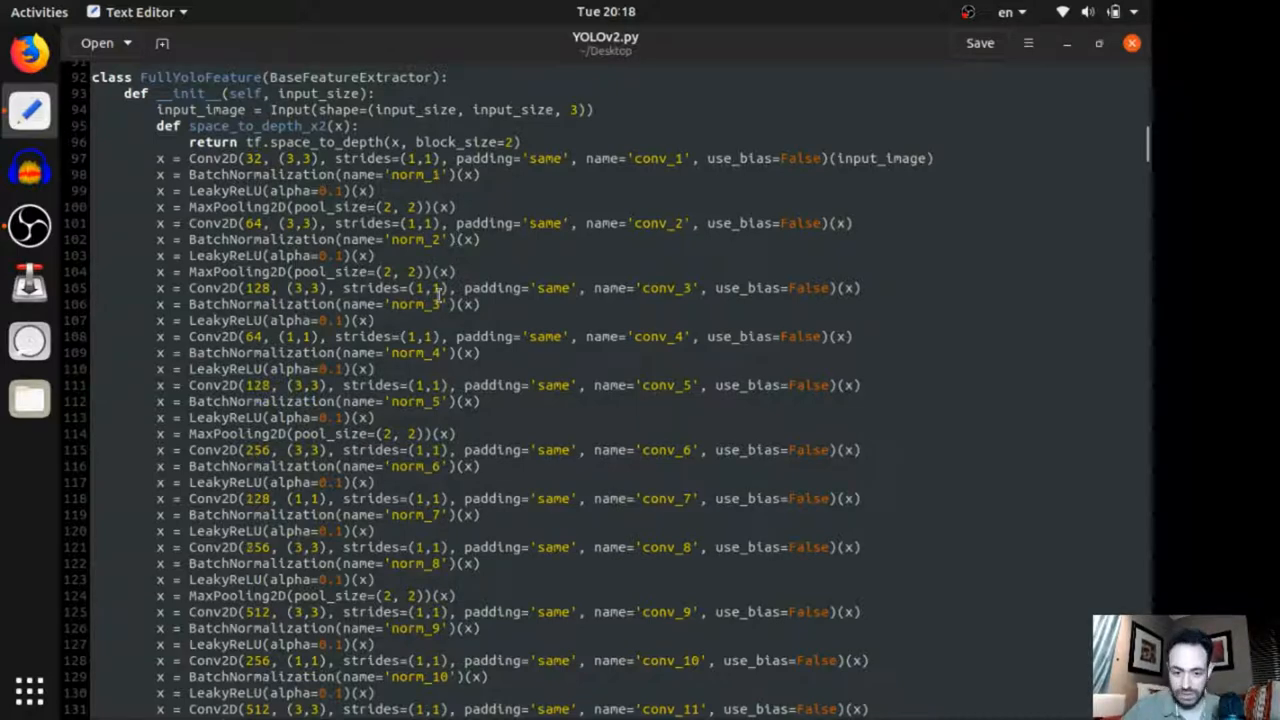
scroll("down", 3)
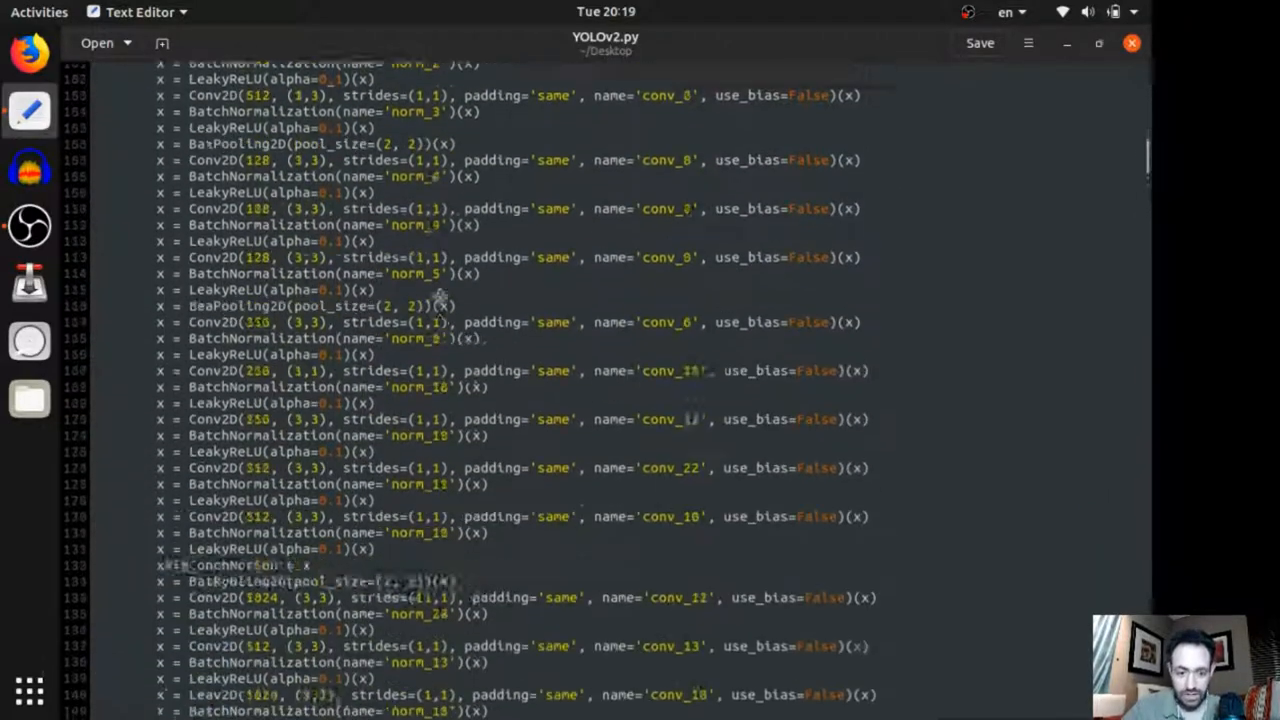
scroll("down", 3)
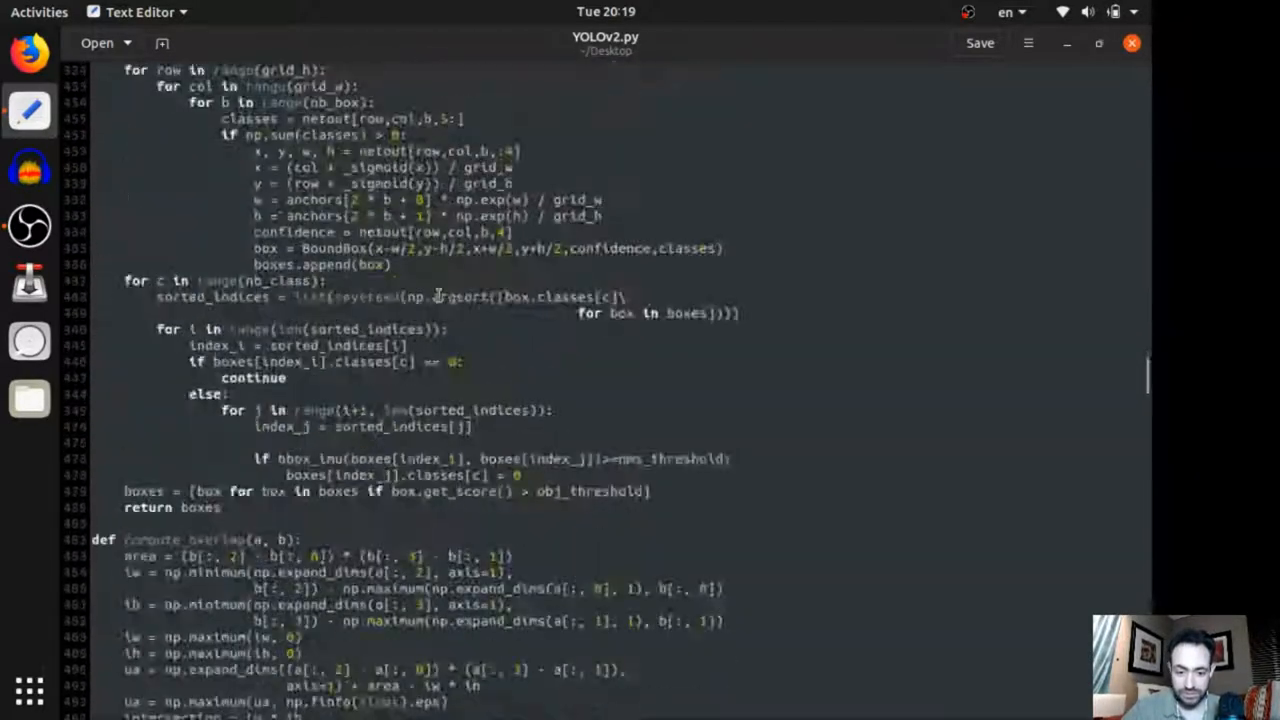
scroll("down", 3)
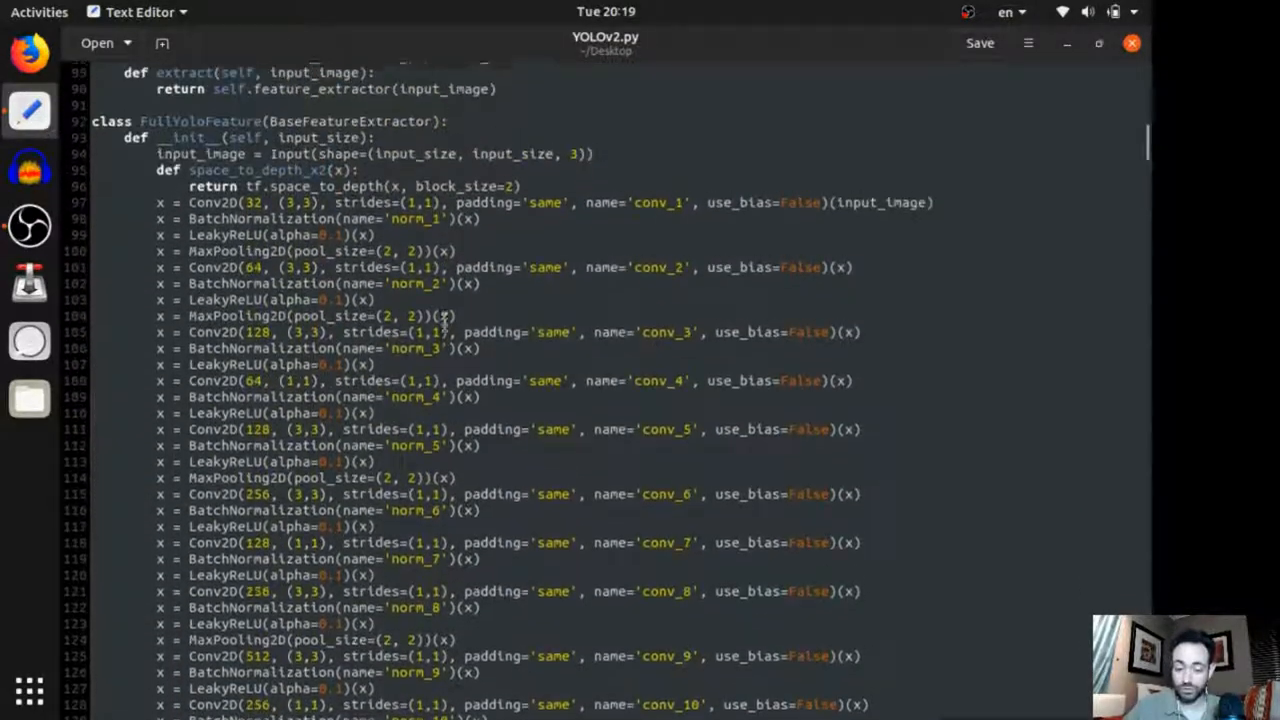
scroll("down", 3)
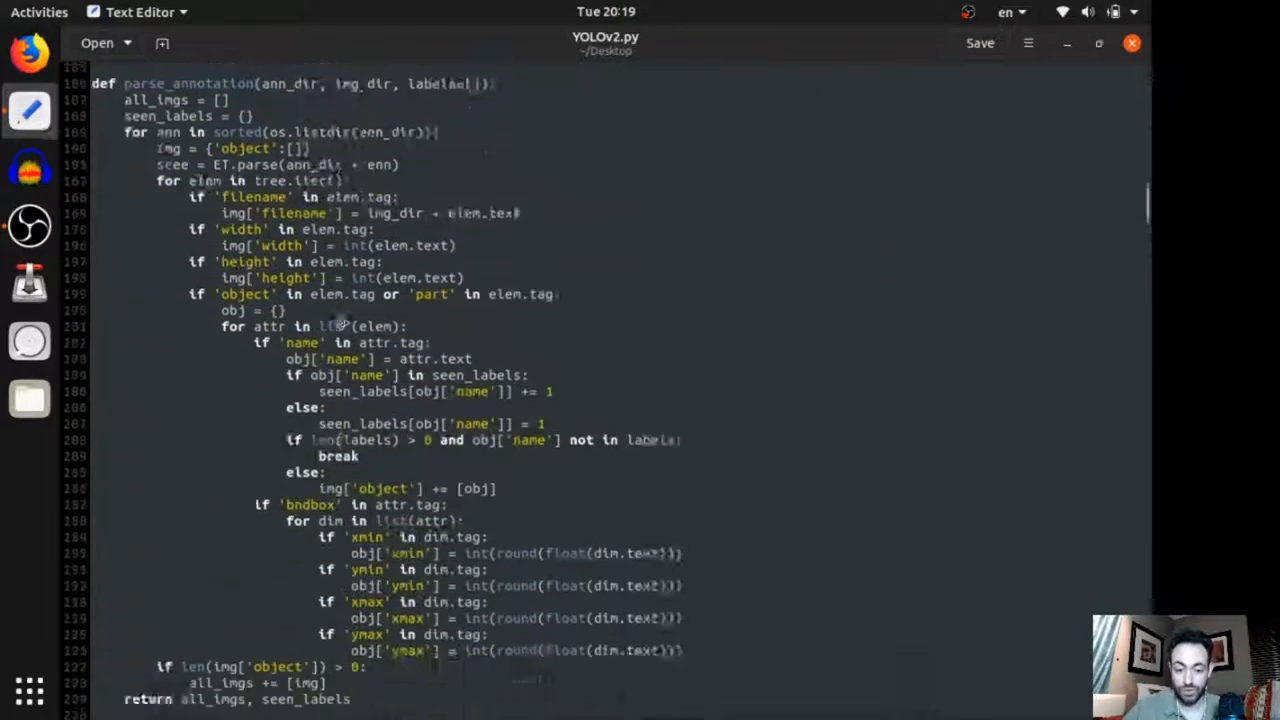
scroll("down", 3)
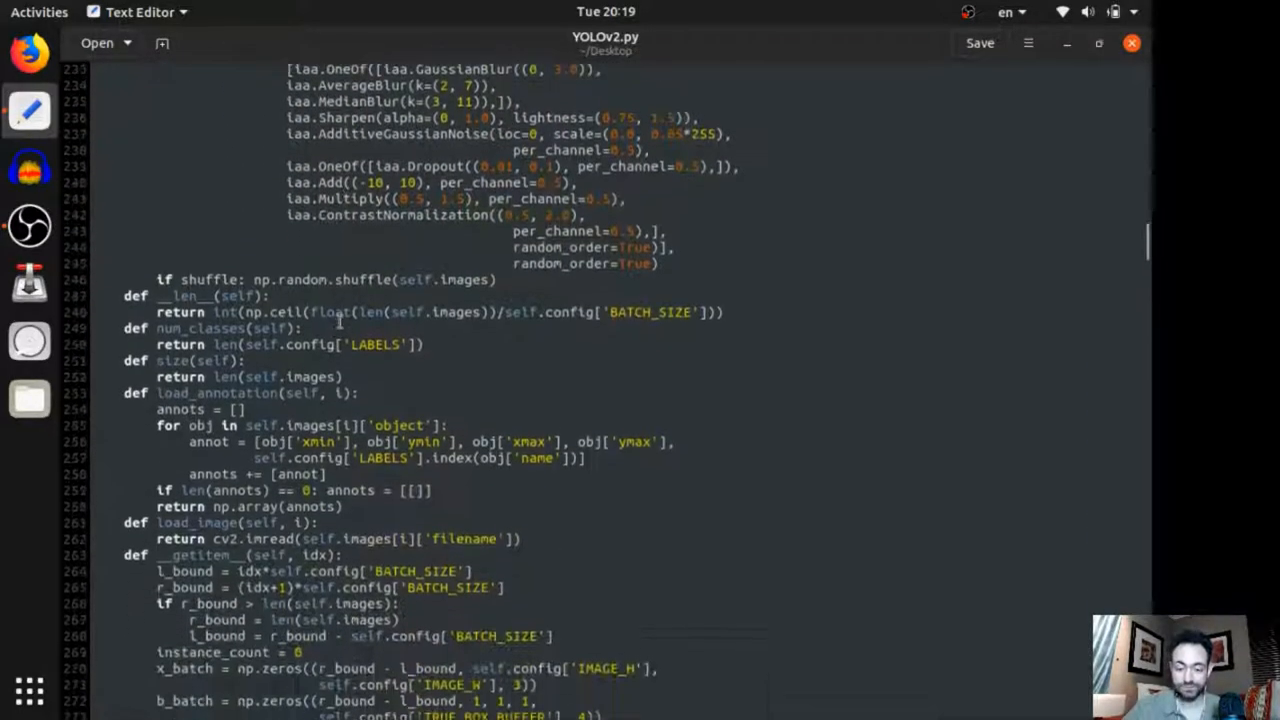
scroll("down", 3)
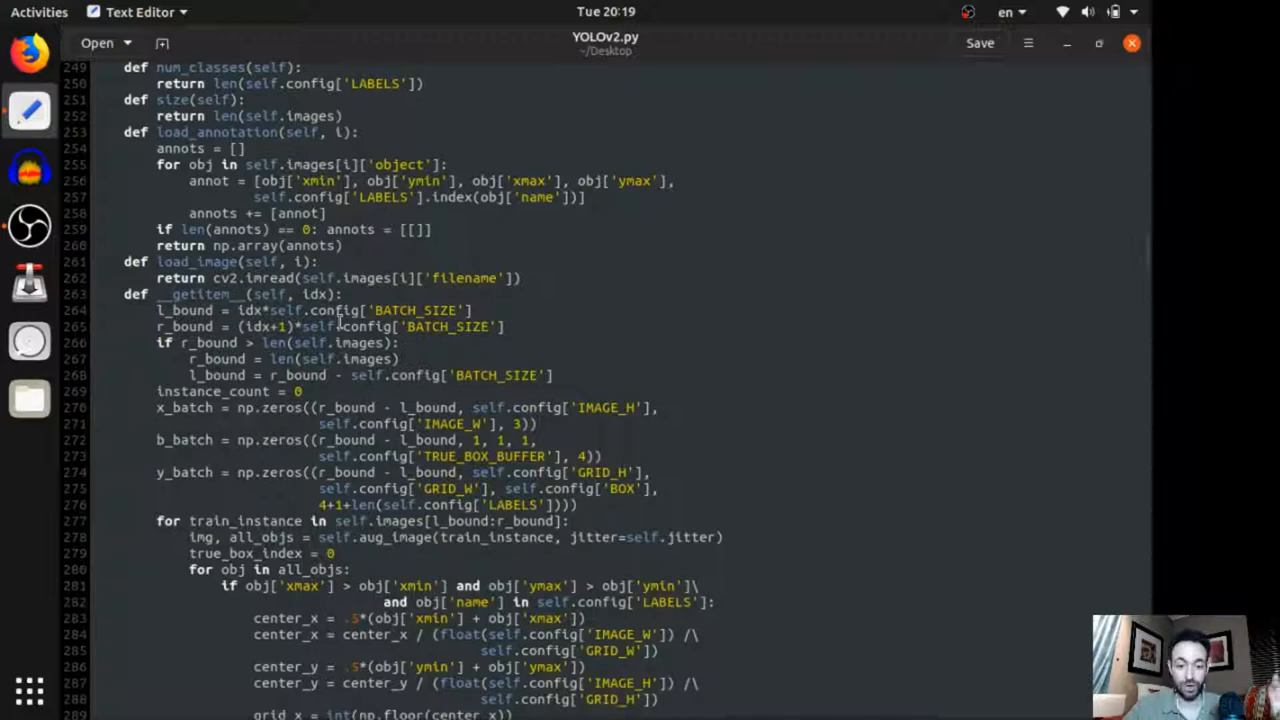
scroll("down", 3)
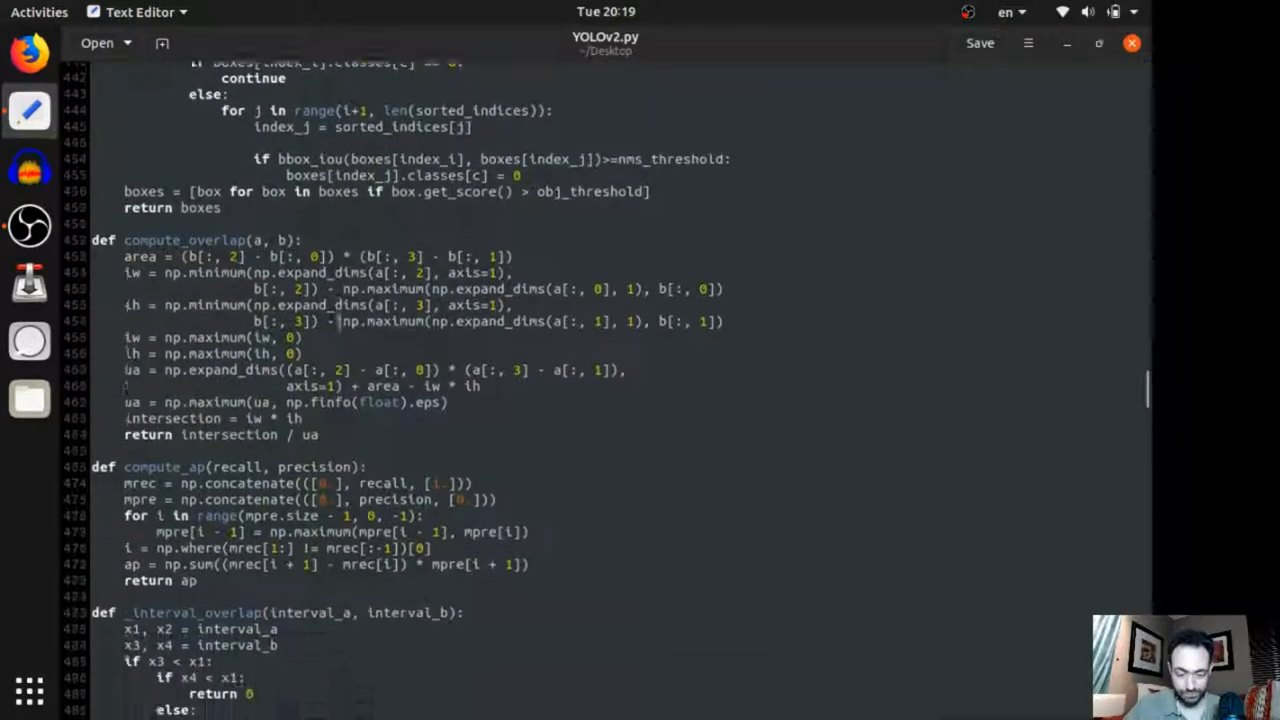
scroll("down", 3)
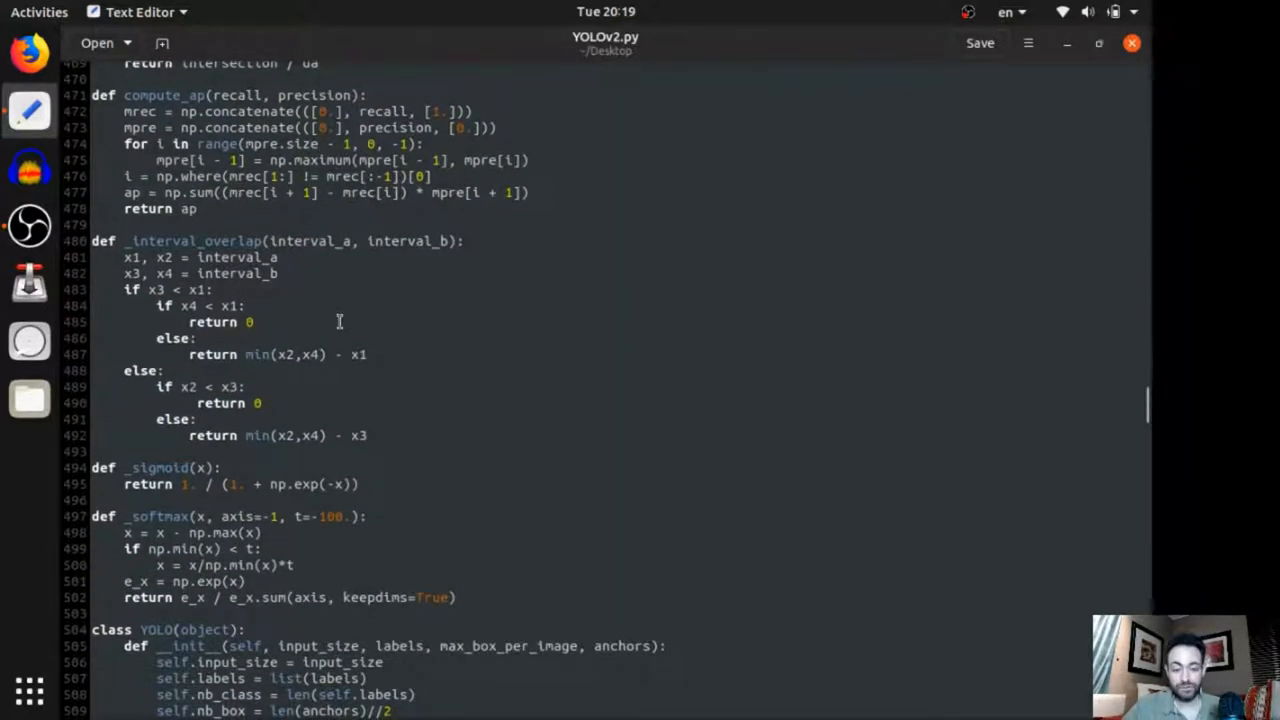
mouse_move(413, 477)
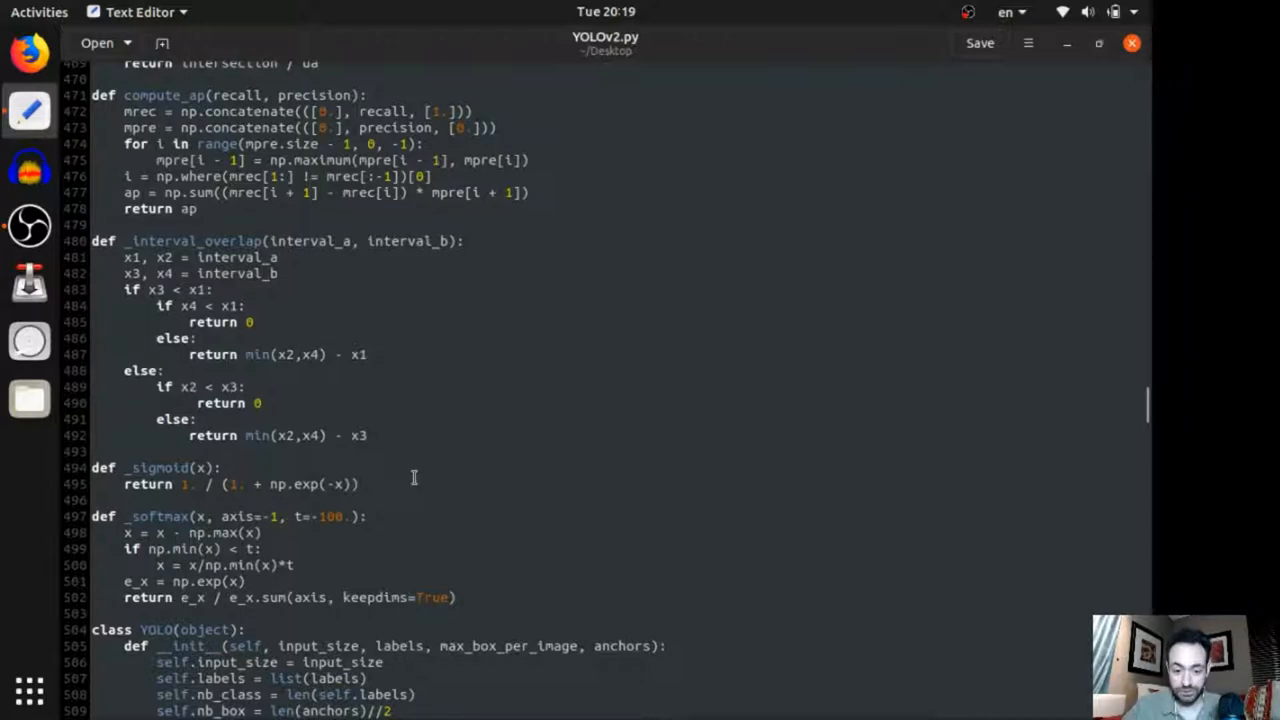
scroll("up", 3)
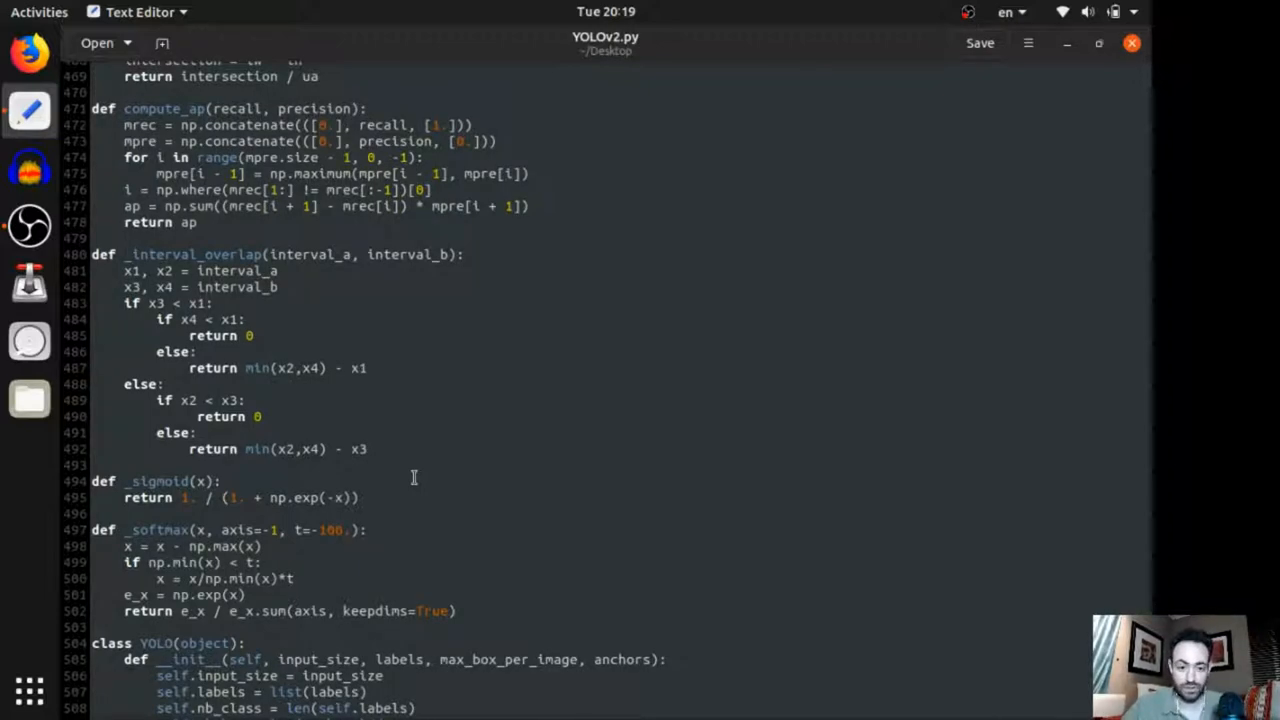
mouse_move(425, 460)
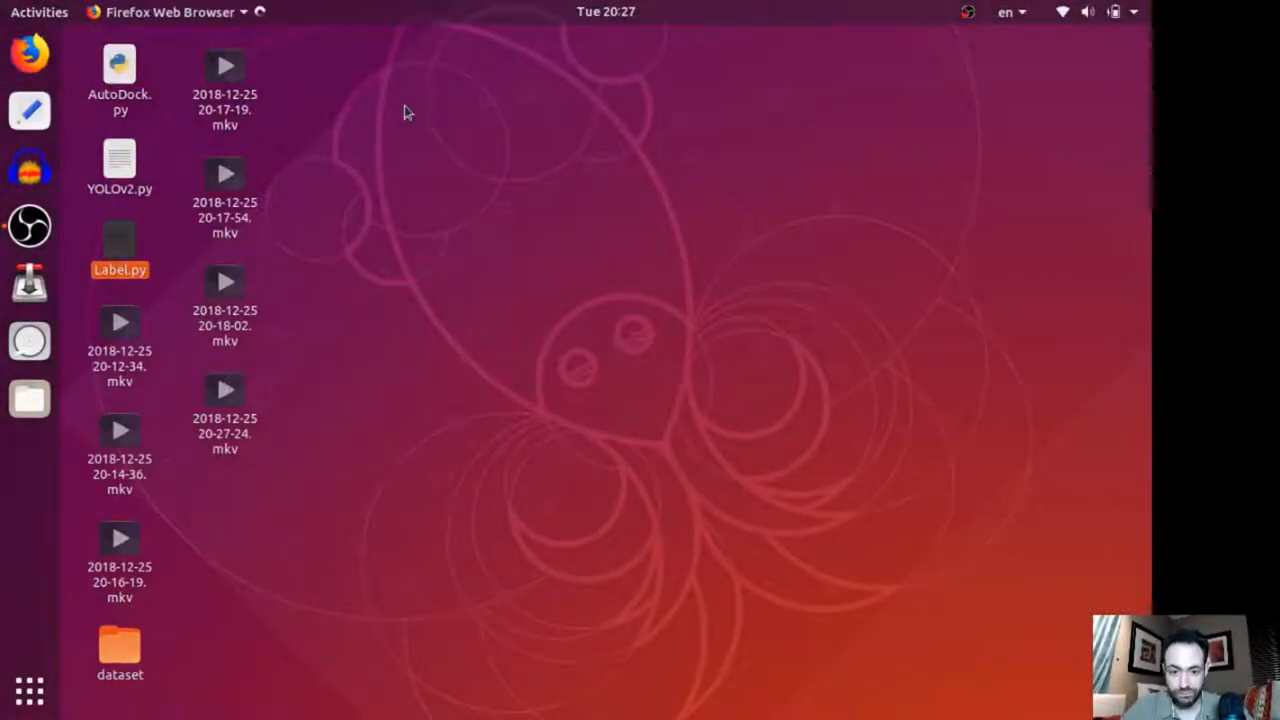
Go to github.com/sarisabban/proticlass and scroll through the repository's file list.
left_click(32, 70)
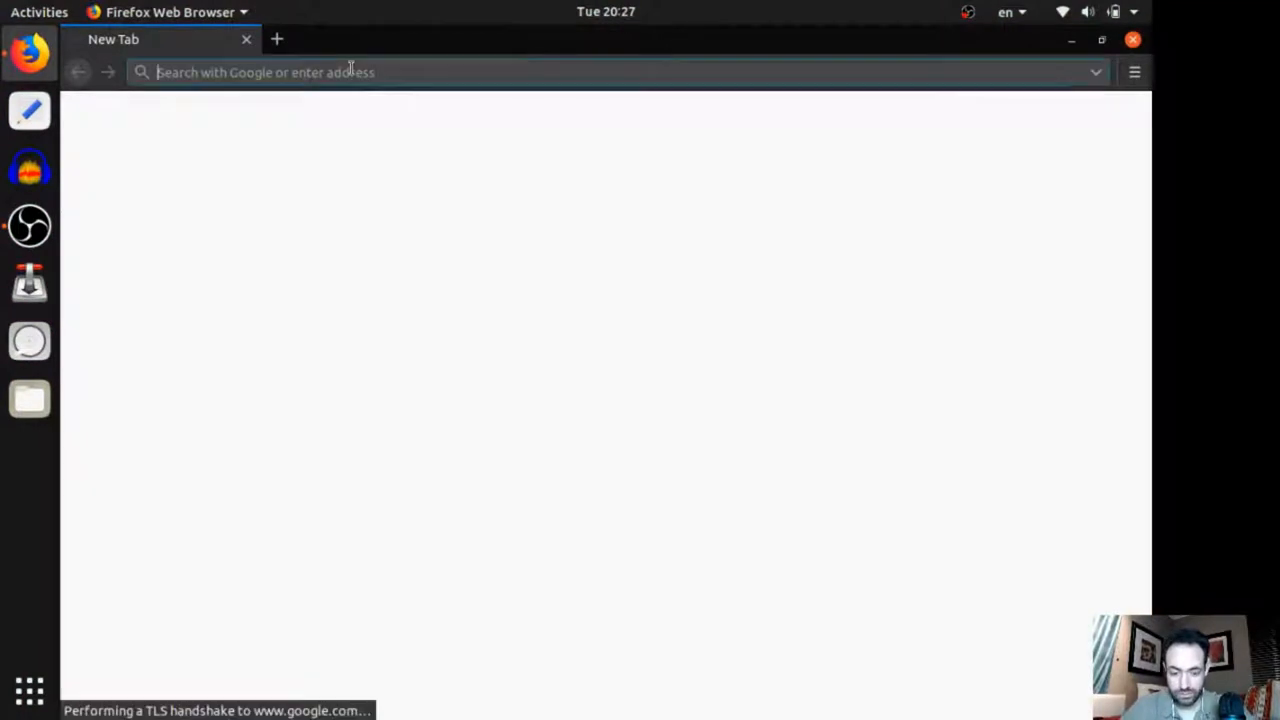
type("git")
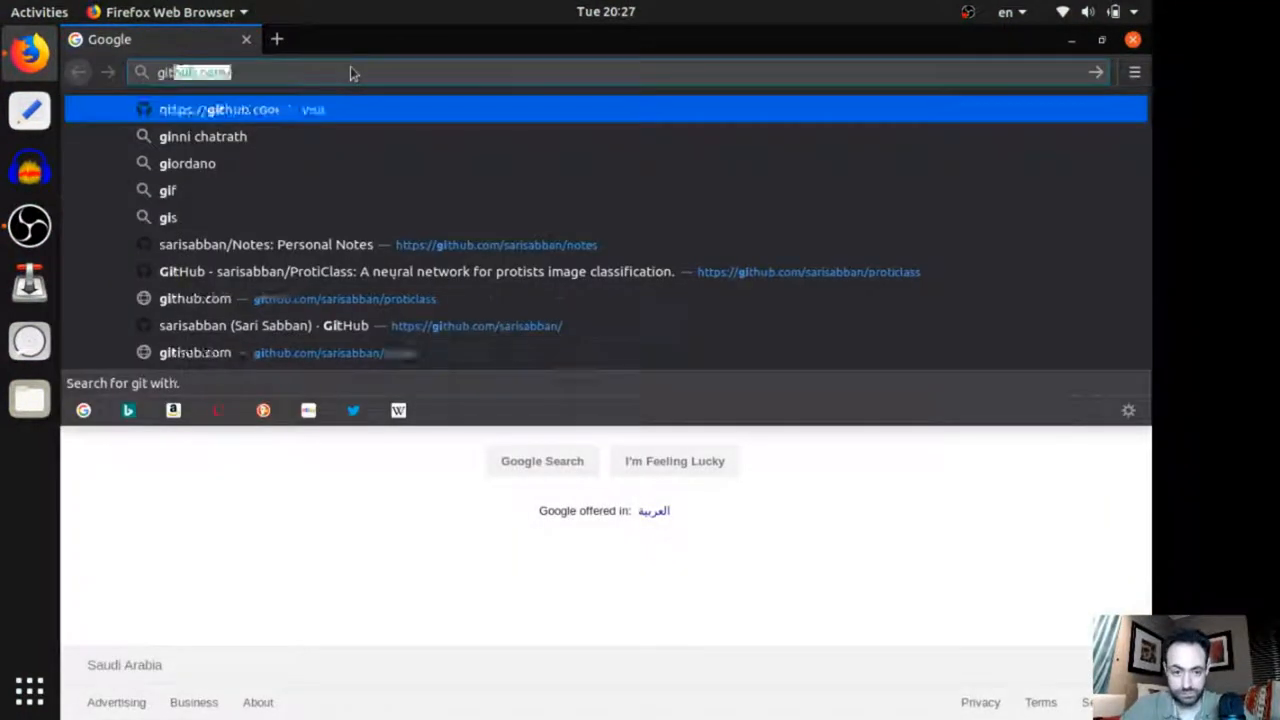
type("github.com/sarisabban/proticlass")
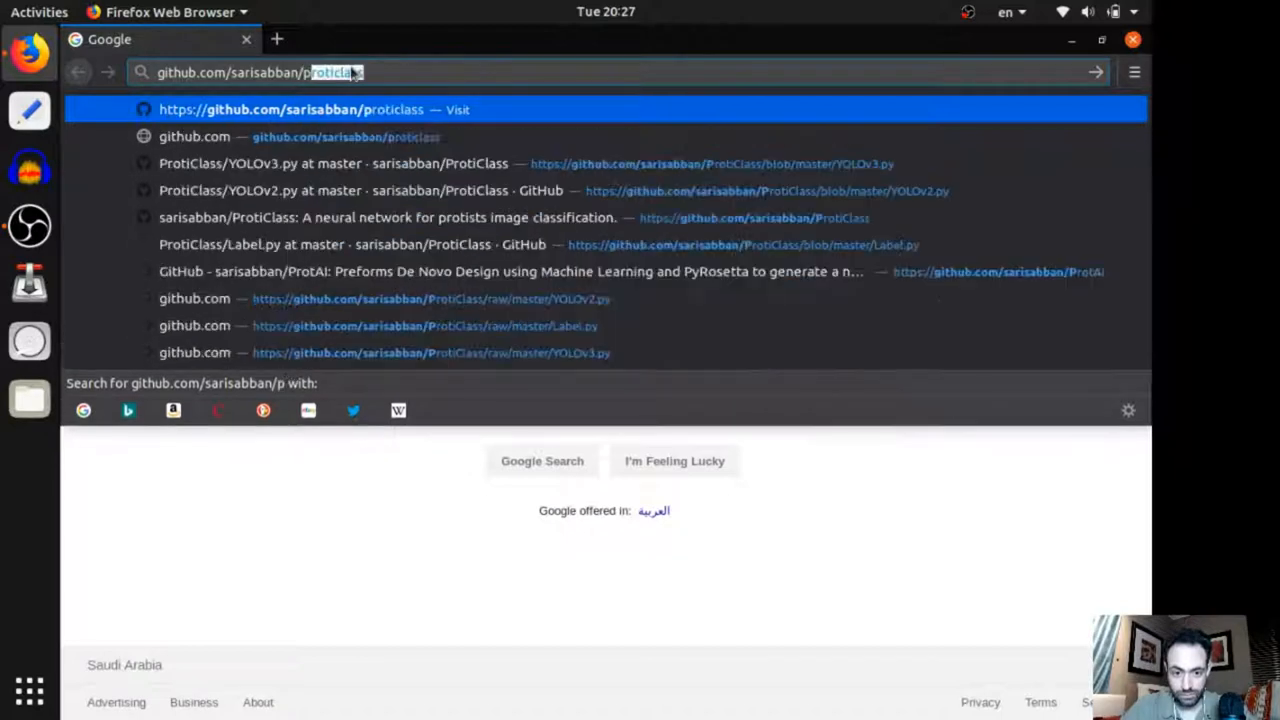
left_click(295, 108)
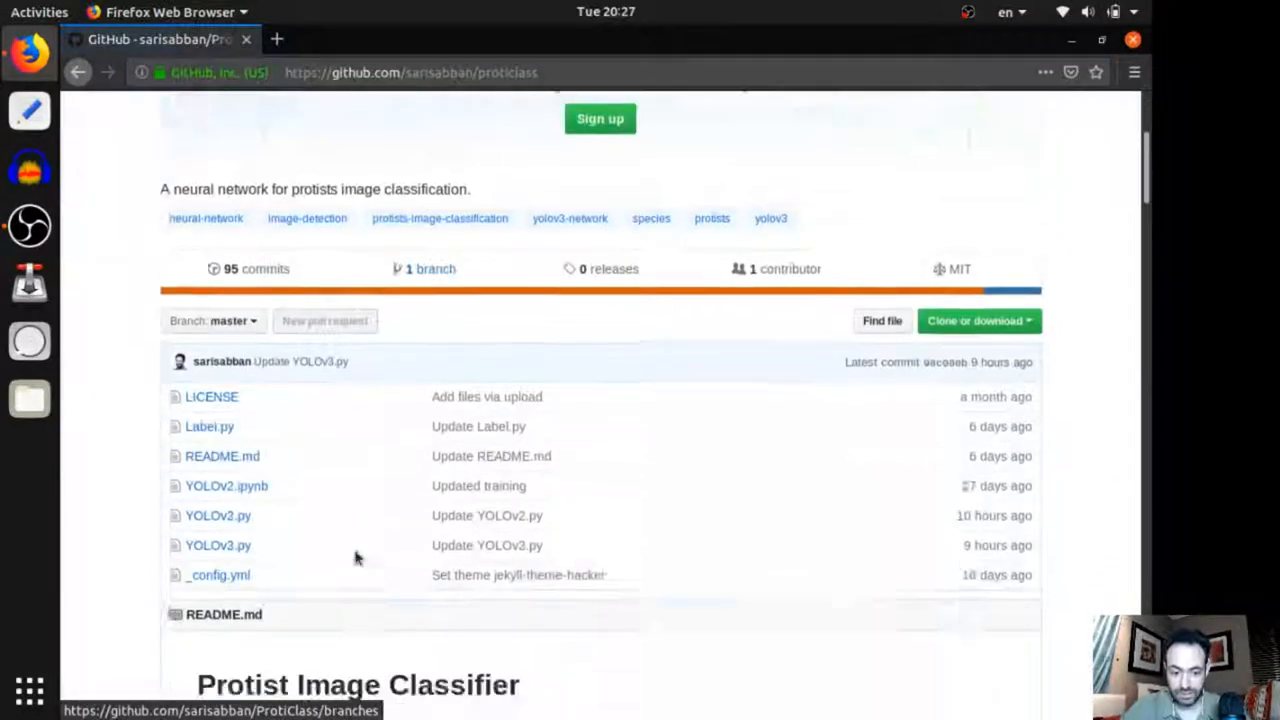
scroll("down", 3)
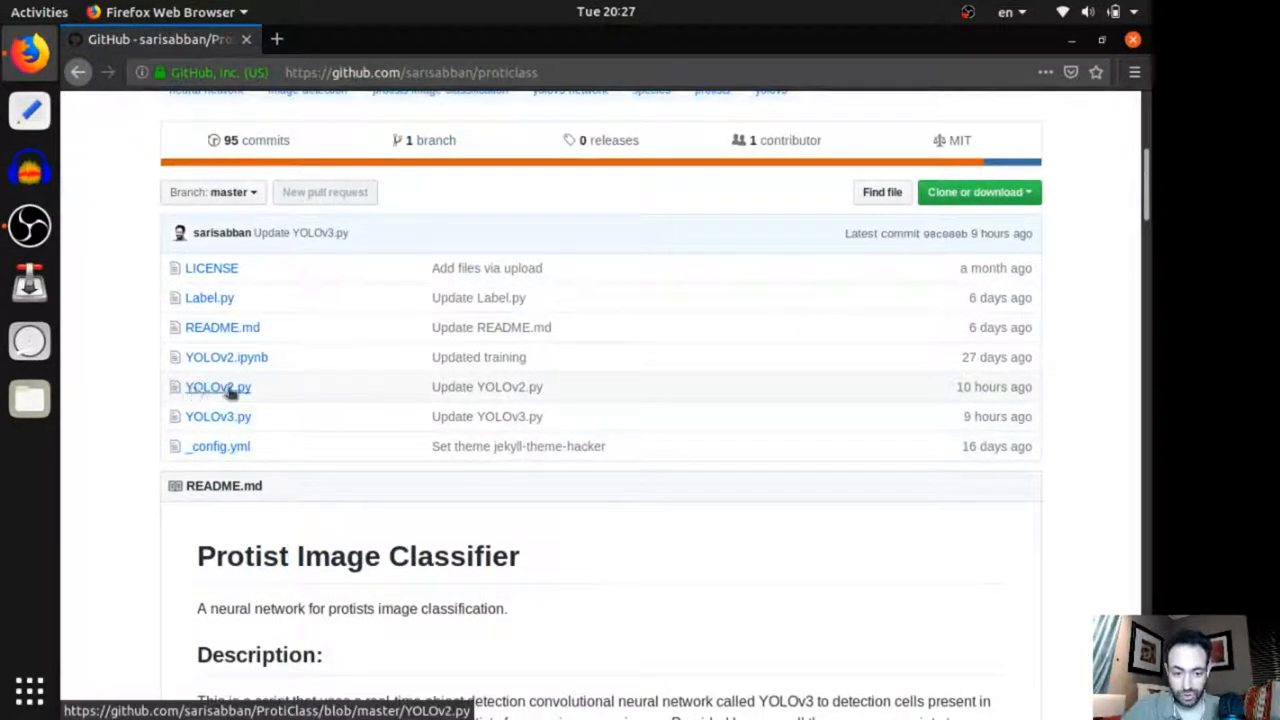
mouse_move(242, 394)
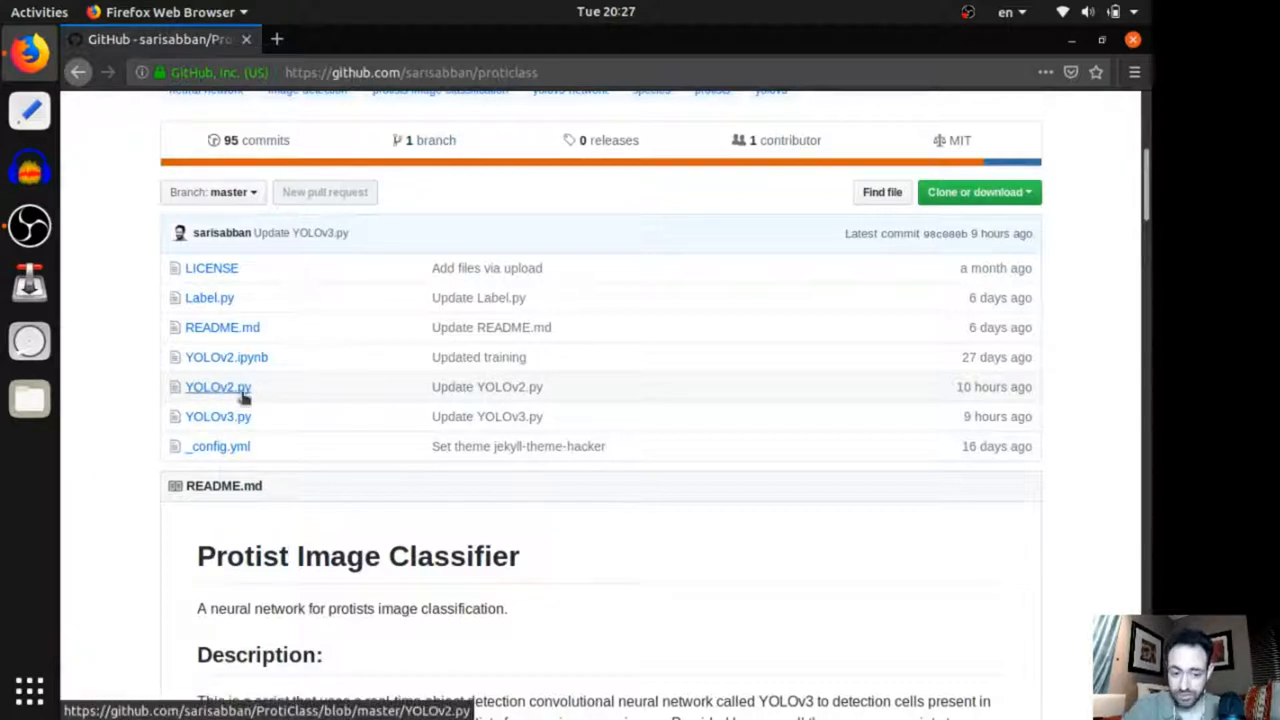
mouse_move(218, 387)
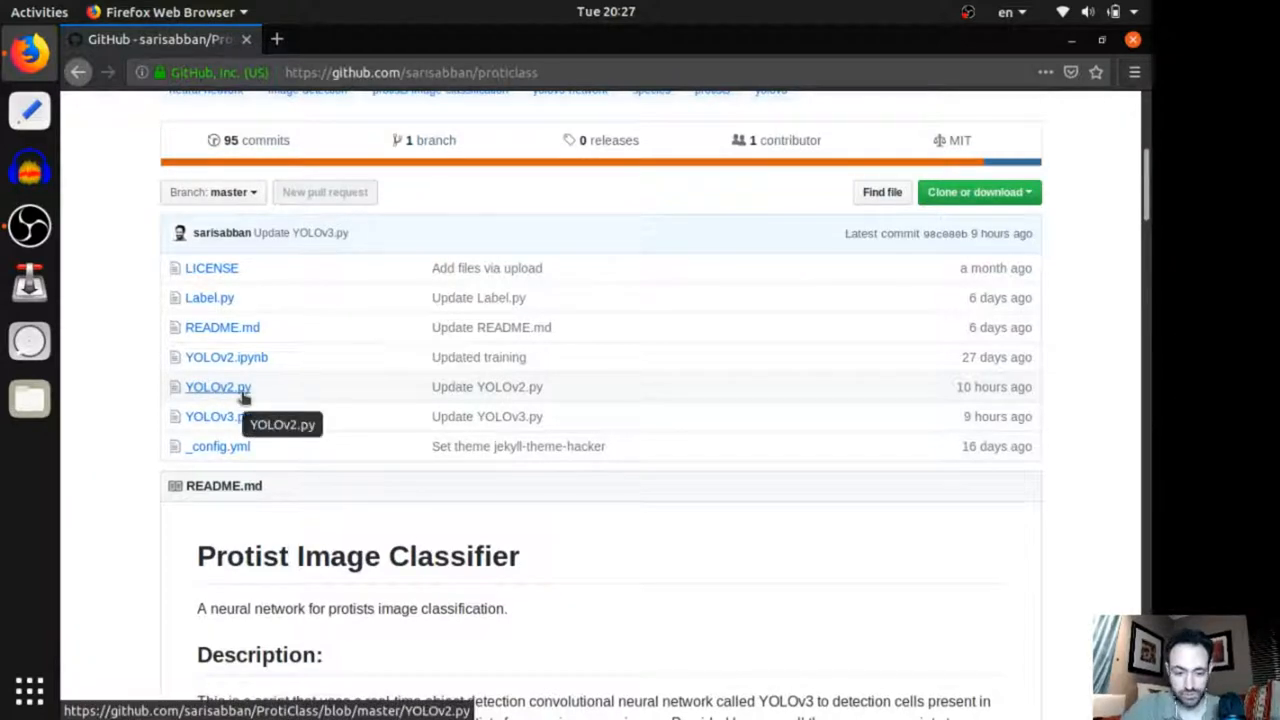
mouse_move(226, 357)
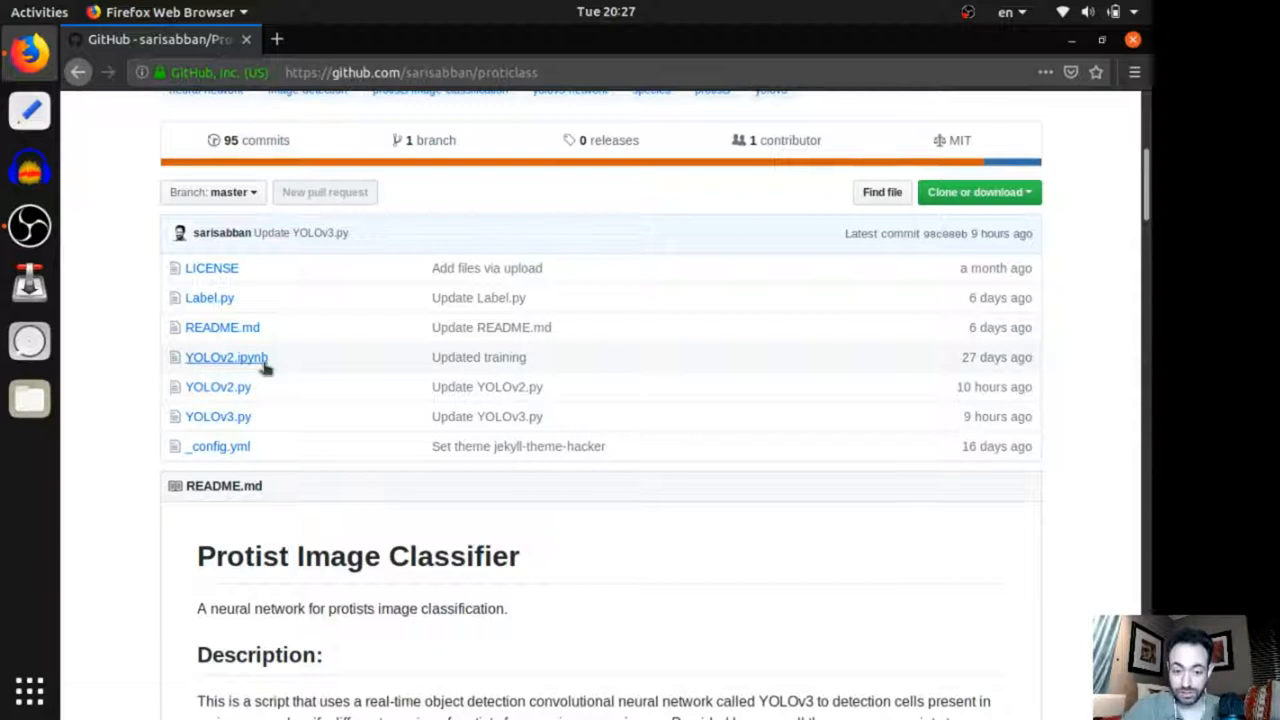
mouse_move(265, 367)
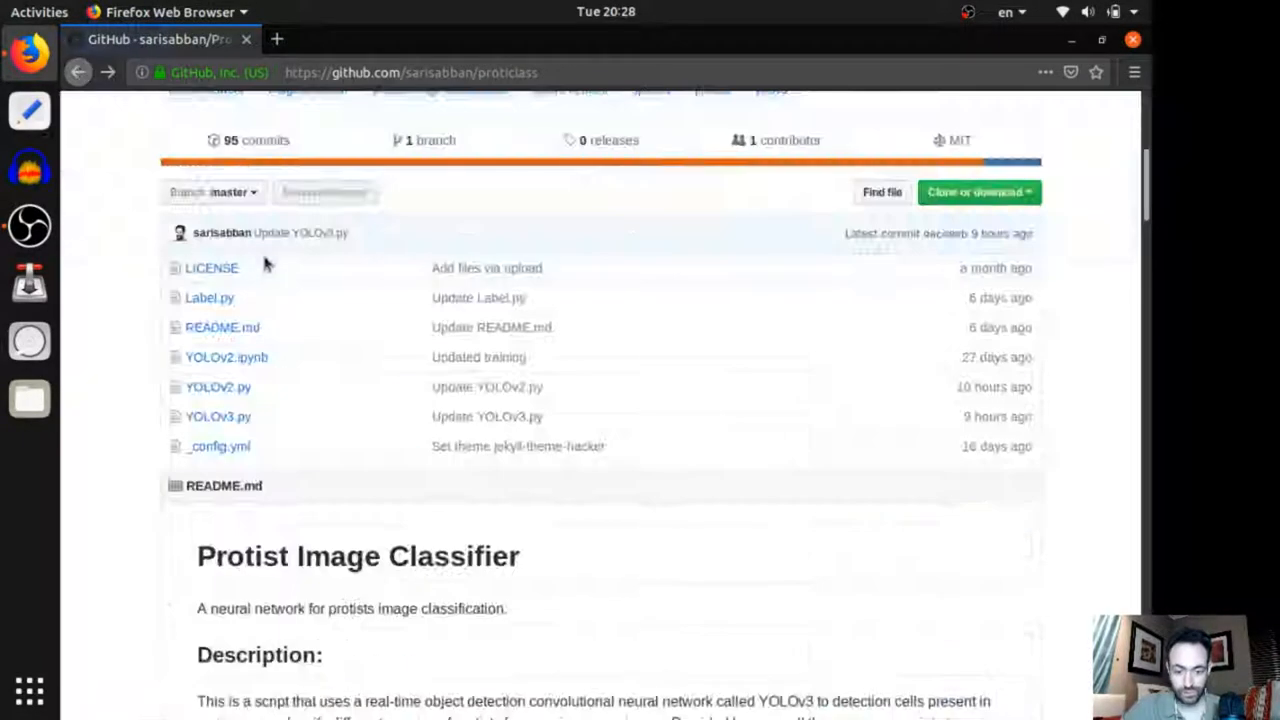
mouse_move(226, 357)
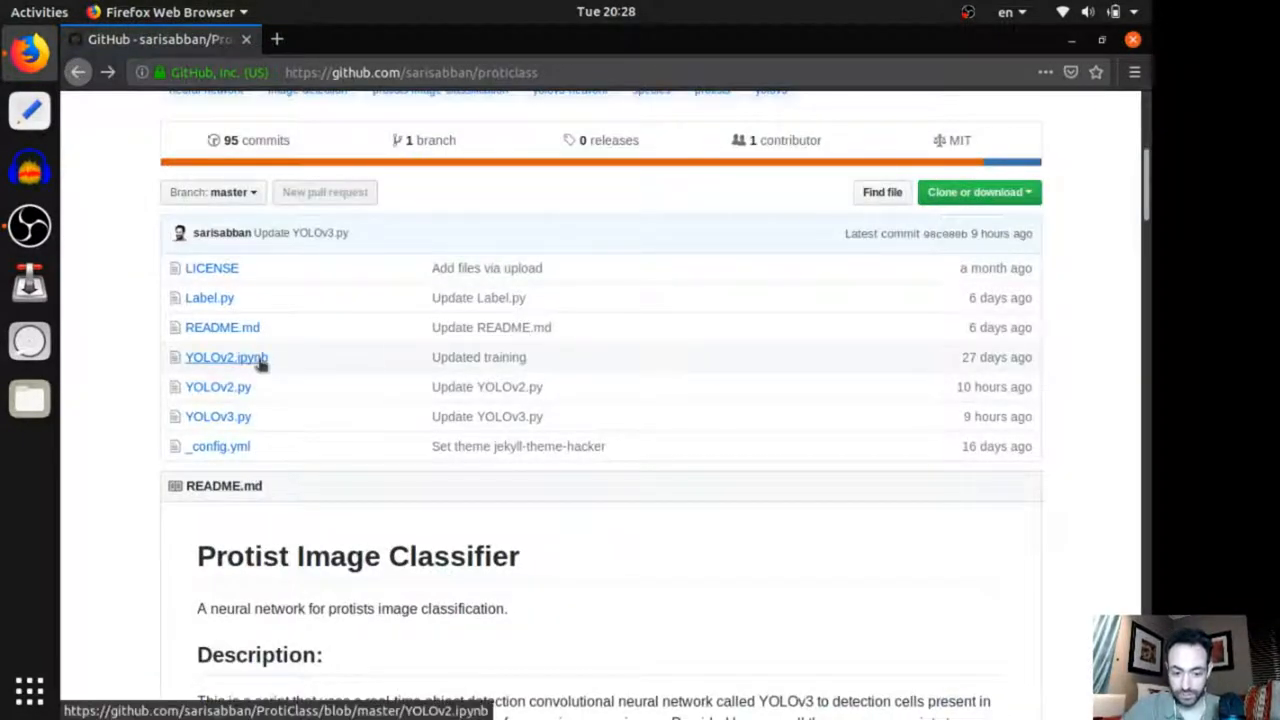
mouse_move(210, 417)
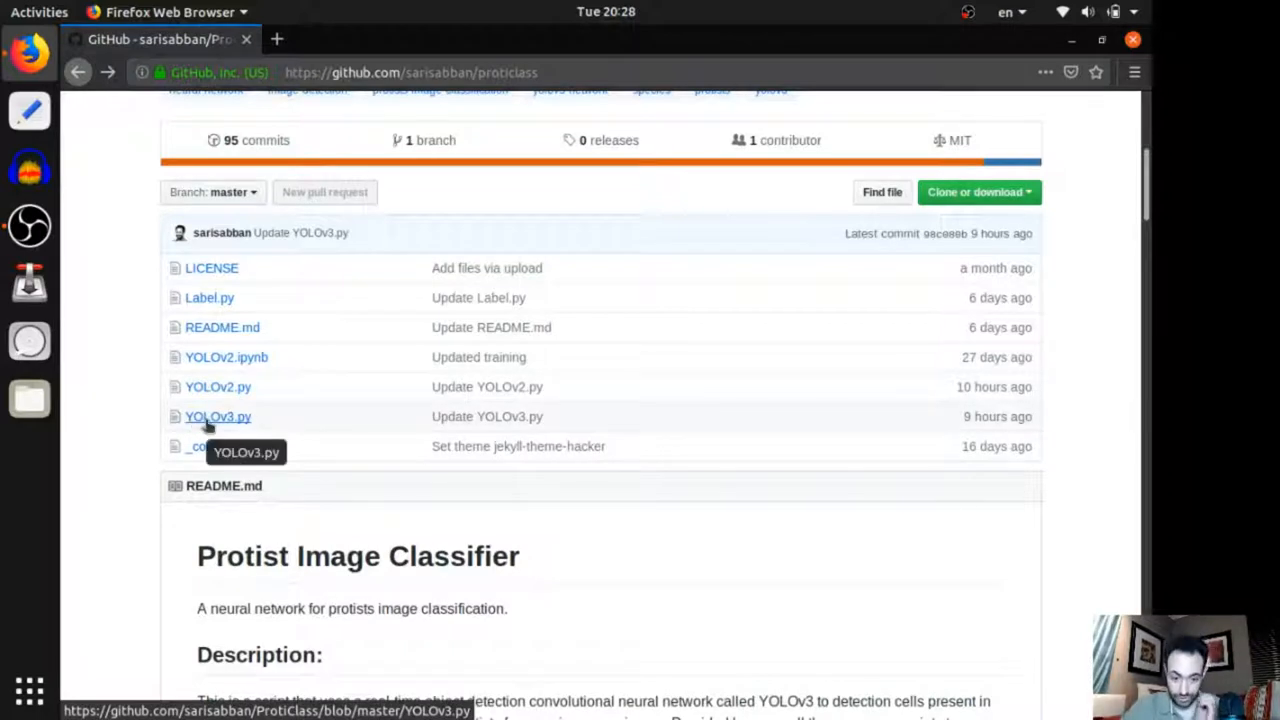
mouse_move(220, 429)
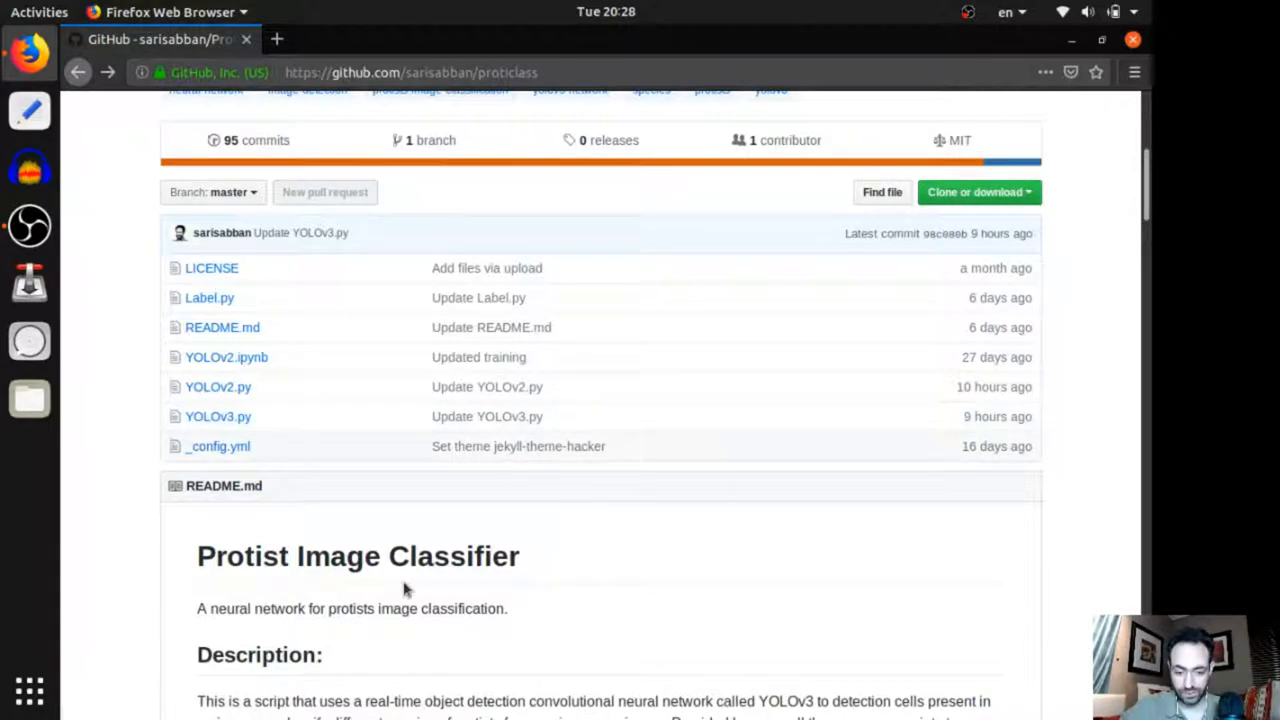
mouse_move(218, 417)
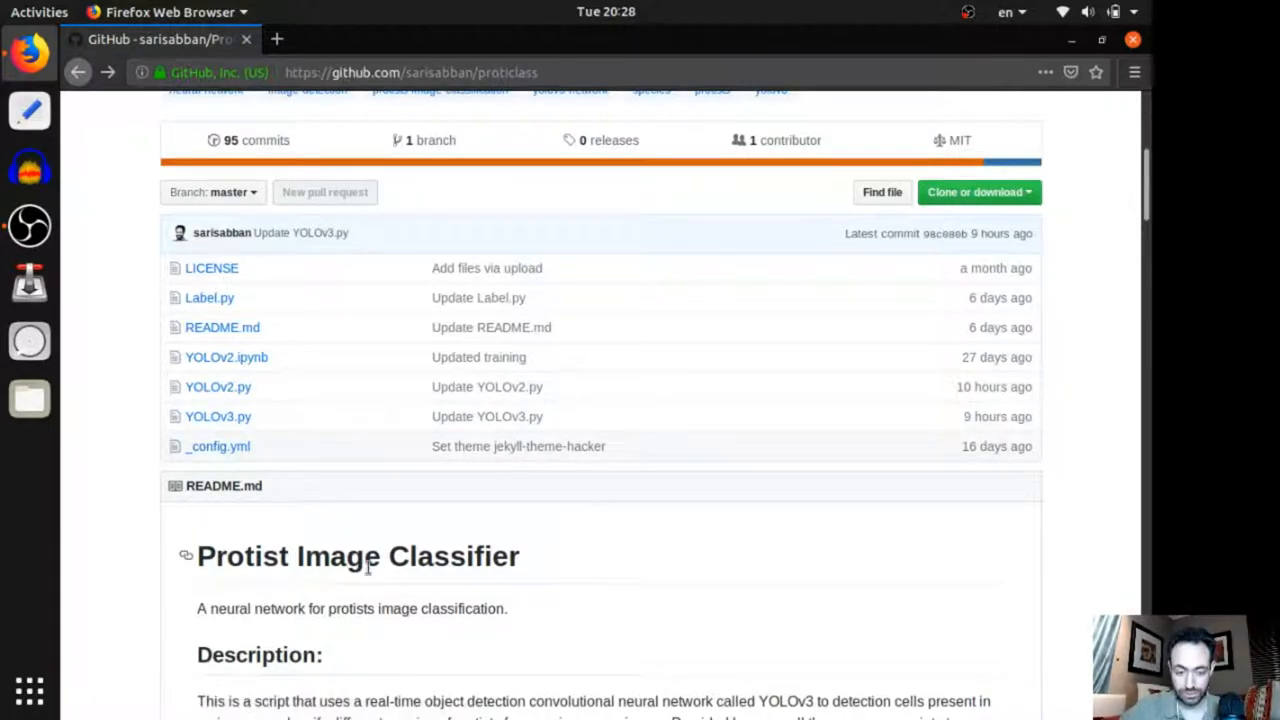
scroll("down", 3)
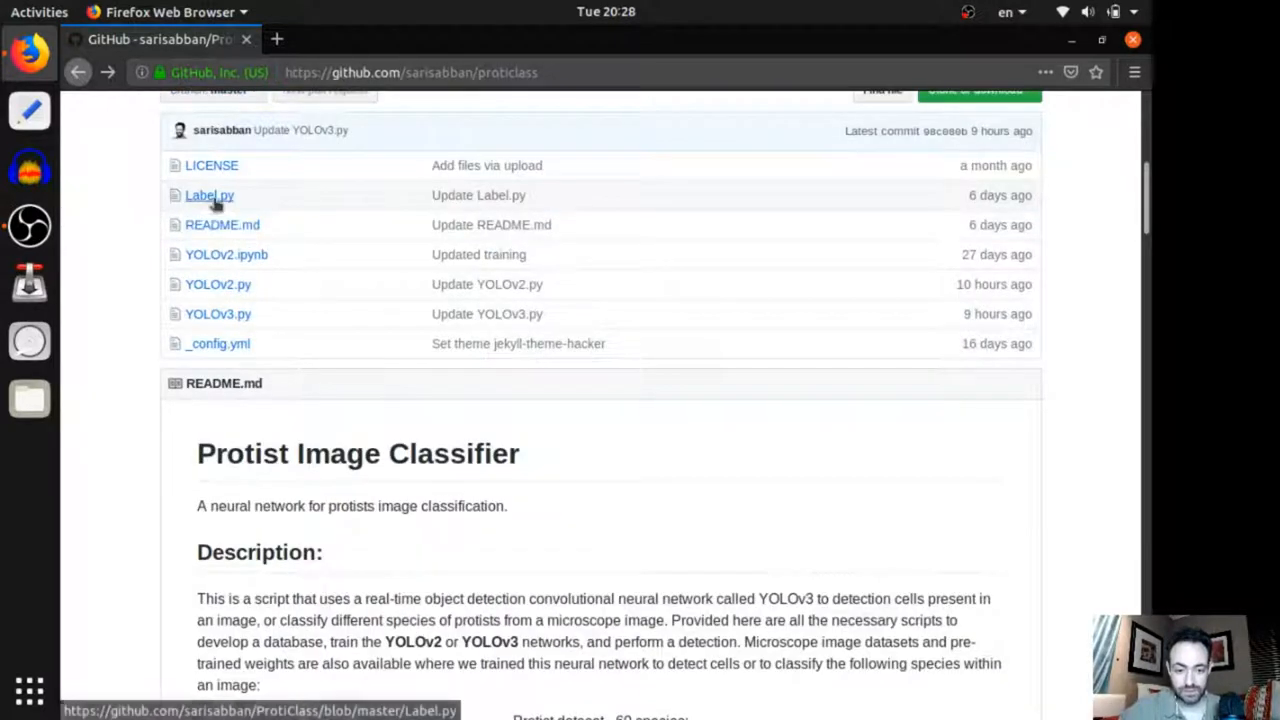
mouse_move(224, 210)
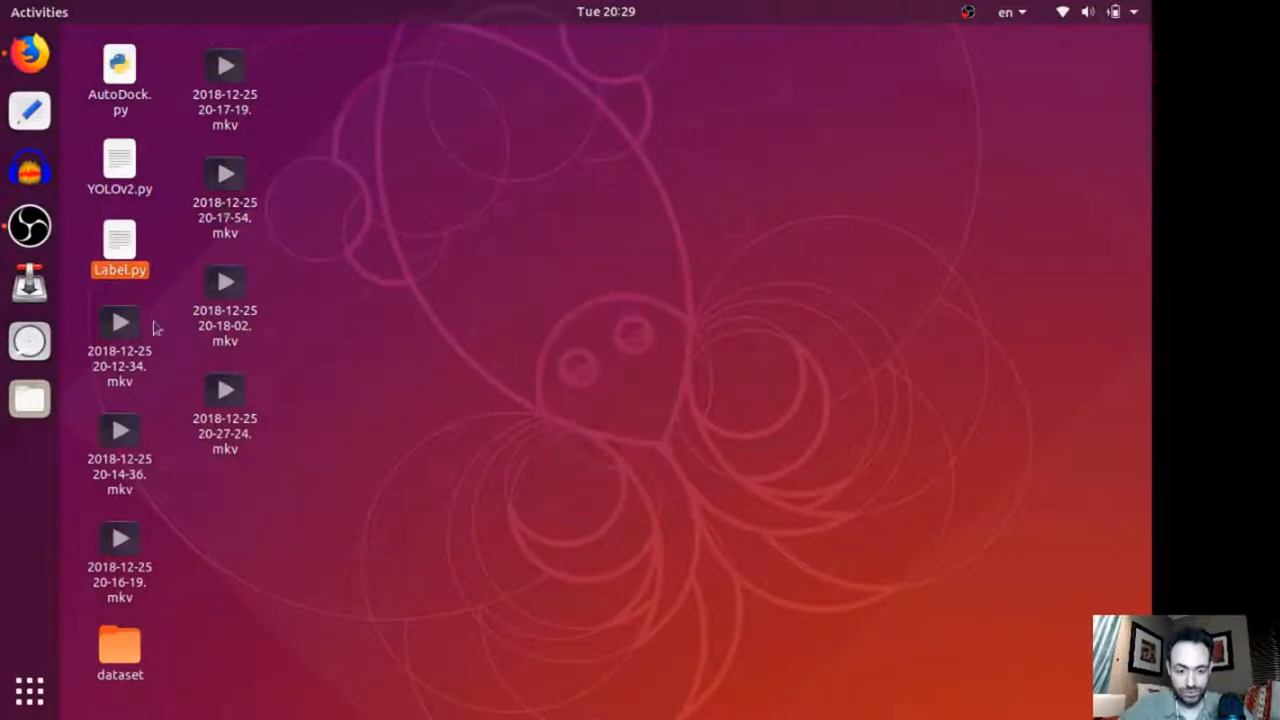
Open Label.py and replace the class labels 'Inactive' and 'Active' with 'X' and 'Y'.
double_click(120, 238)
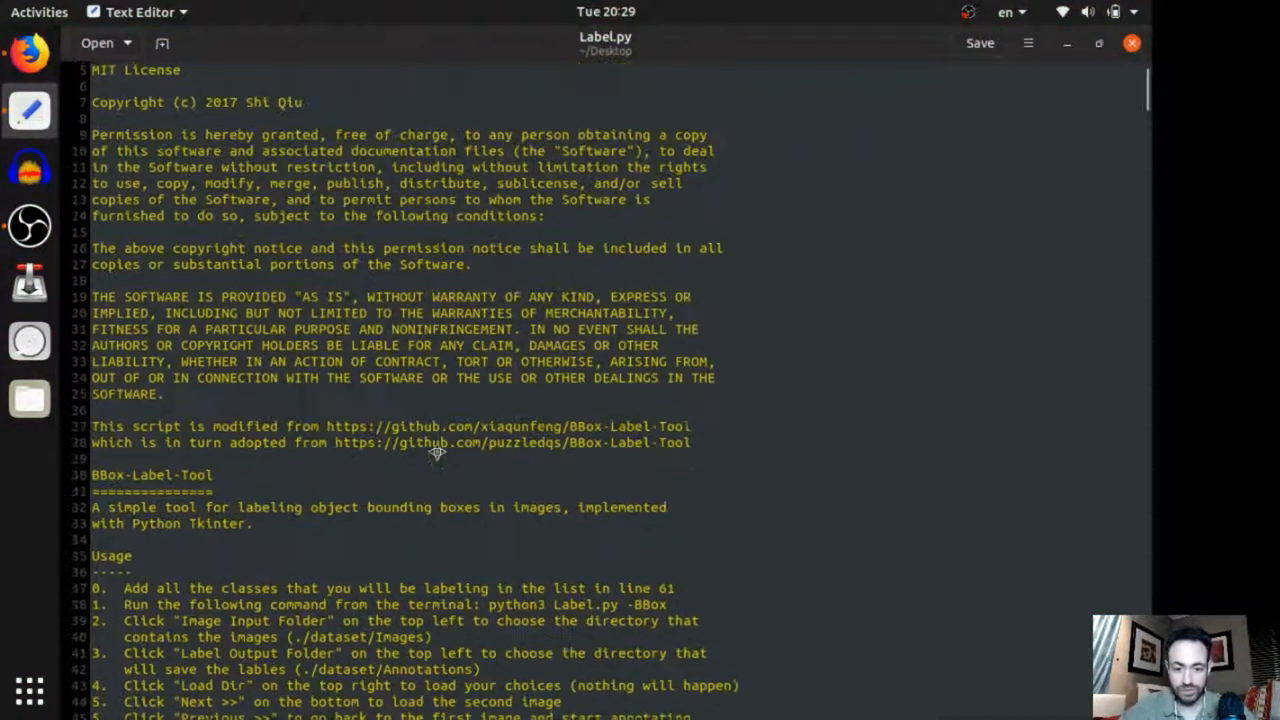
scroll("down", 3)
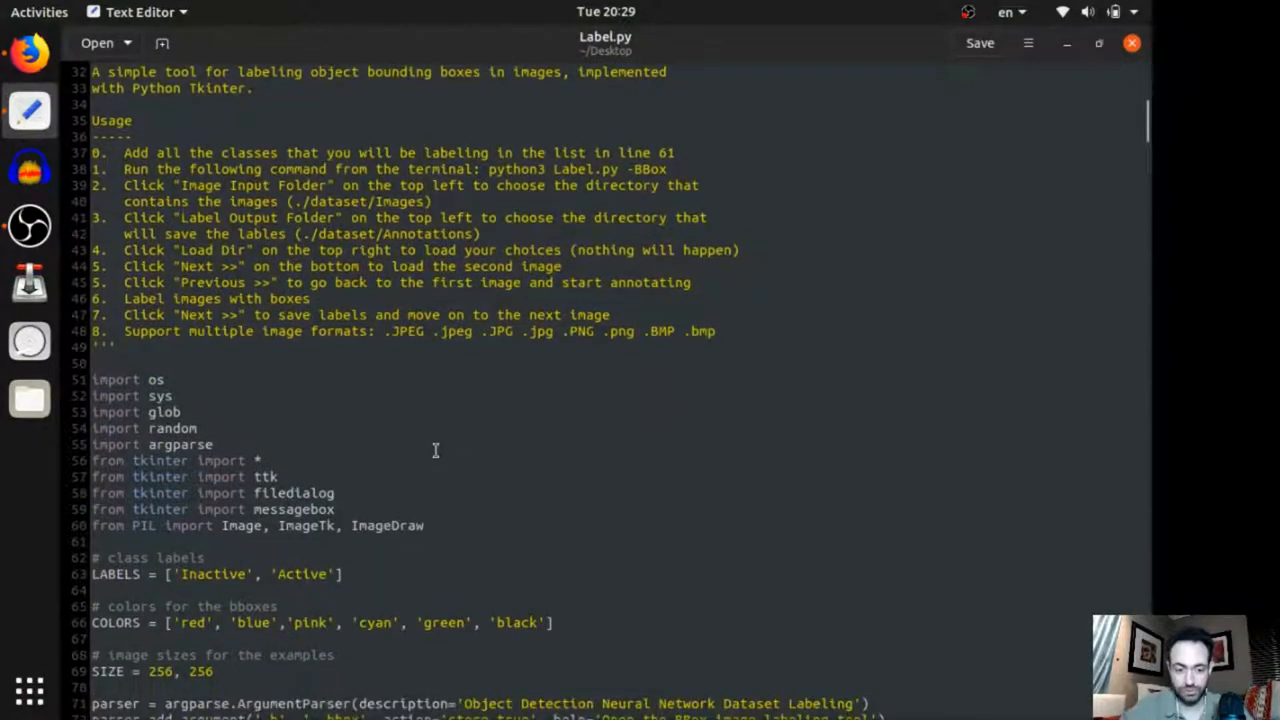
scroll("down", 3)
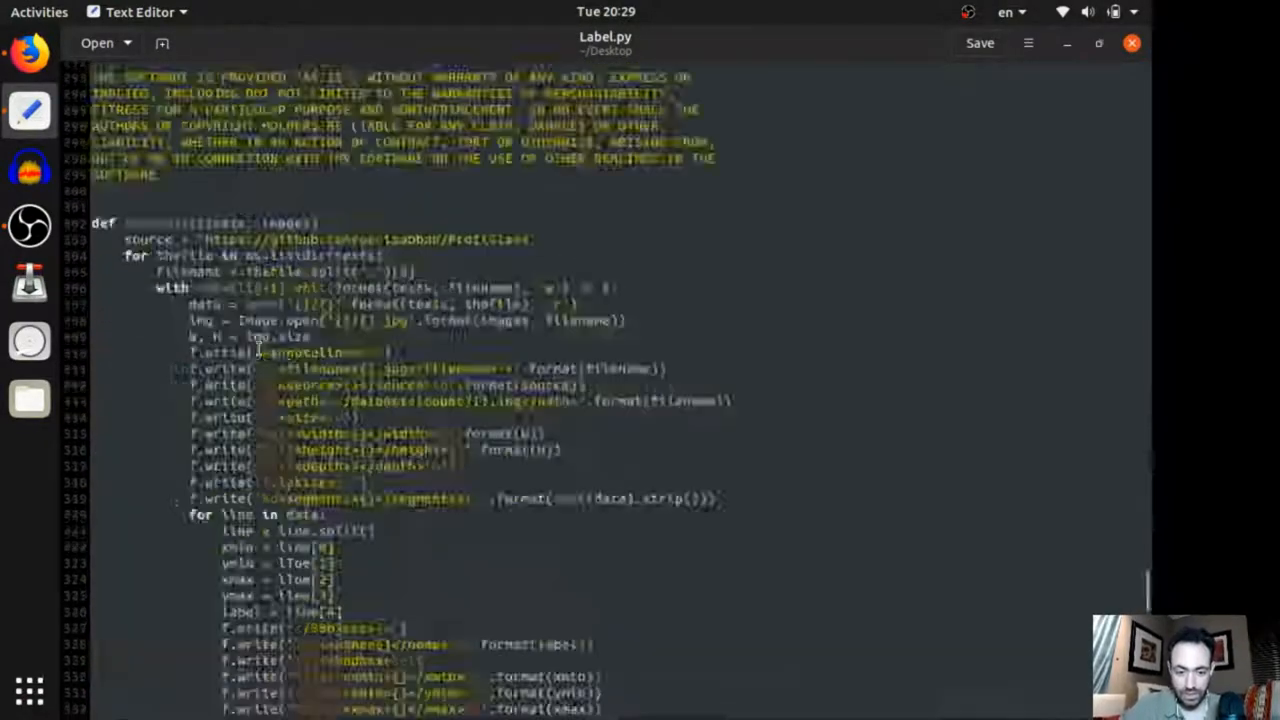
scroll("down", 3)
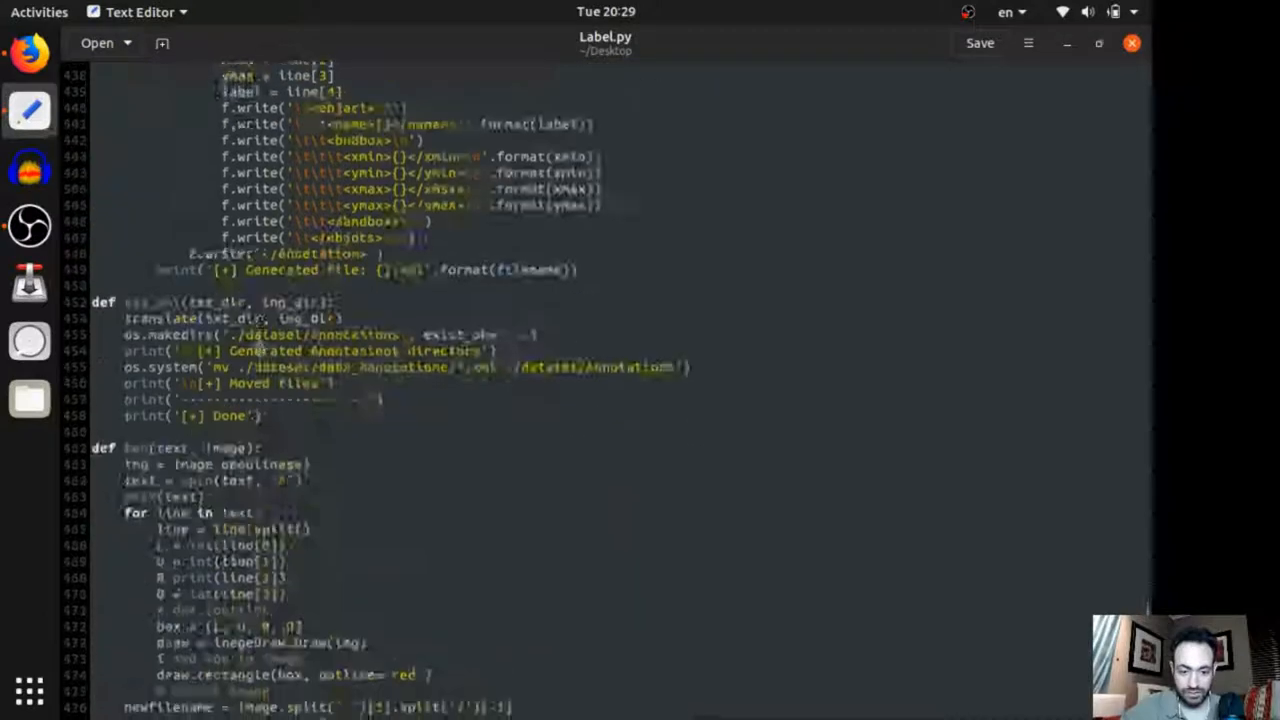
scroll("down", 3)
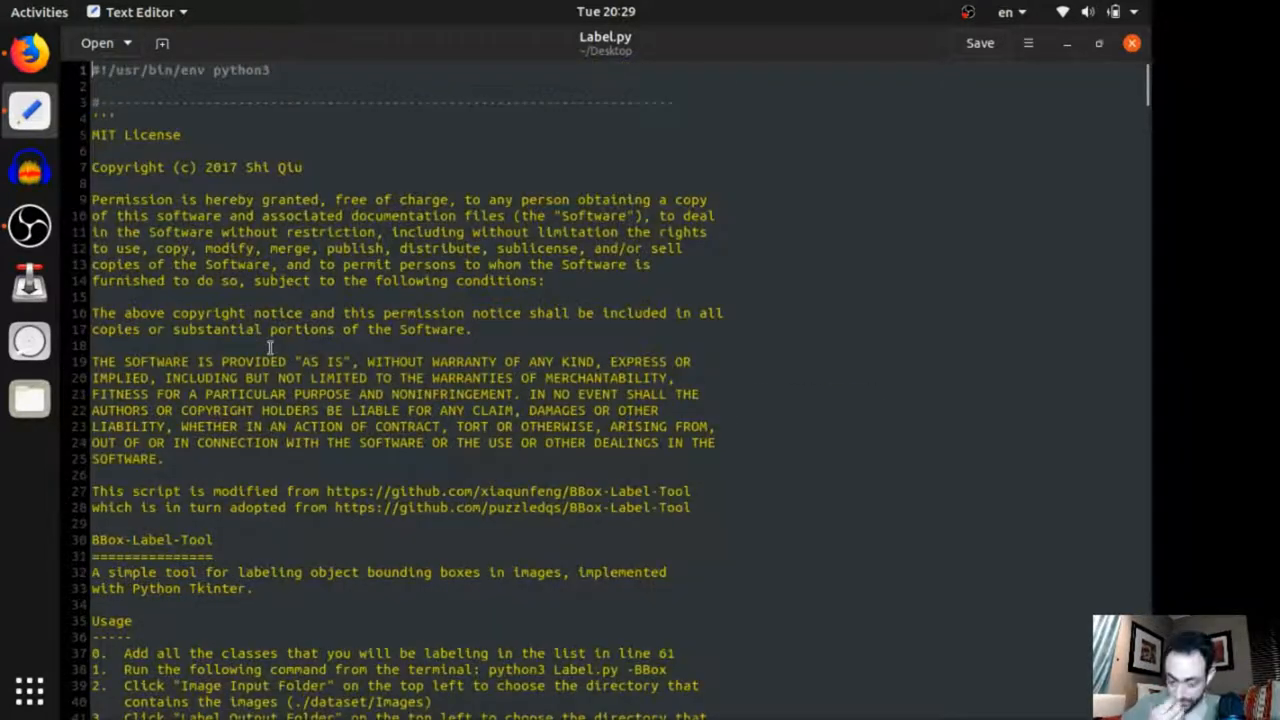
scroll("down", 3)
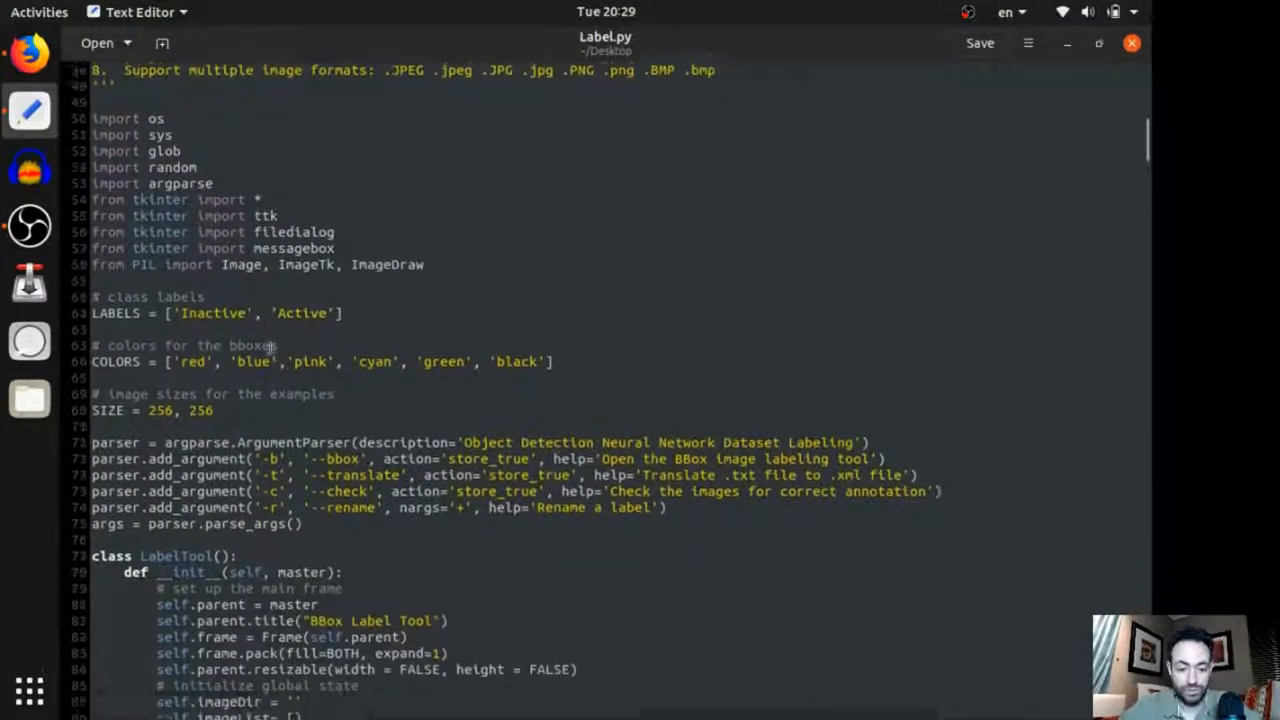
scroll("down", 3)
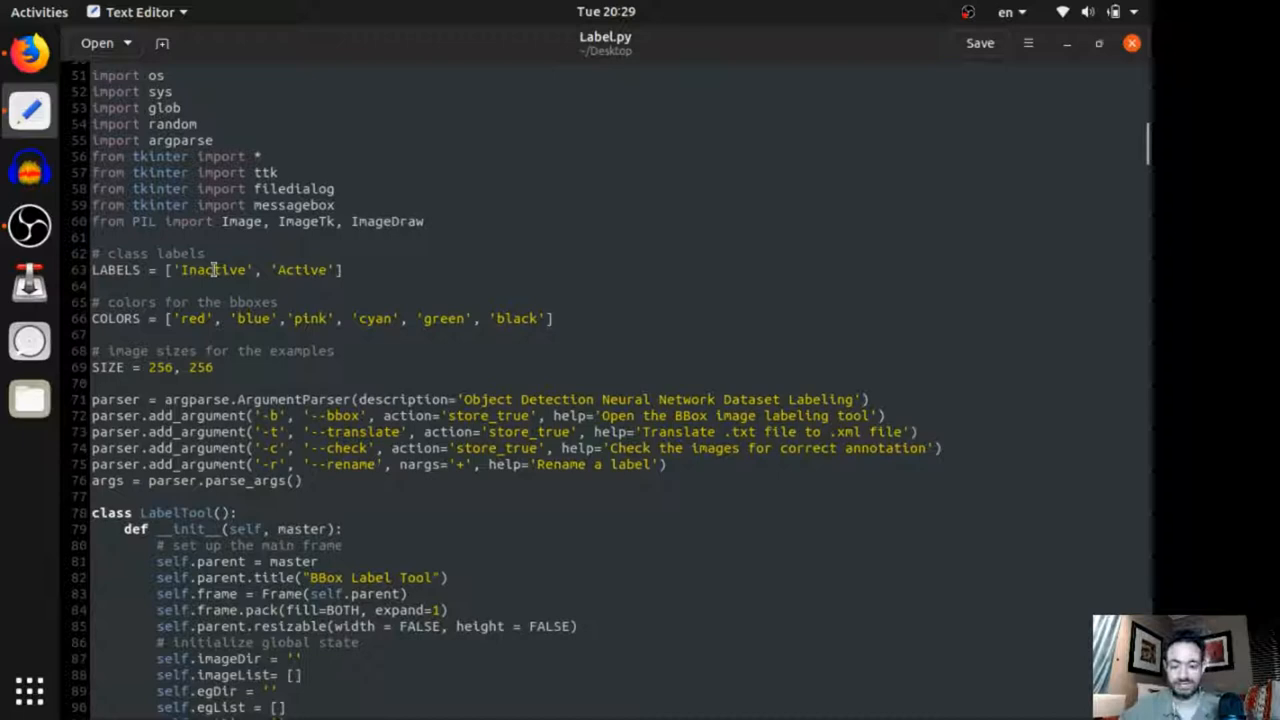
double_click(213, 270)
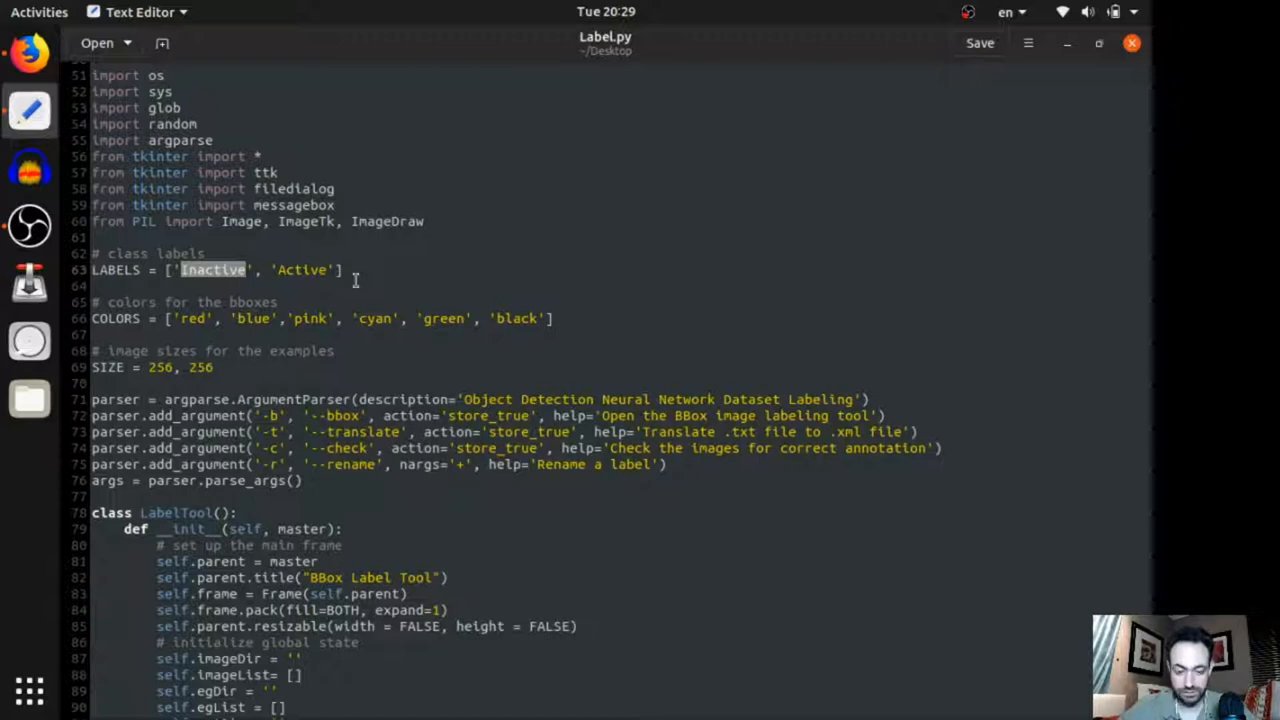
type("X")
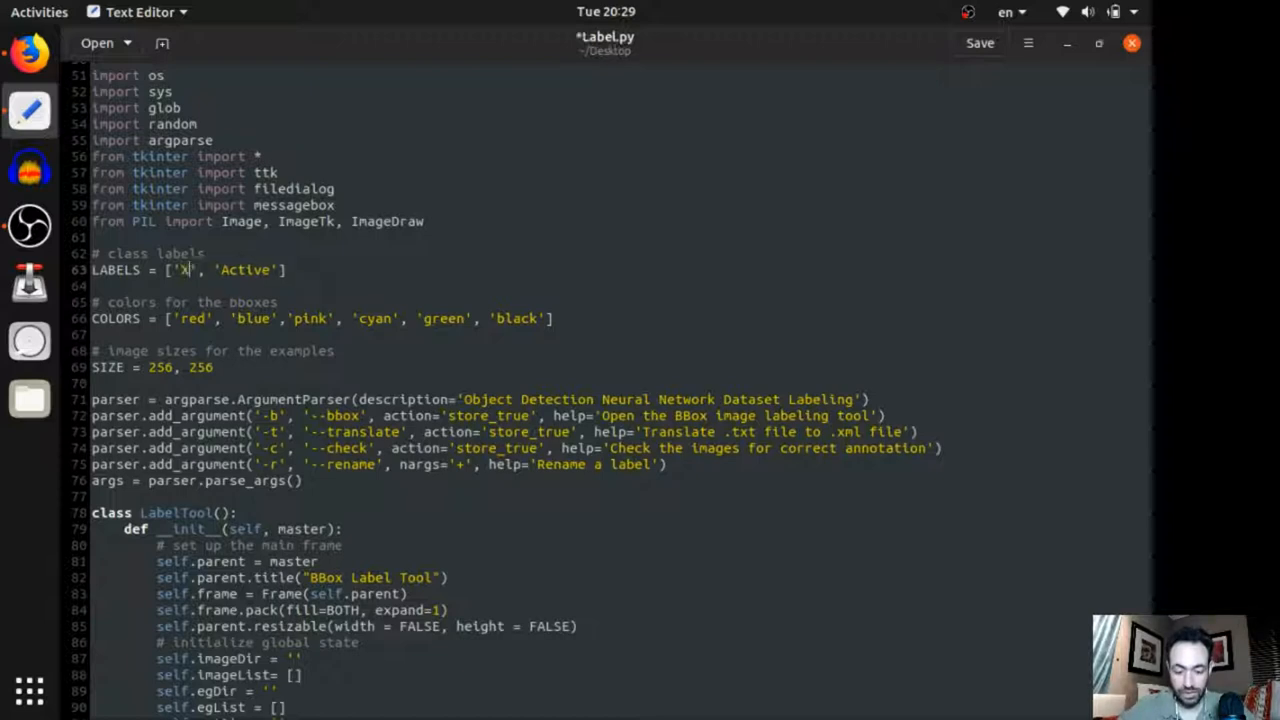
type("Y")
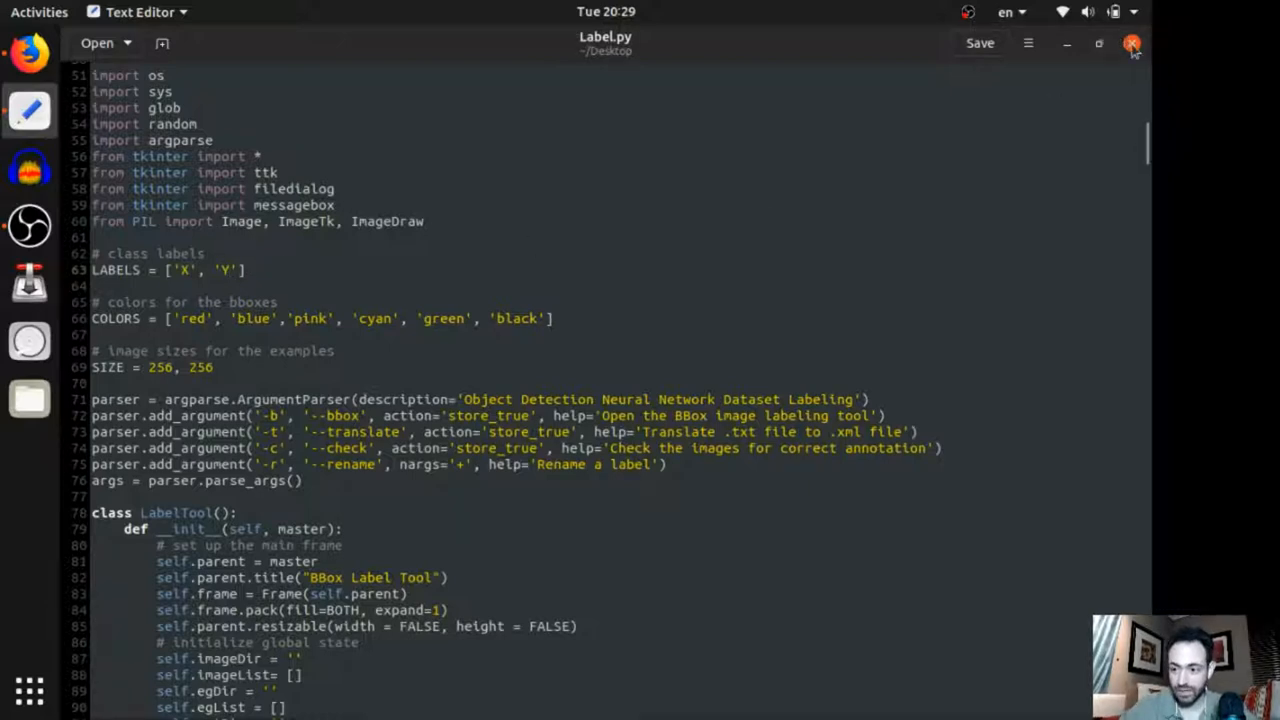
Close gedit, then run python3 Label.py -b from the Desktop folder in Terminal.
left_click(1131, 44)
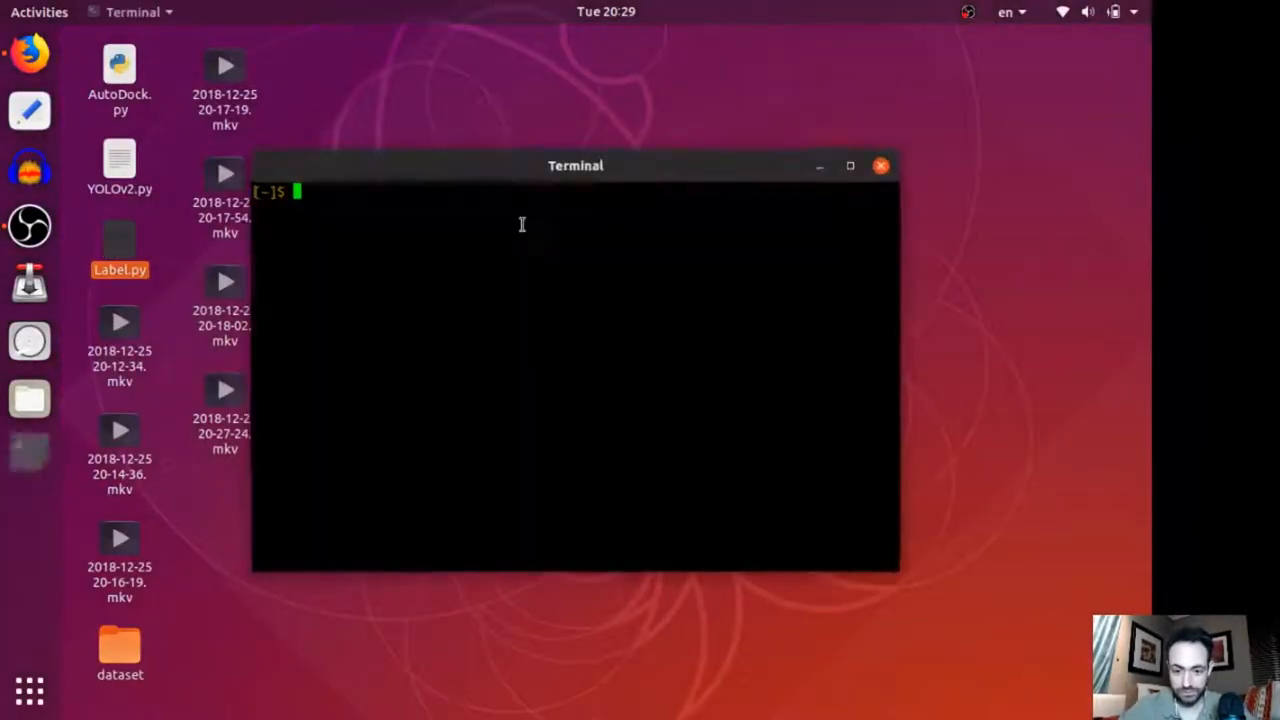
type("cd Dd")
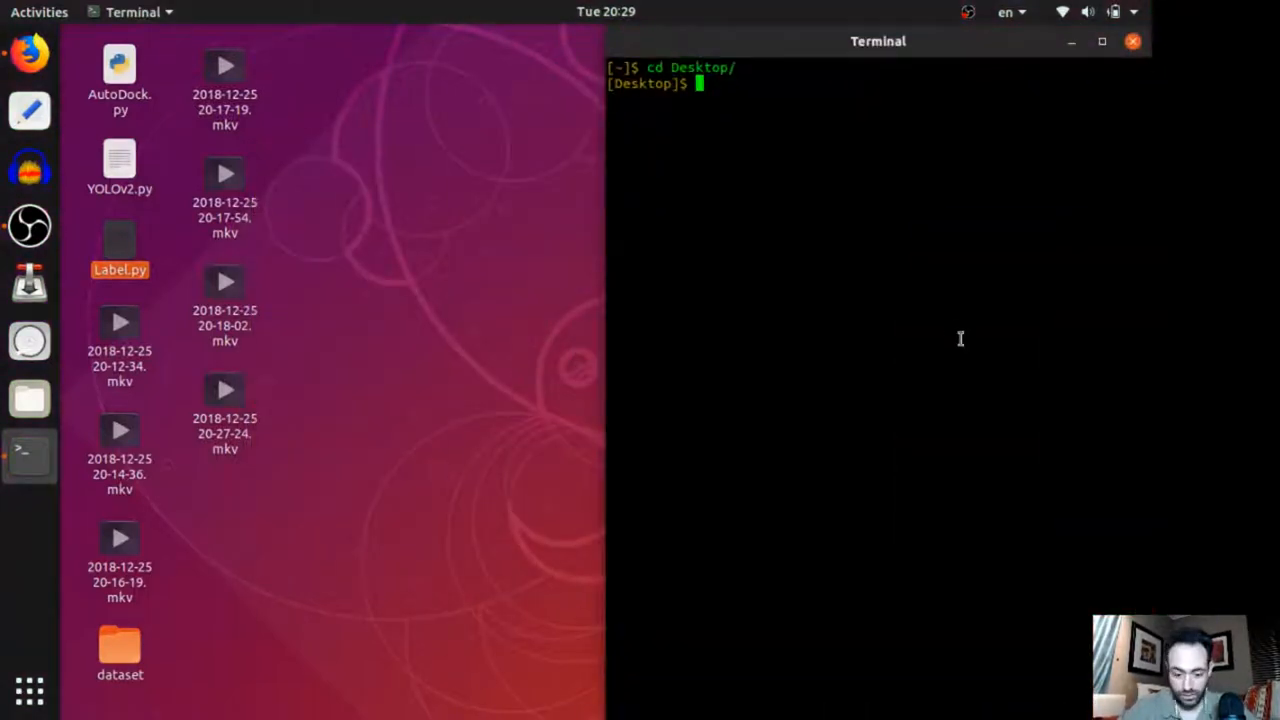
type("L")
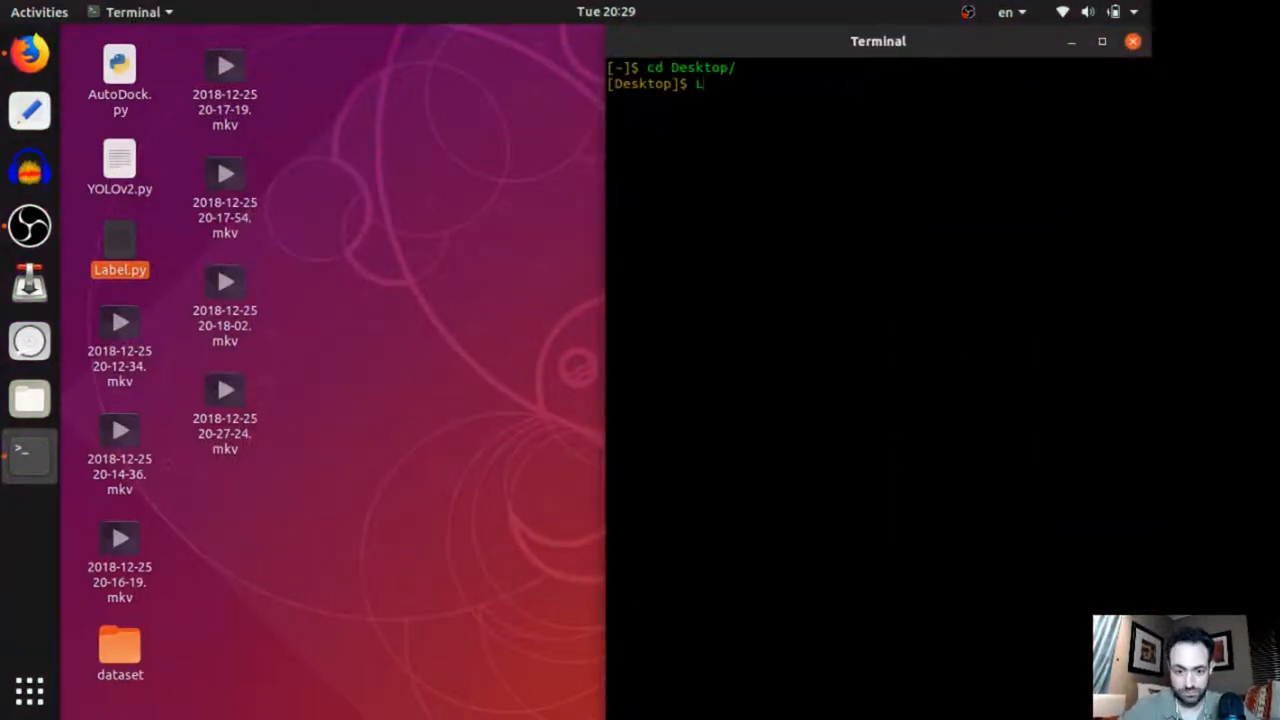
type("python3 Label.py -")
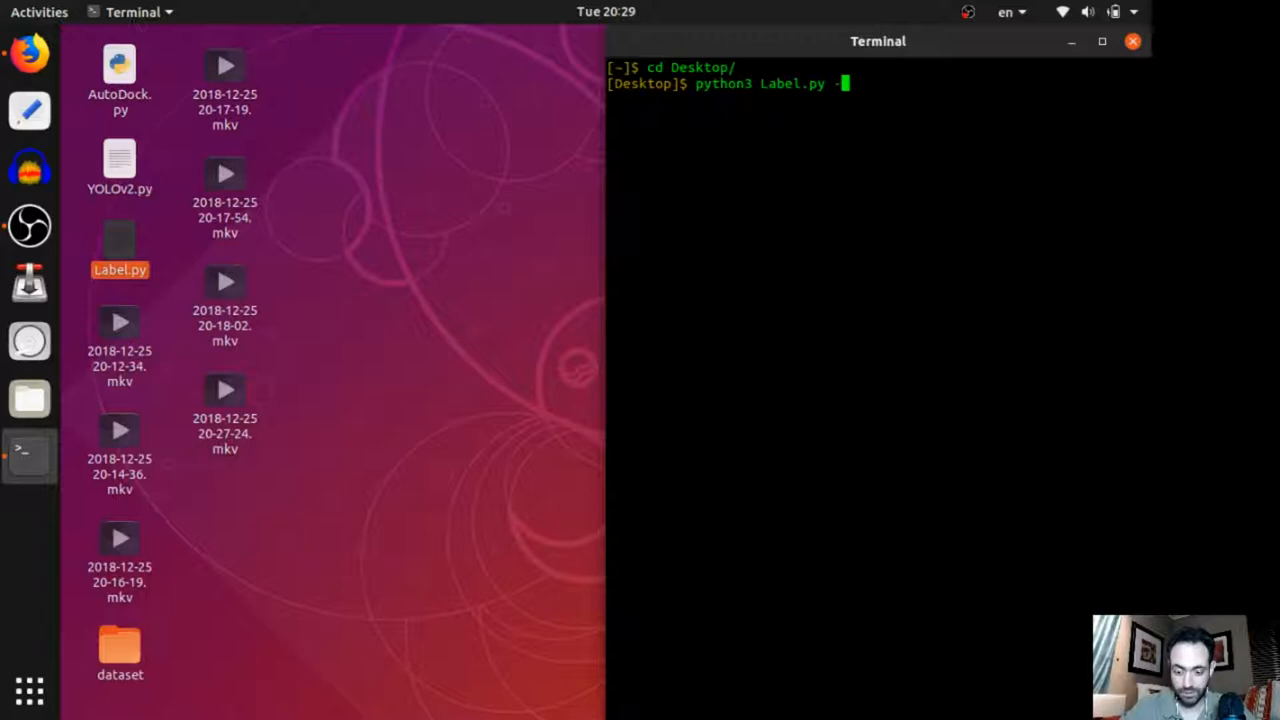
key("Return")
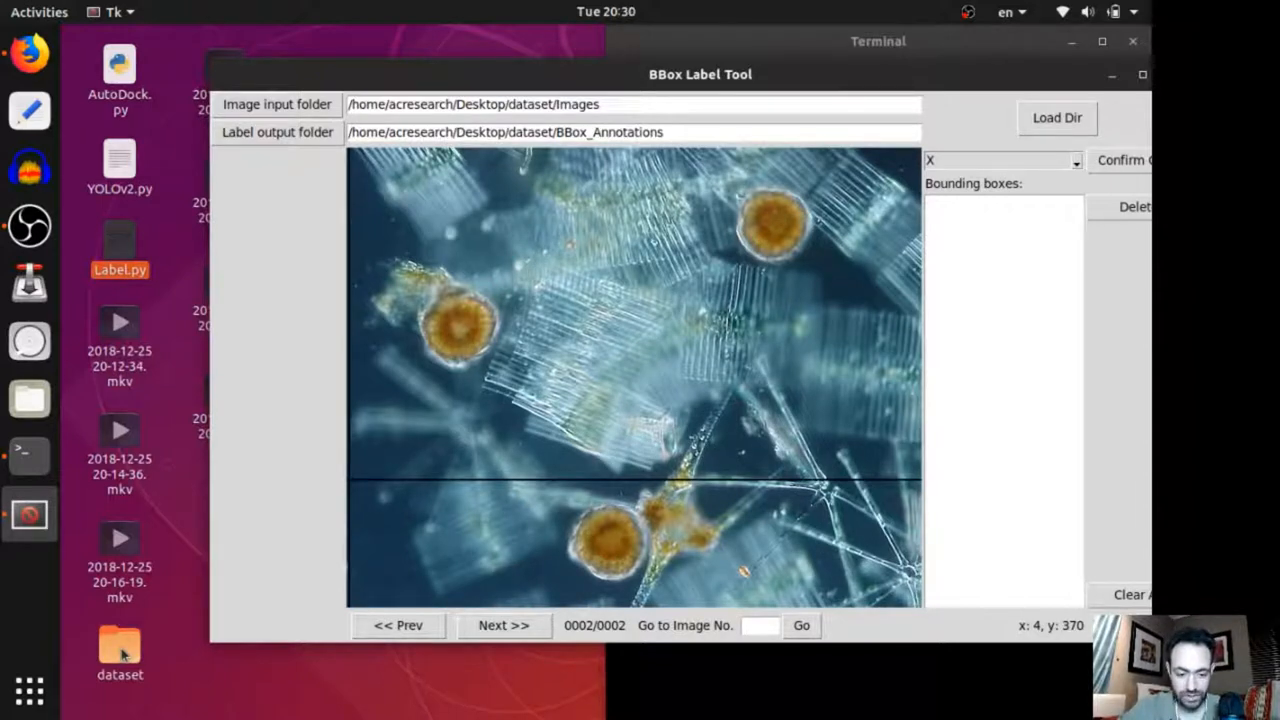
Open the dataset folder and expand Images and BBox_Annotations.
double_click(119, 645)
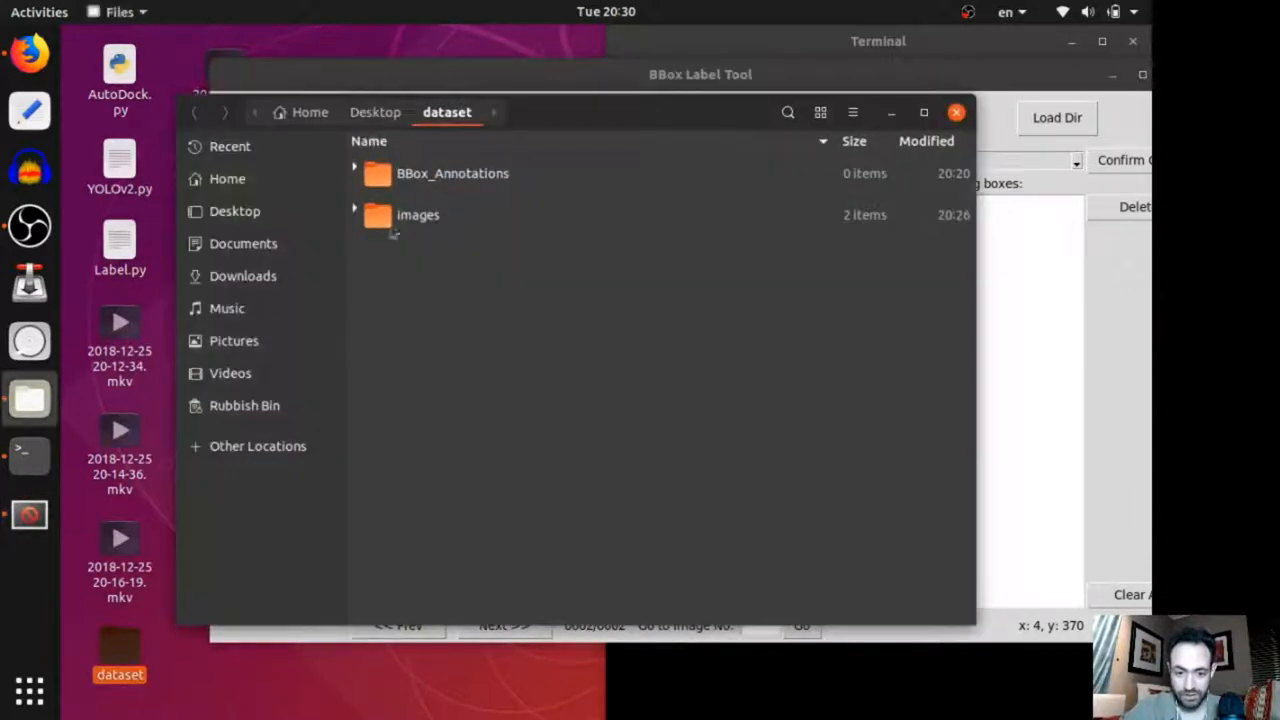
left_click(353, 208)
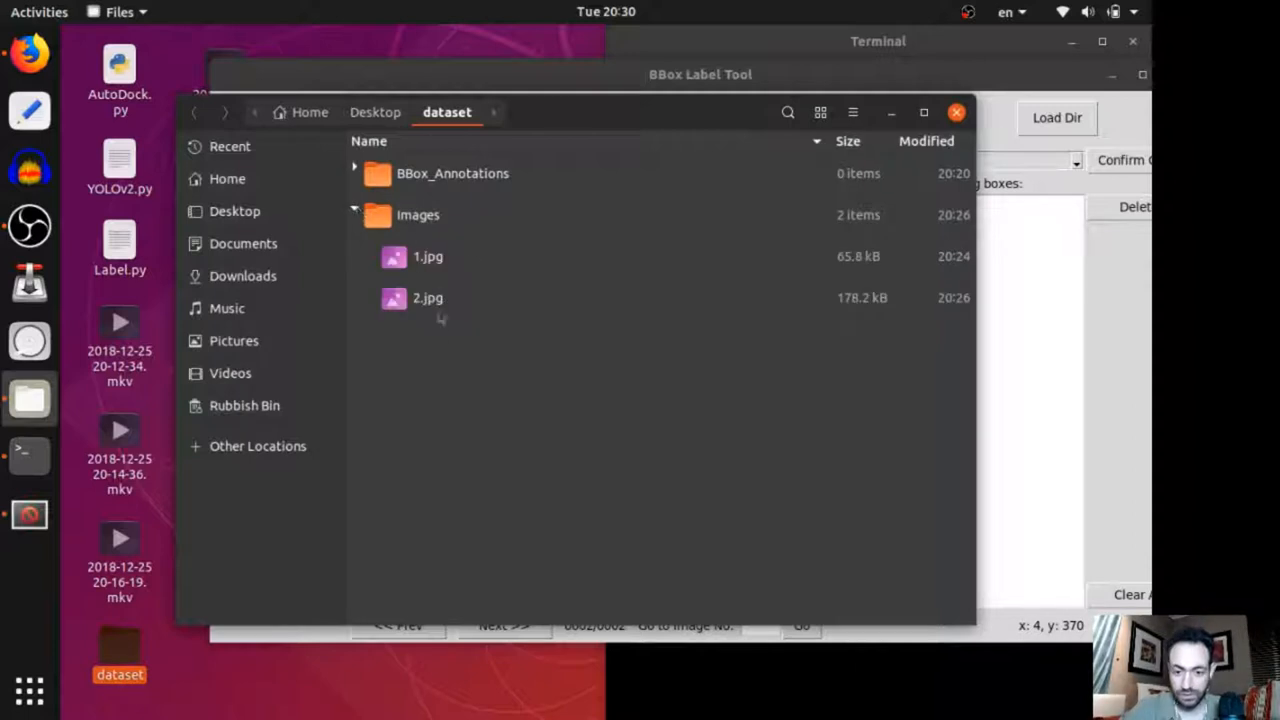
left_click(353, 173)
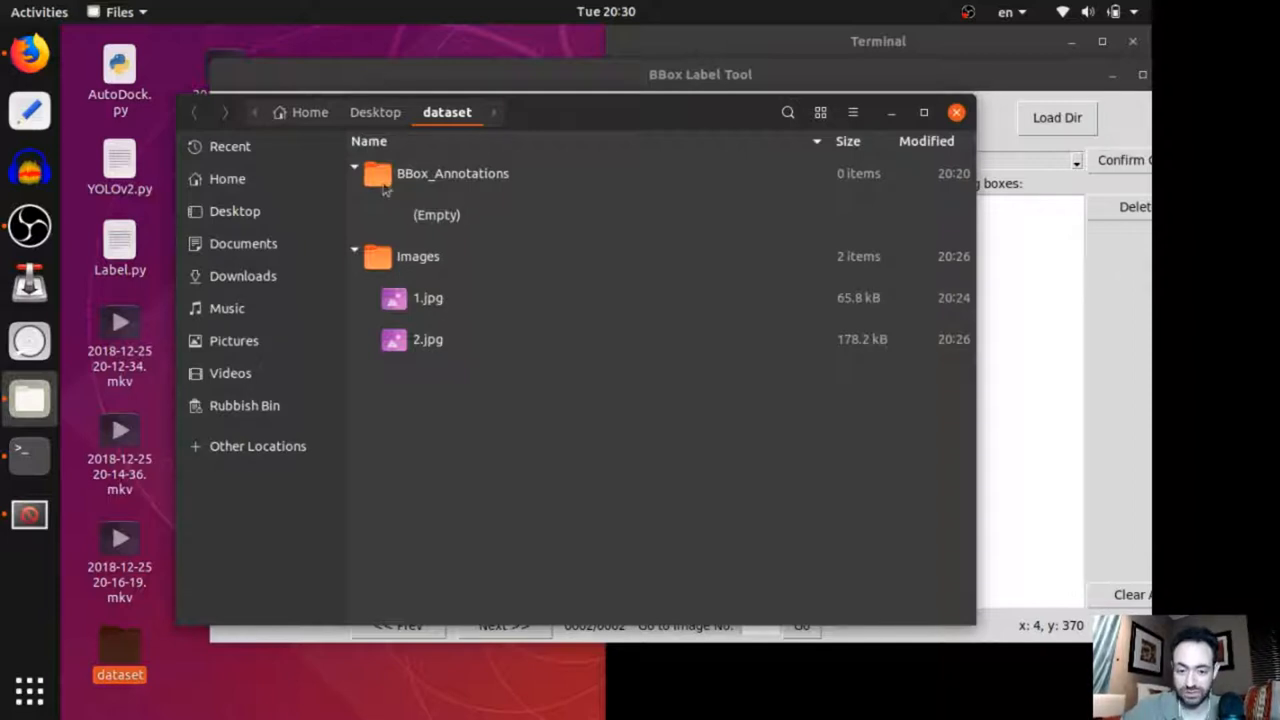
mouse_move(860, 130)
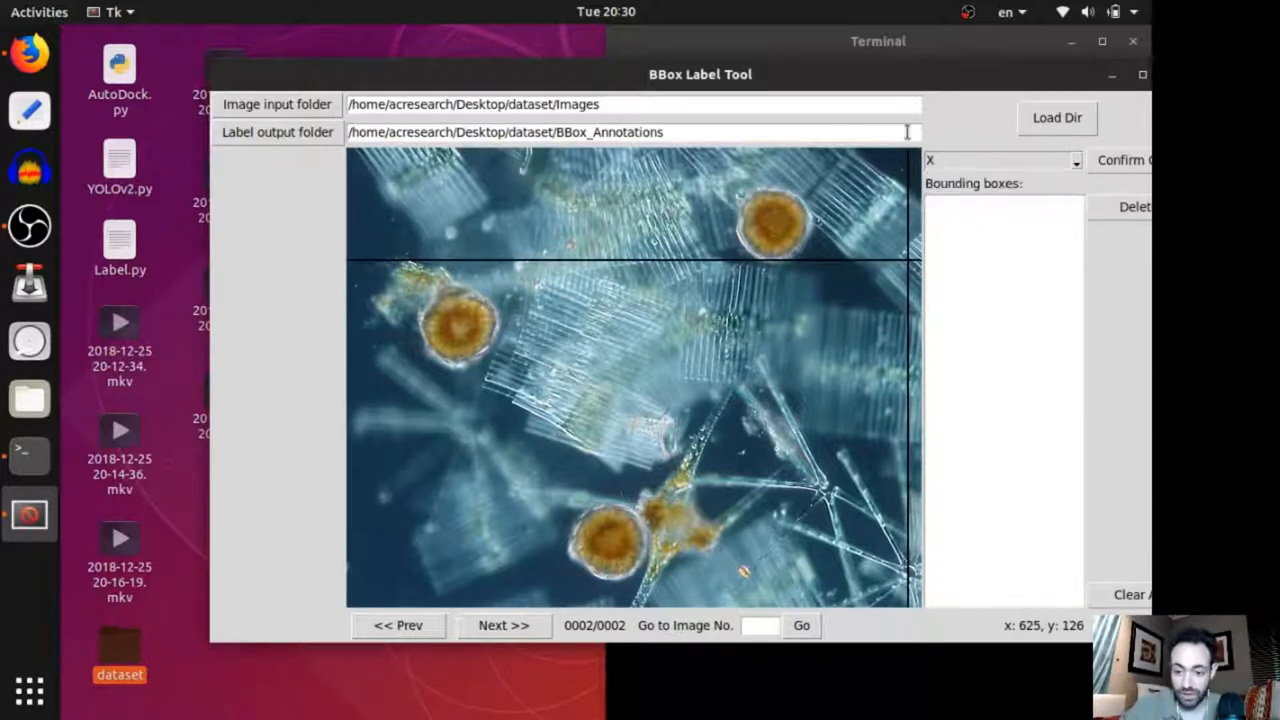
Draw boxes around the top-left and bottom orange protists in image 2.
left_click_drag(383, 265, 504, 370)
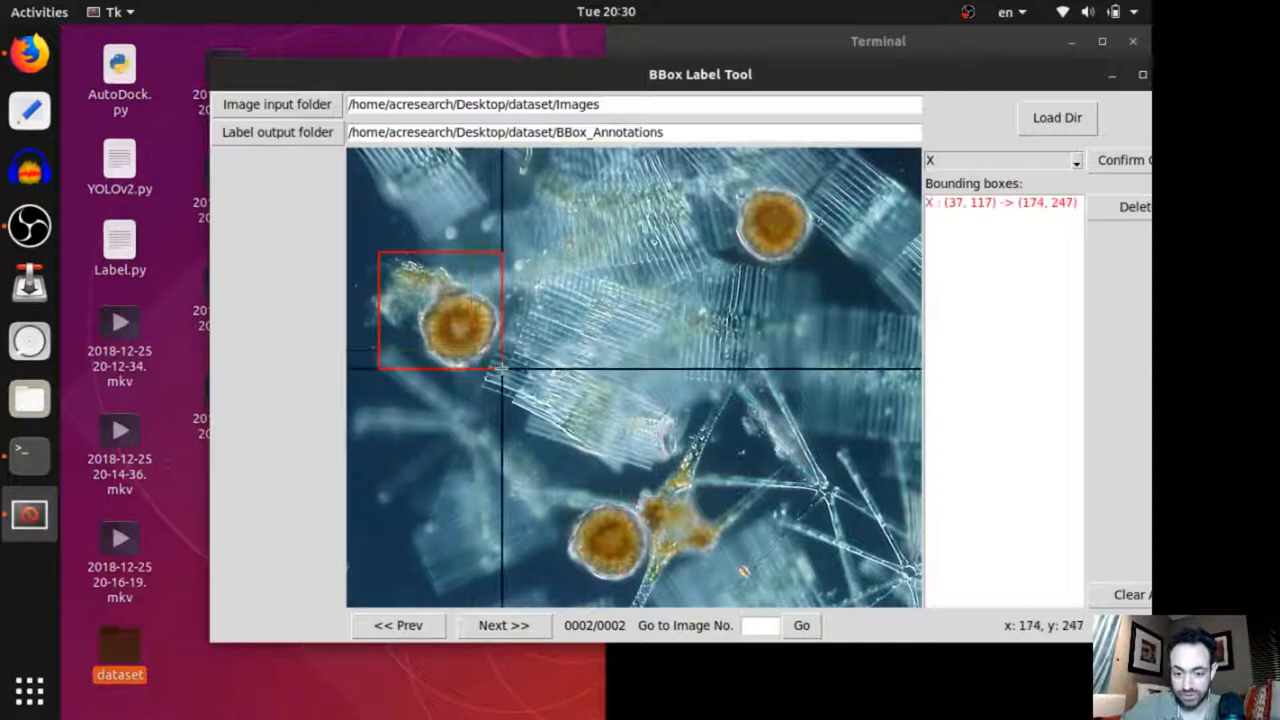
mouse_move(545, 500)
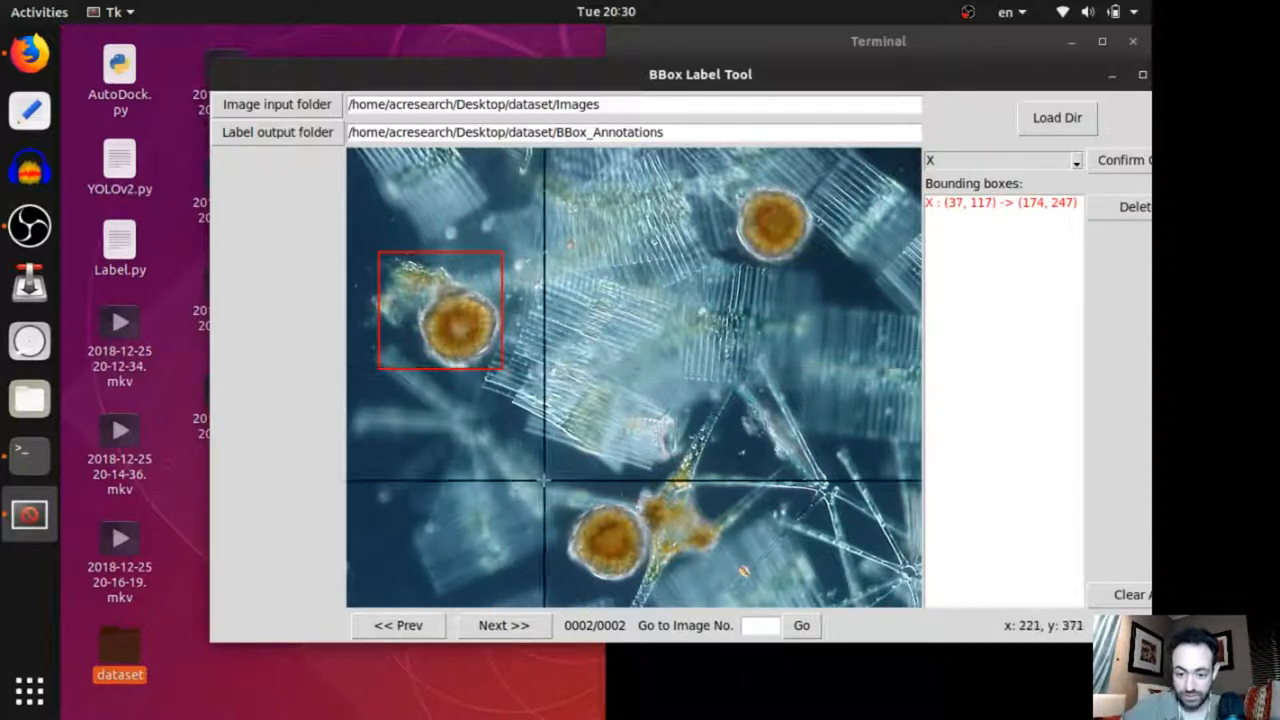
left_click_drag(545, 478, 680, 599)
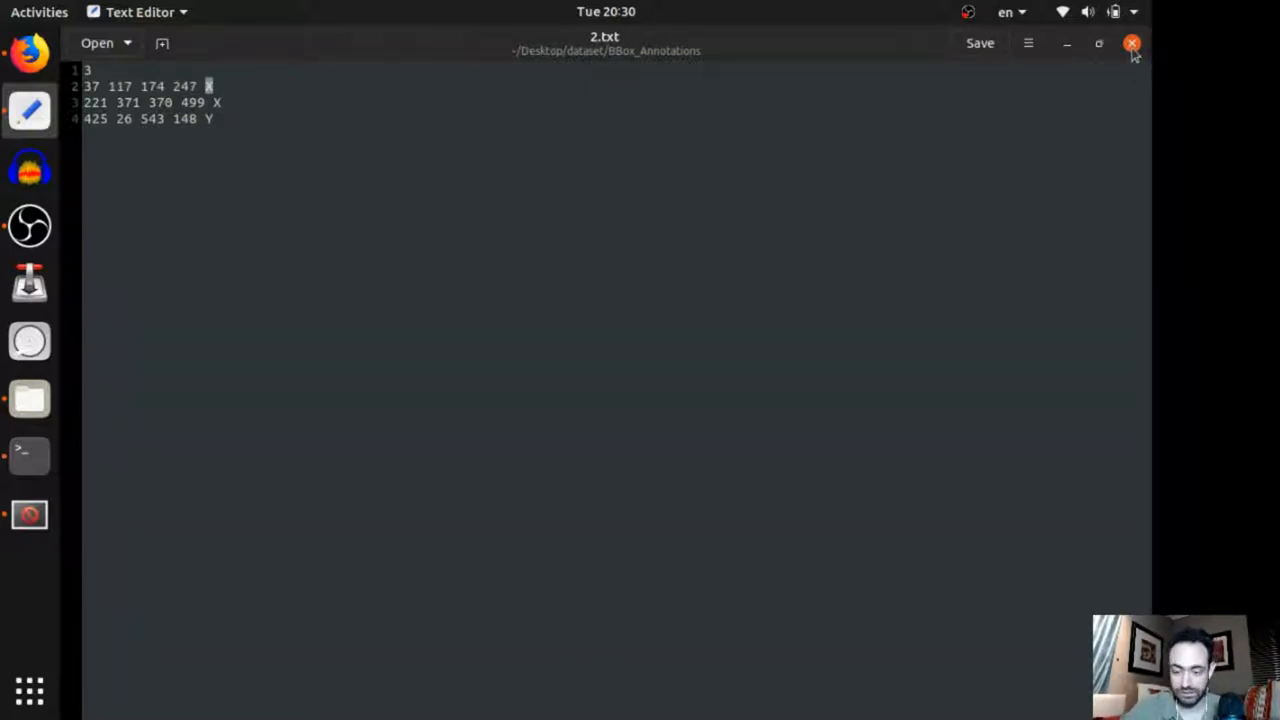
Close the gedit window showing 2.txt.
left_click(1157, 43)
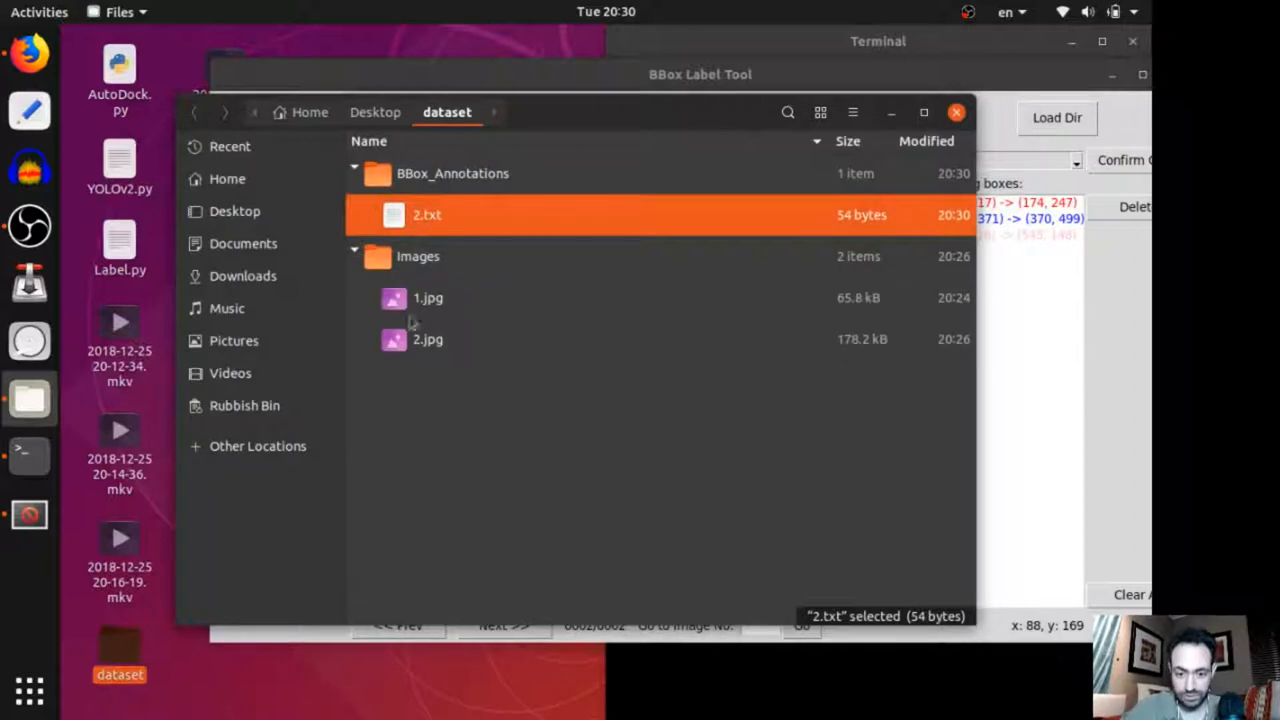
mouse_move(1128, 432)
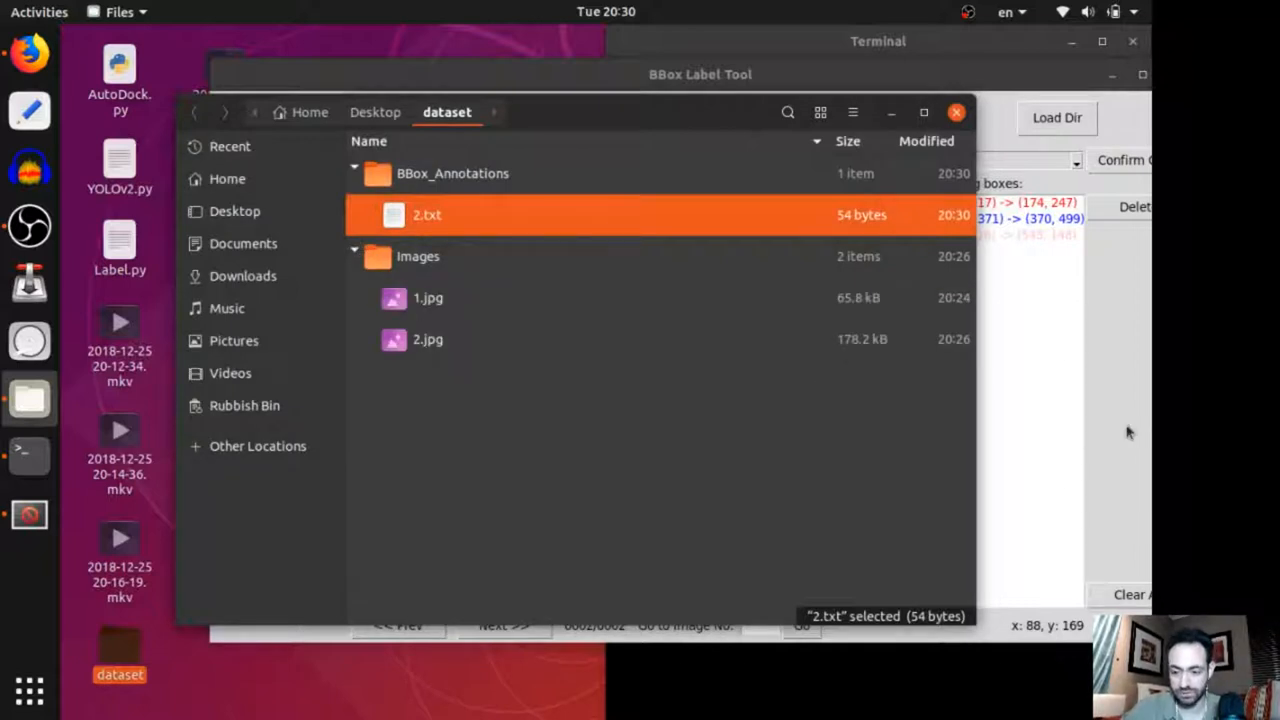
mouse_move(487, 357)
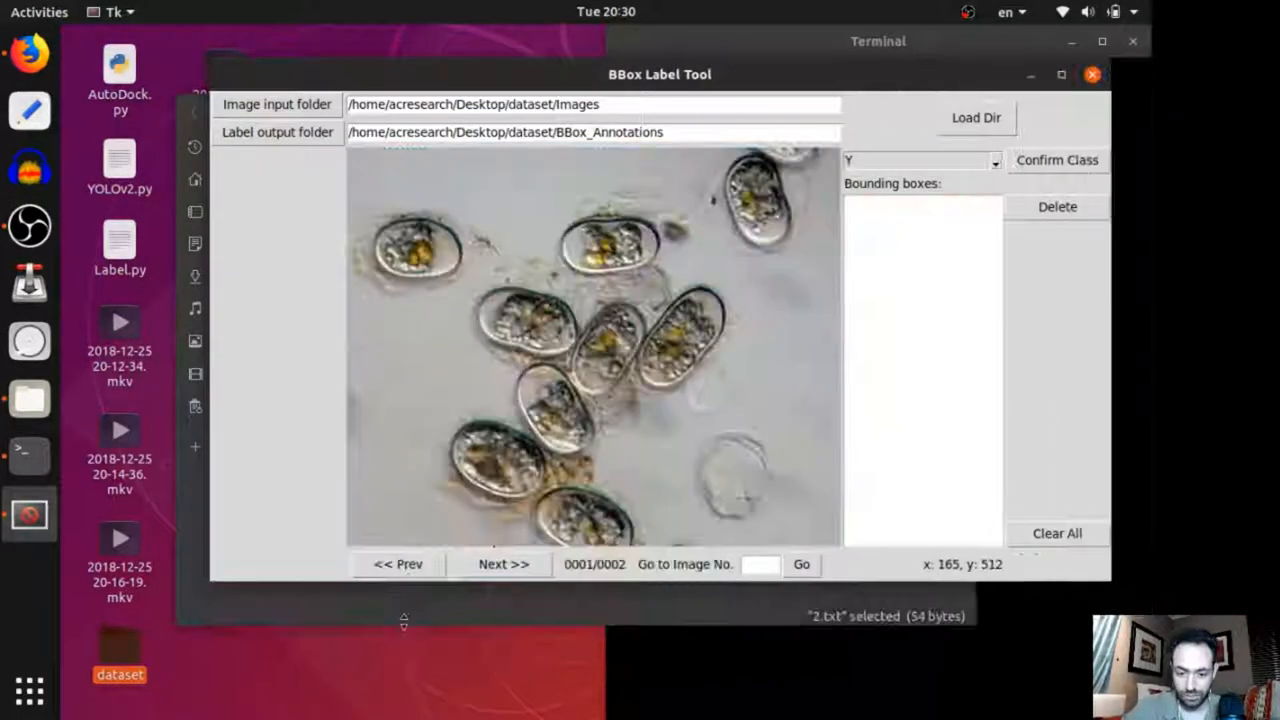
mouse_move(362, 228)
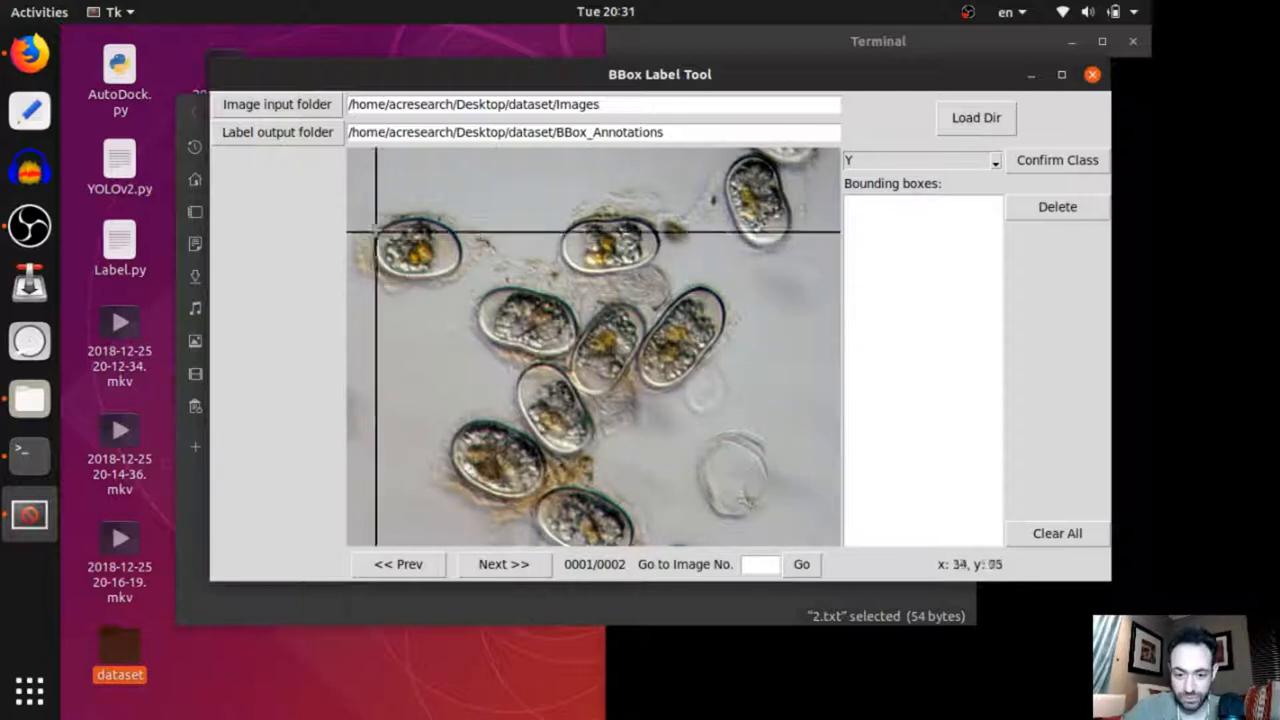
mouse_move(365, 212)
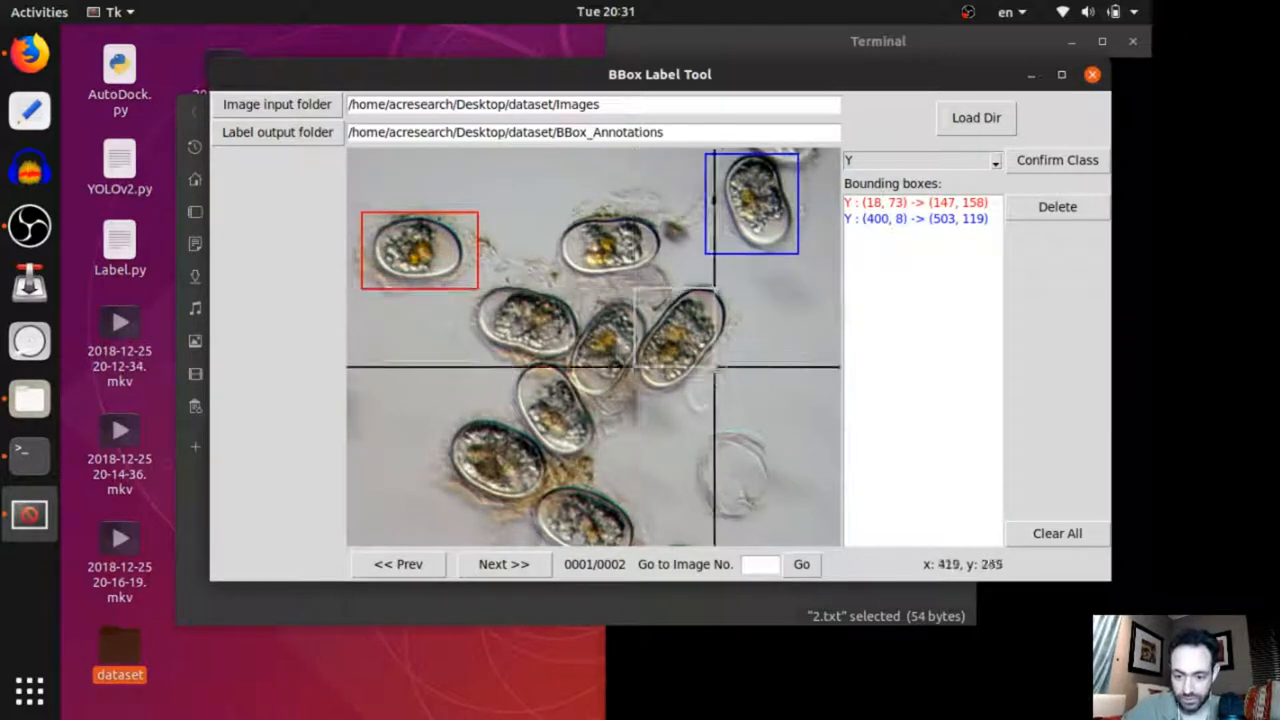
Box four cysts in image 1 (right-of-centre as Y), save with Next >>, reopen dataset folder.
left_click_drag(633, 291, 745, 400)
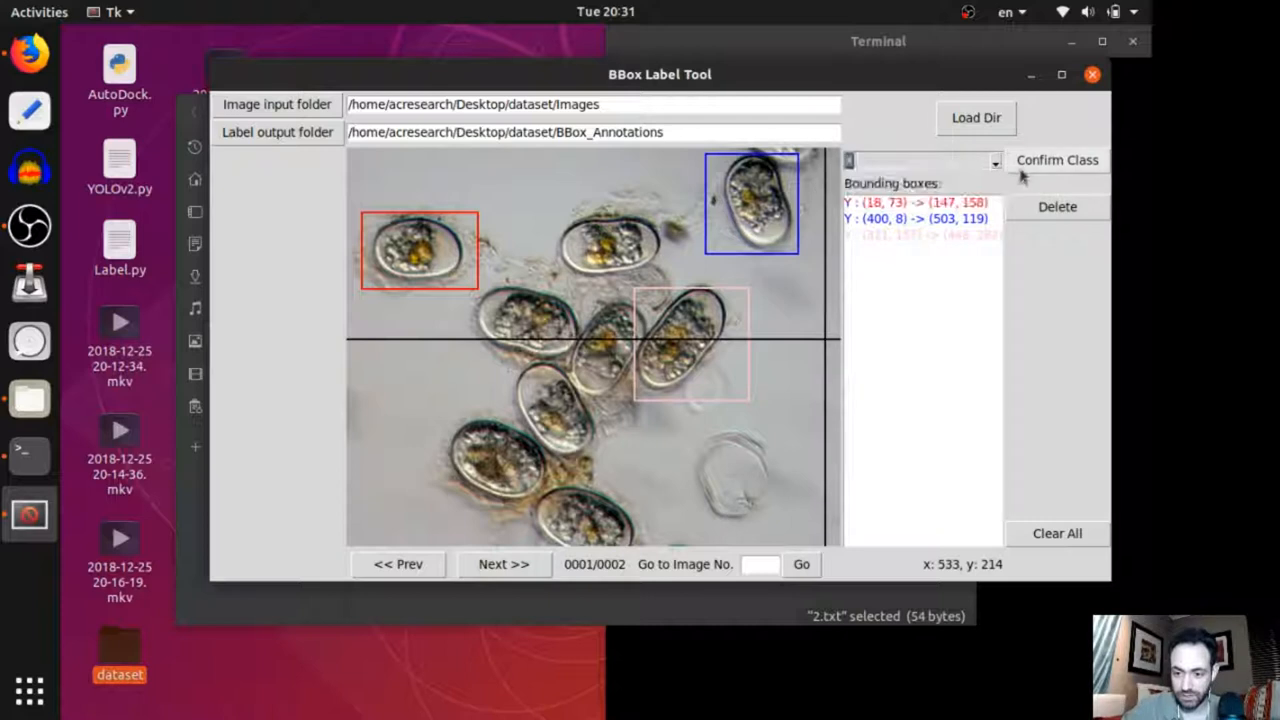
left_click_drag(545, 205, 667, 285)
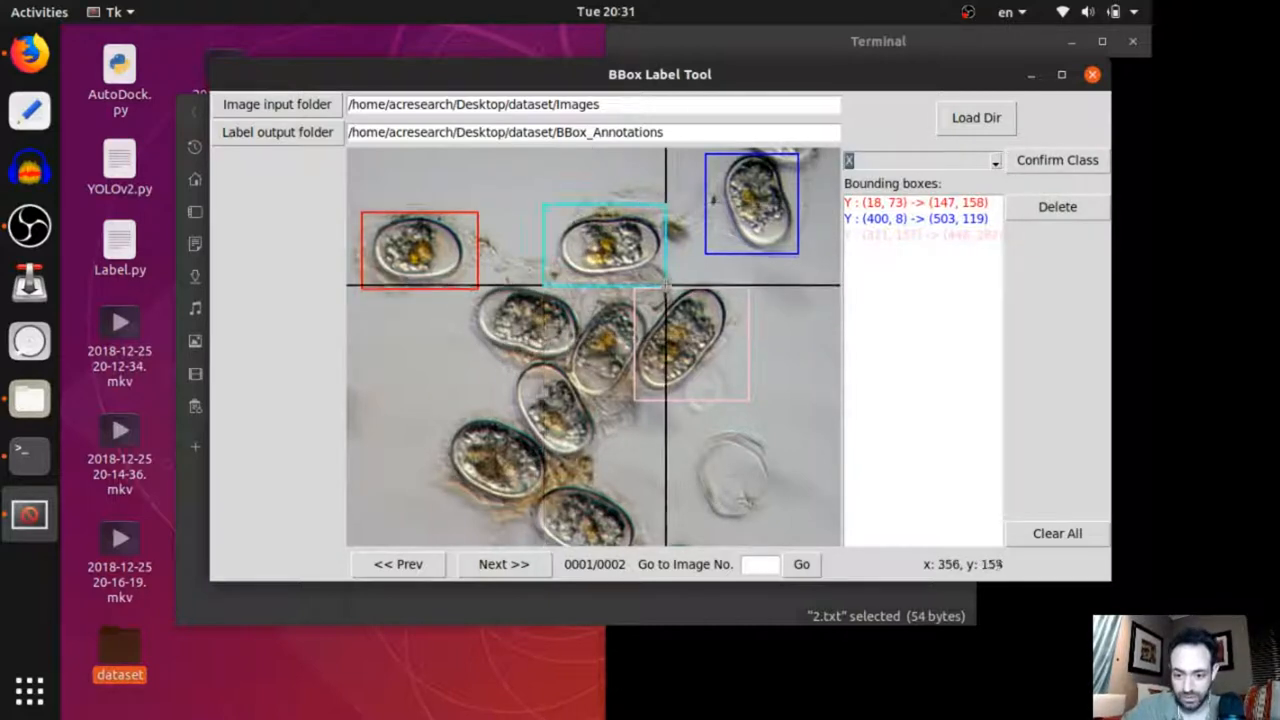
left_click_drag(463, 277, 575, 350)
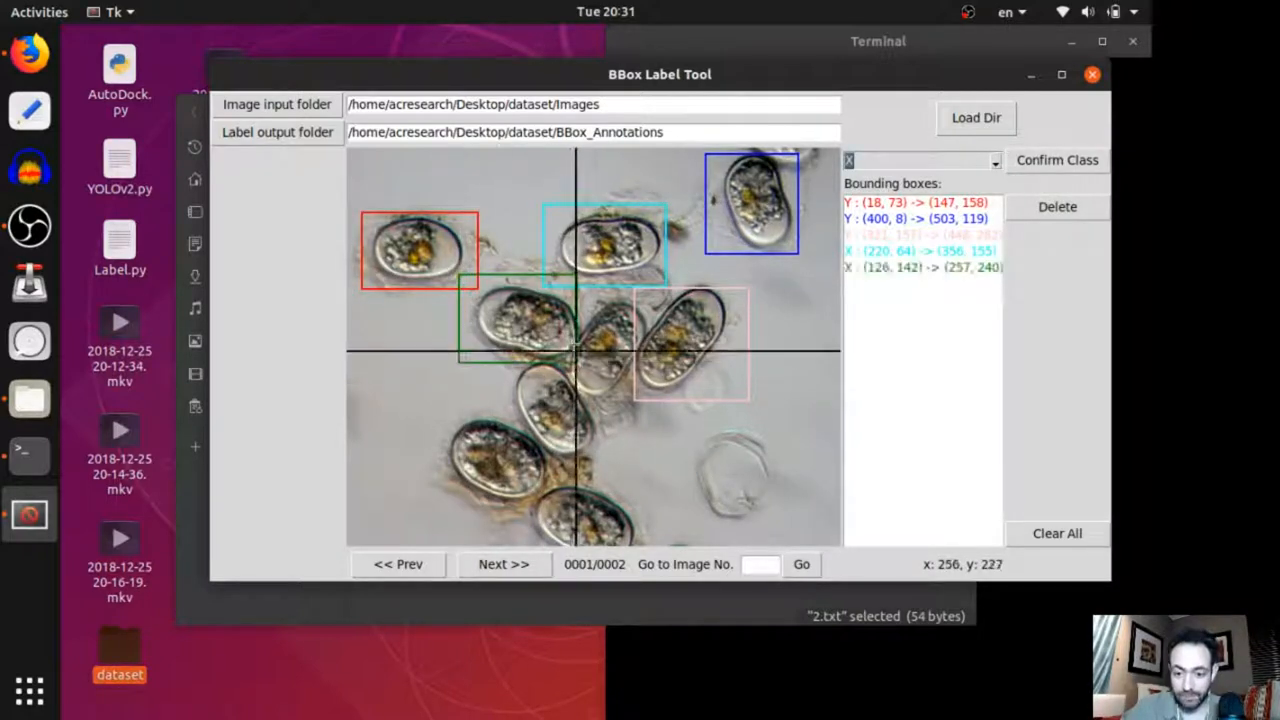
left_click_drag(555, 311, 647, 392)
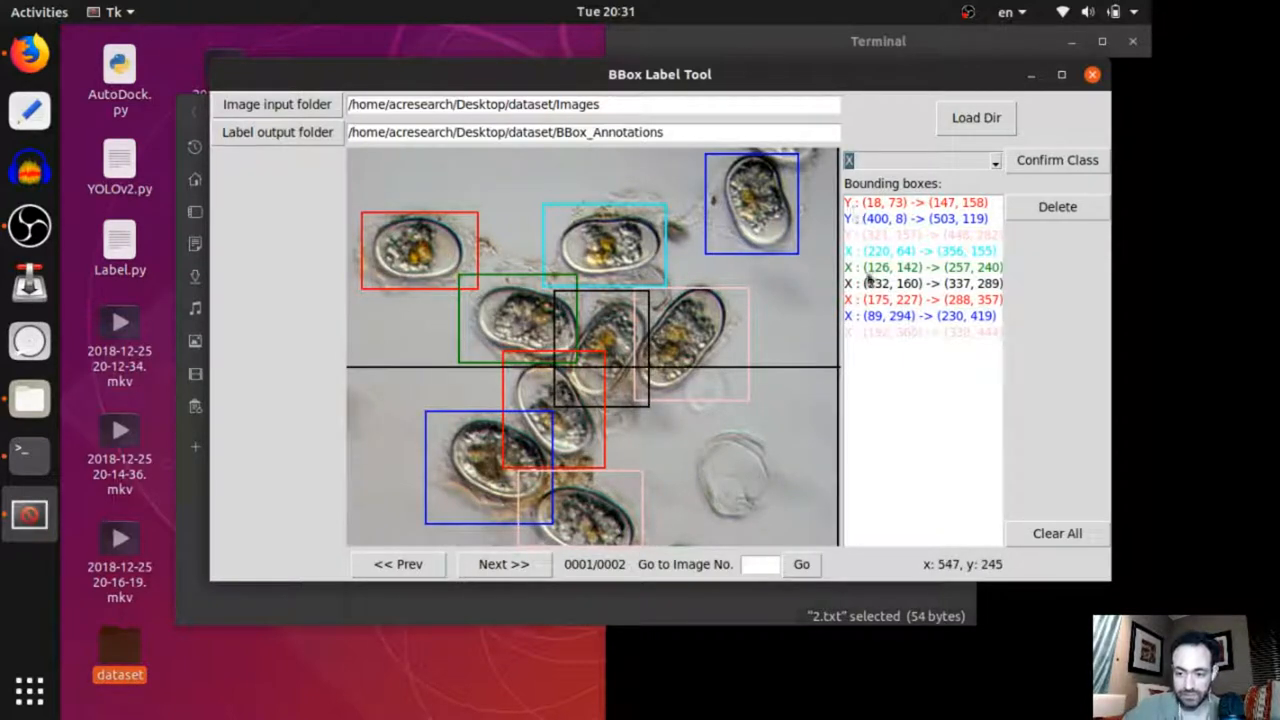
mouse_move(854, 228)
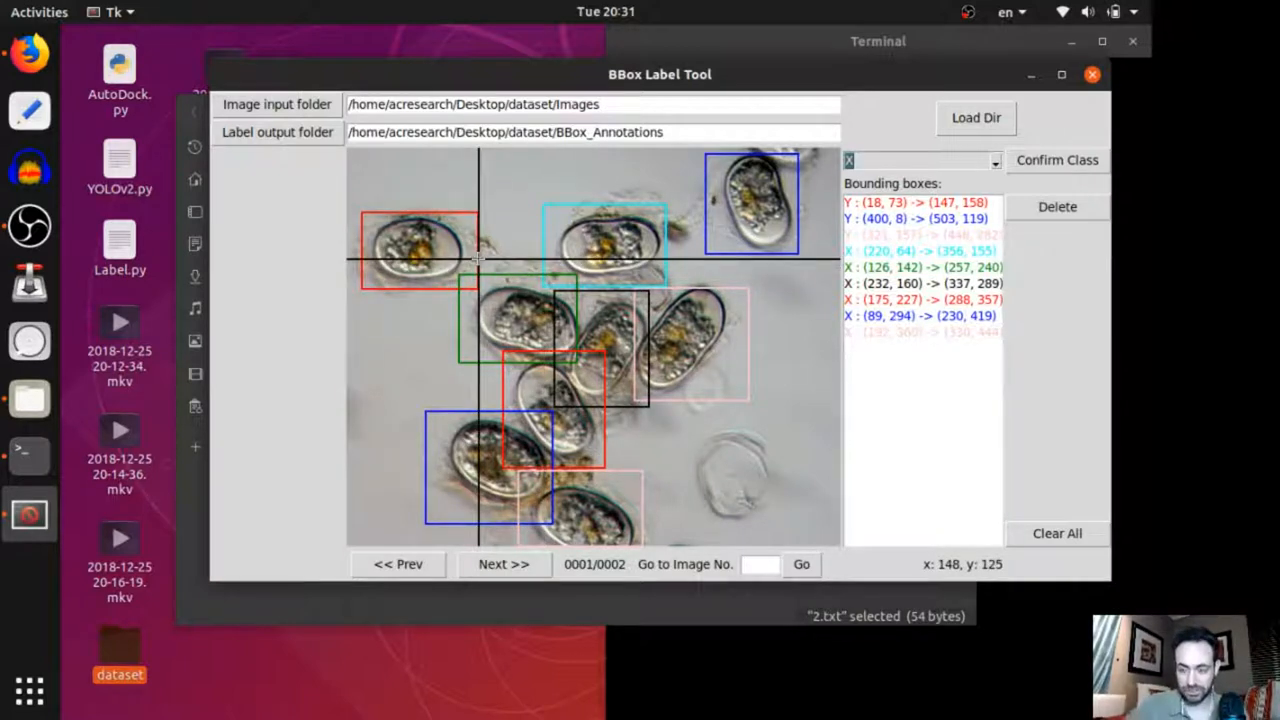
left_click(504, 564)
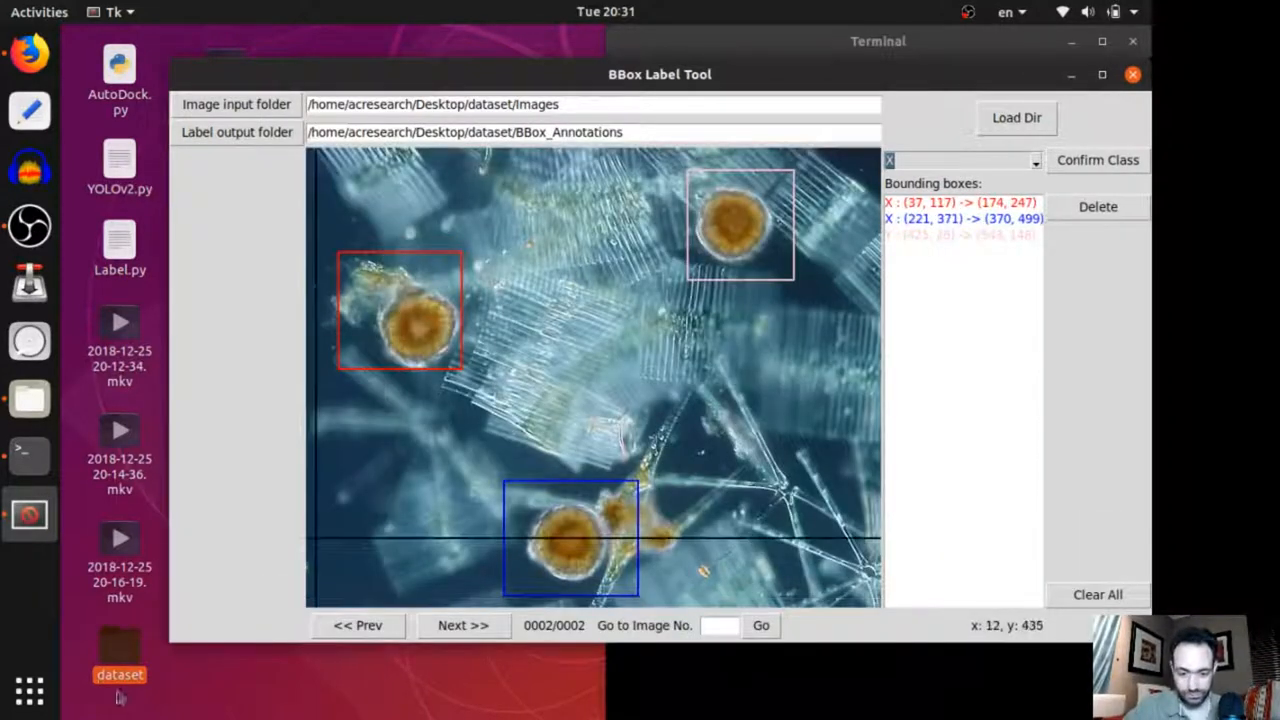
double_click(118, 650)
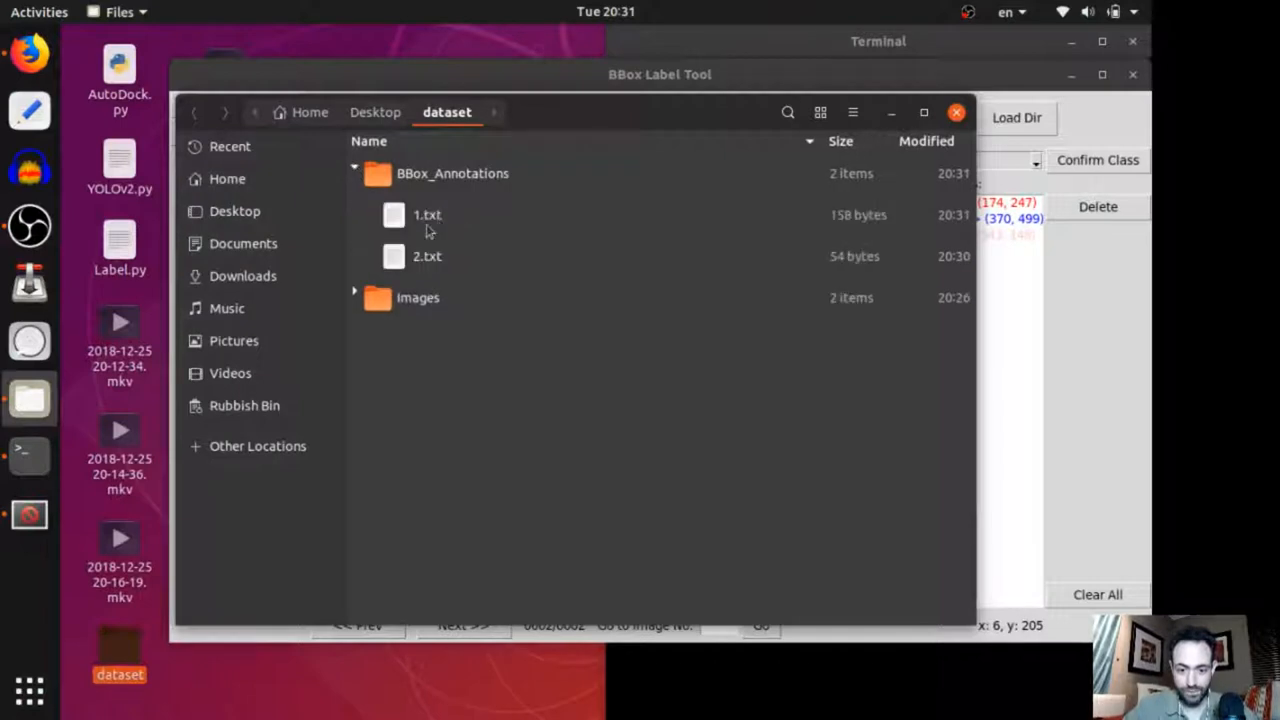
Select 1.txt in BBox_Annotations and close the BBox Label Tool window.
double_click(424, 214)
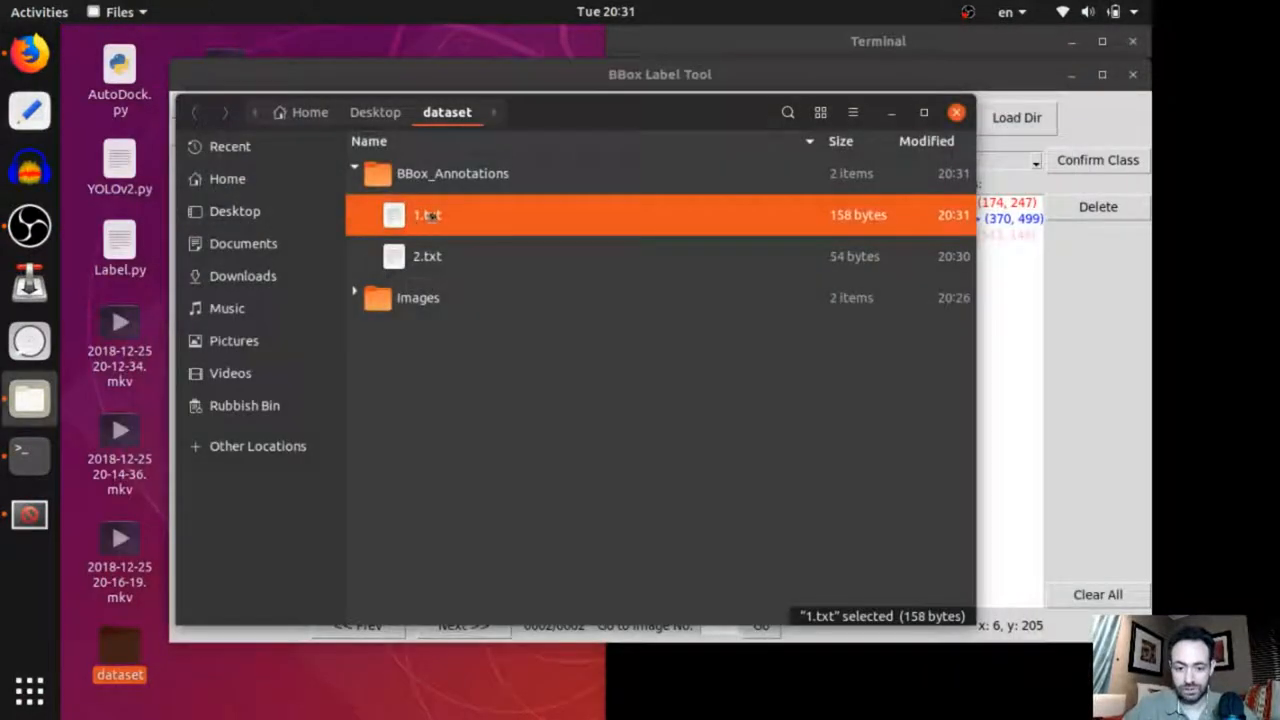
left_click(877, 41)
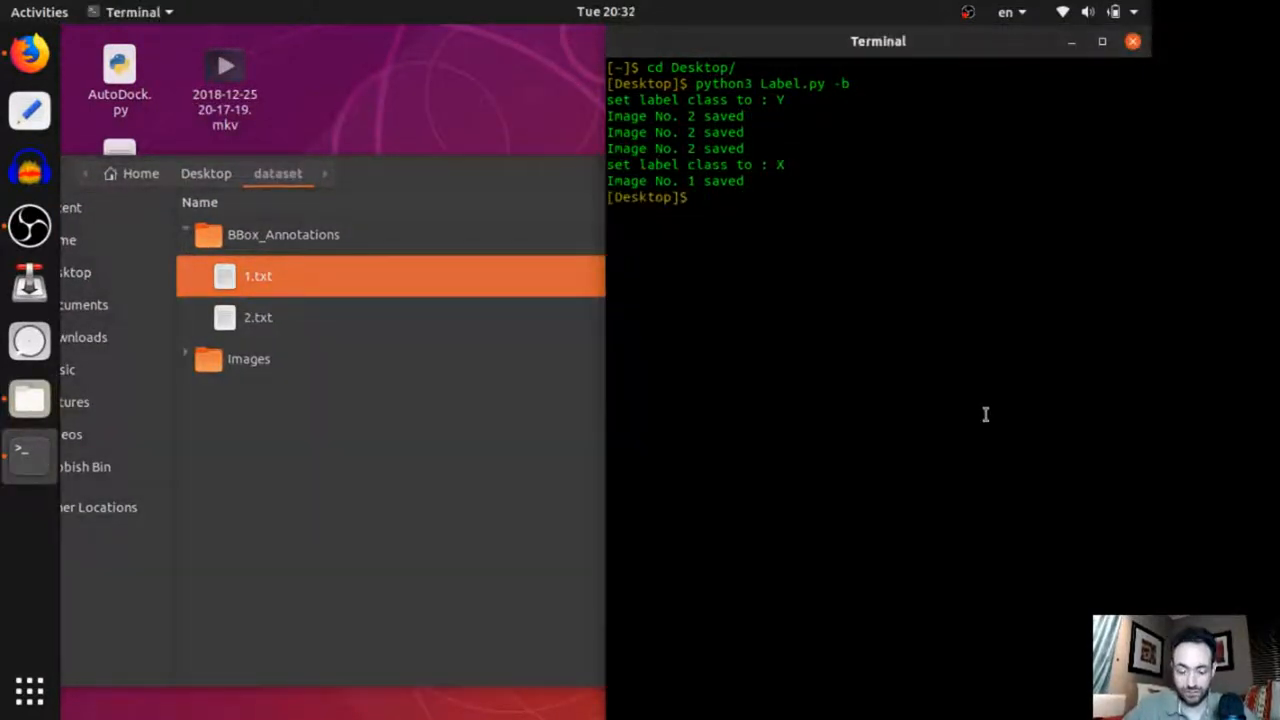
Run python3 Label.py -t to generate the XML files, then open Annotations/1.xml.
type("pyt")
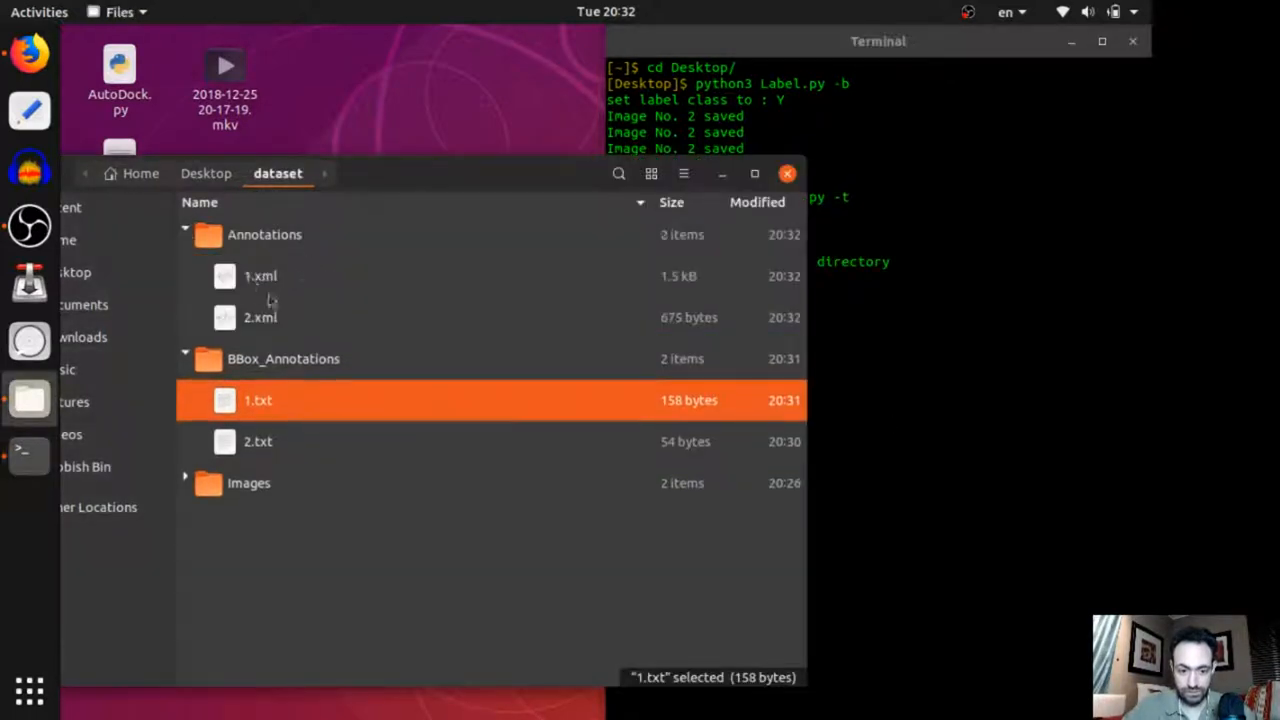
double_click(259, 276)
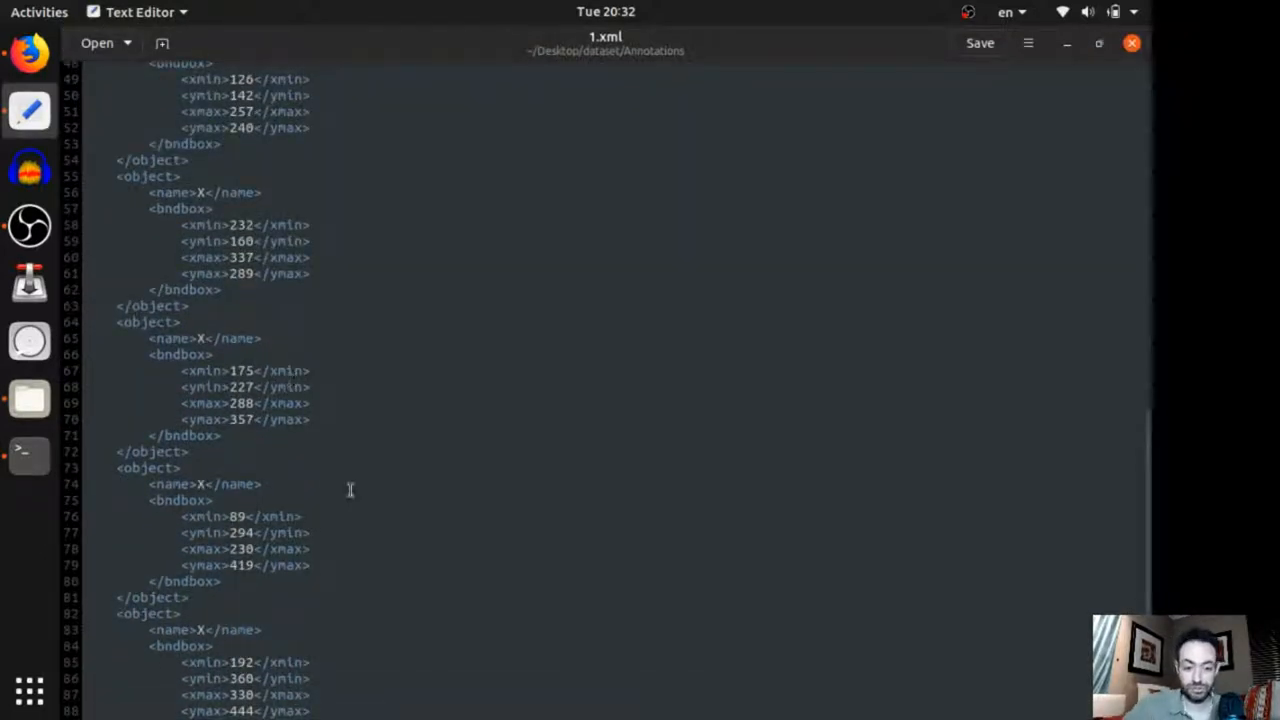
Scroll through 1.xml's object entries in gedit.
scroll("up", 3)
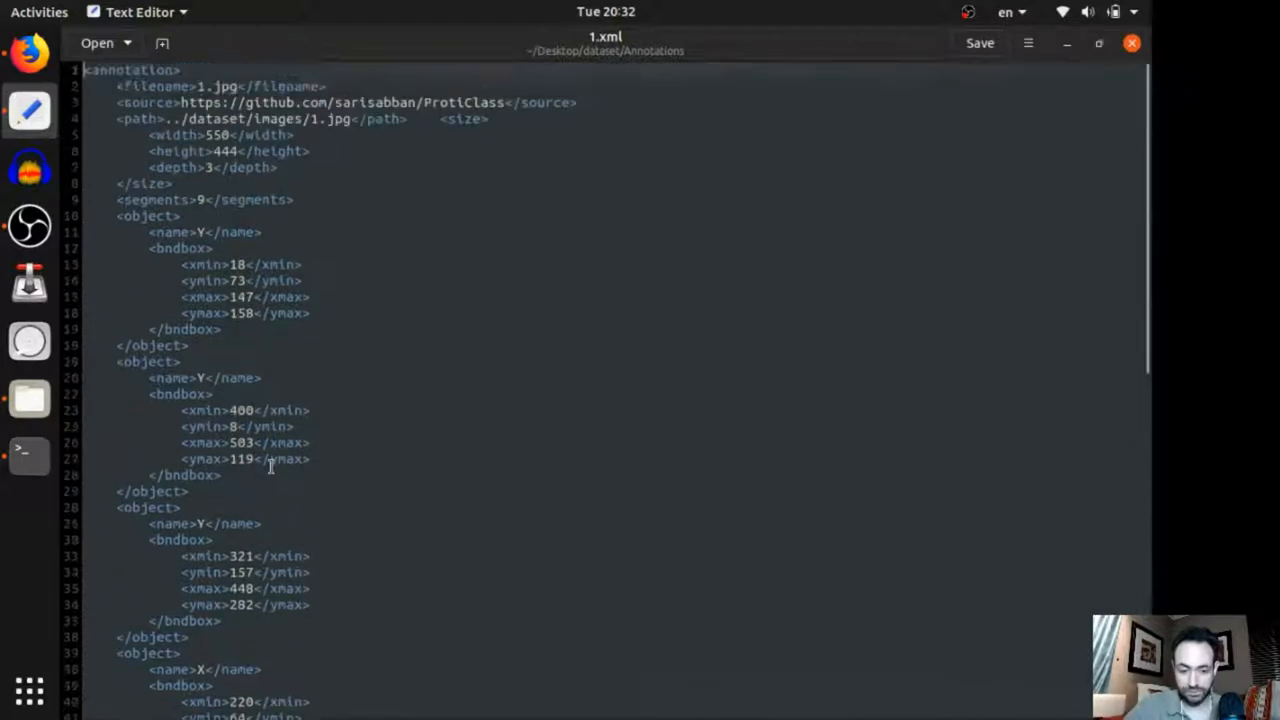
double_click(200, 199)
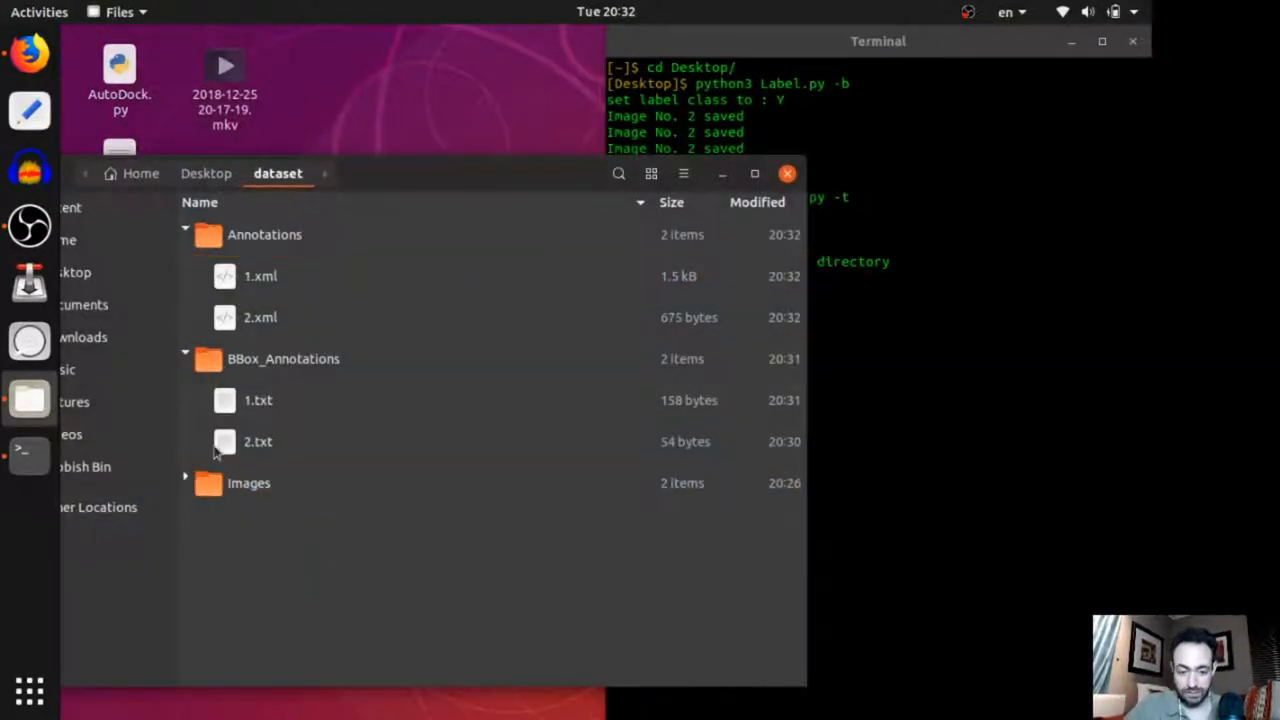
Close the dataset Files window from BBox_Annotations, then enter htop in the terminal.
left_click(283, 358)
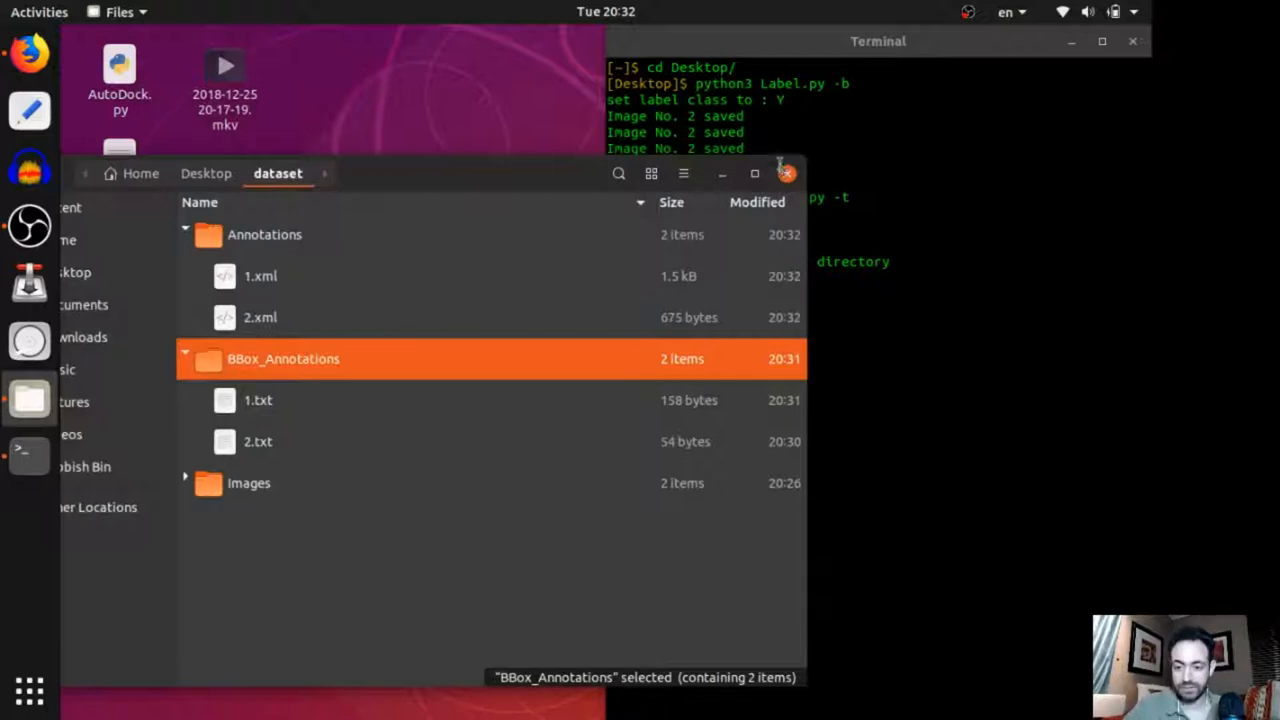
left_click(789, 173)
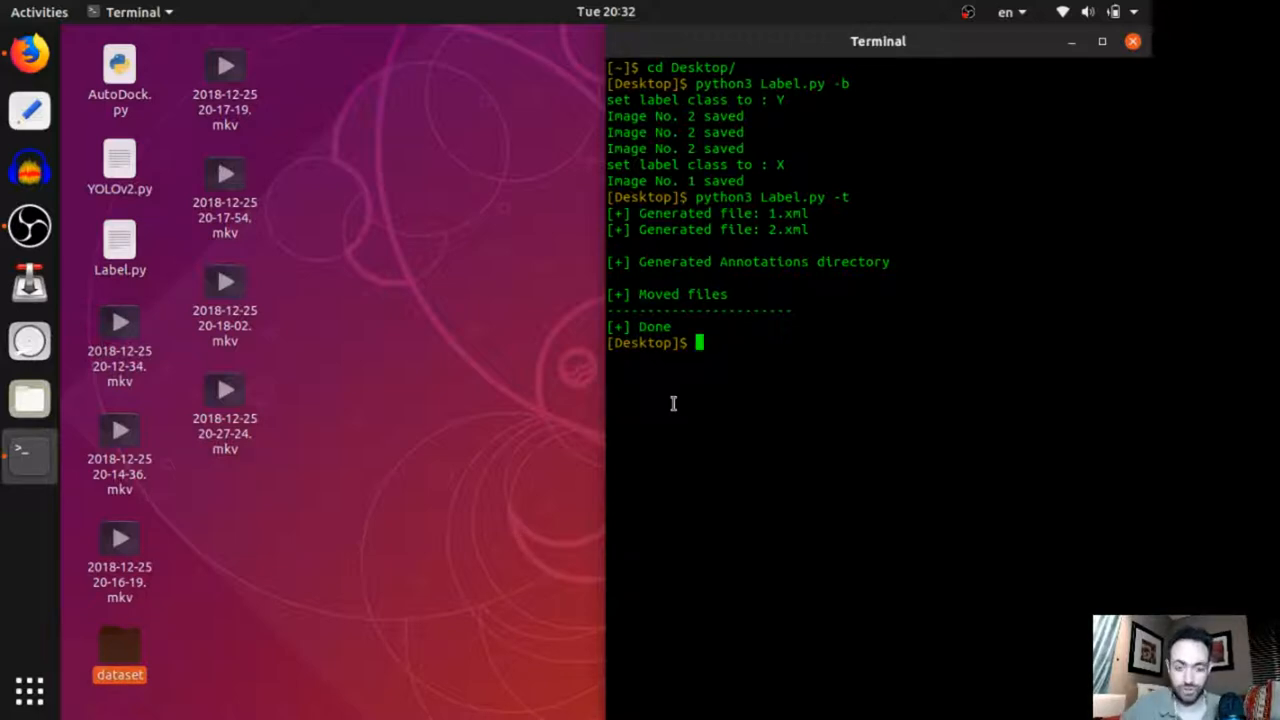
type("htop")
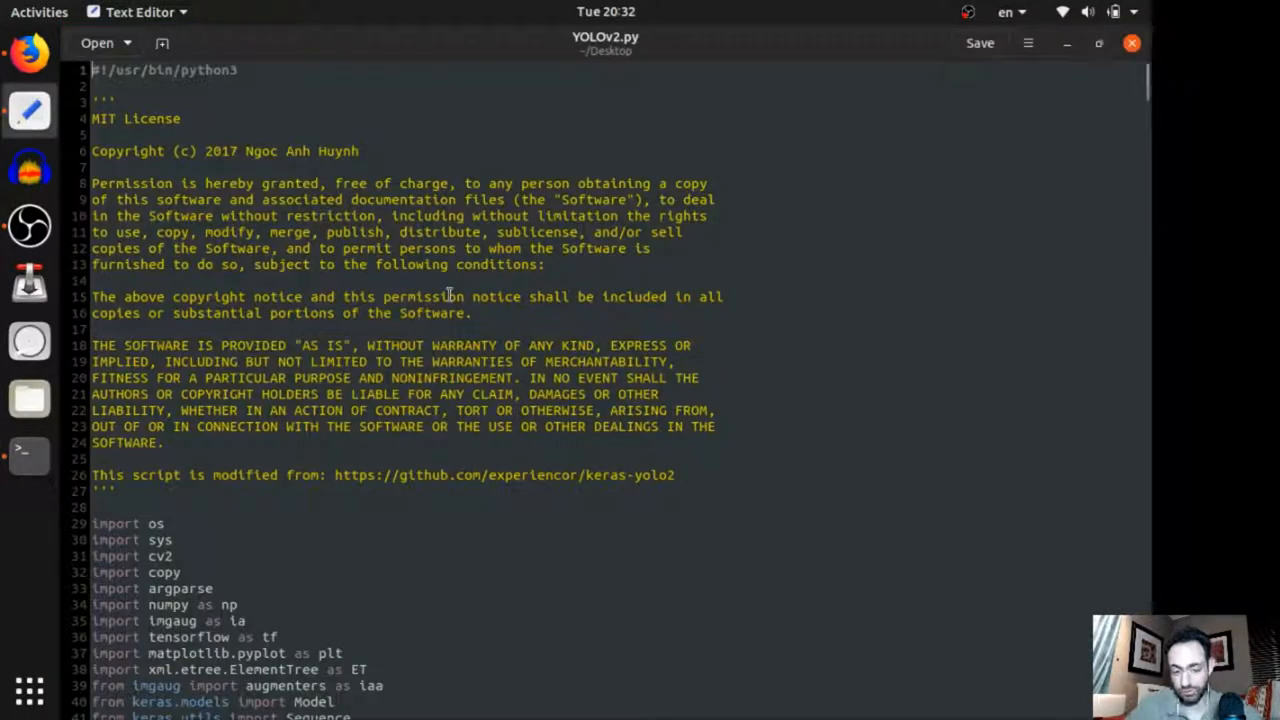
Scroll YOLOv2.py down to the FullYoloFeature class and its Conv2D layer stack.
scroll("down", 3)
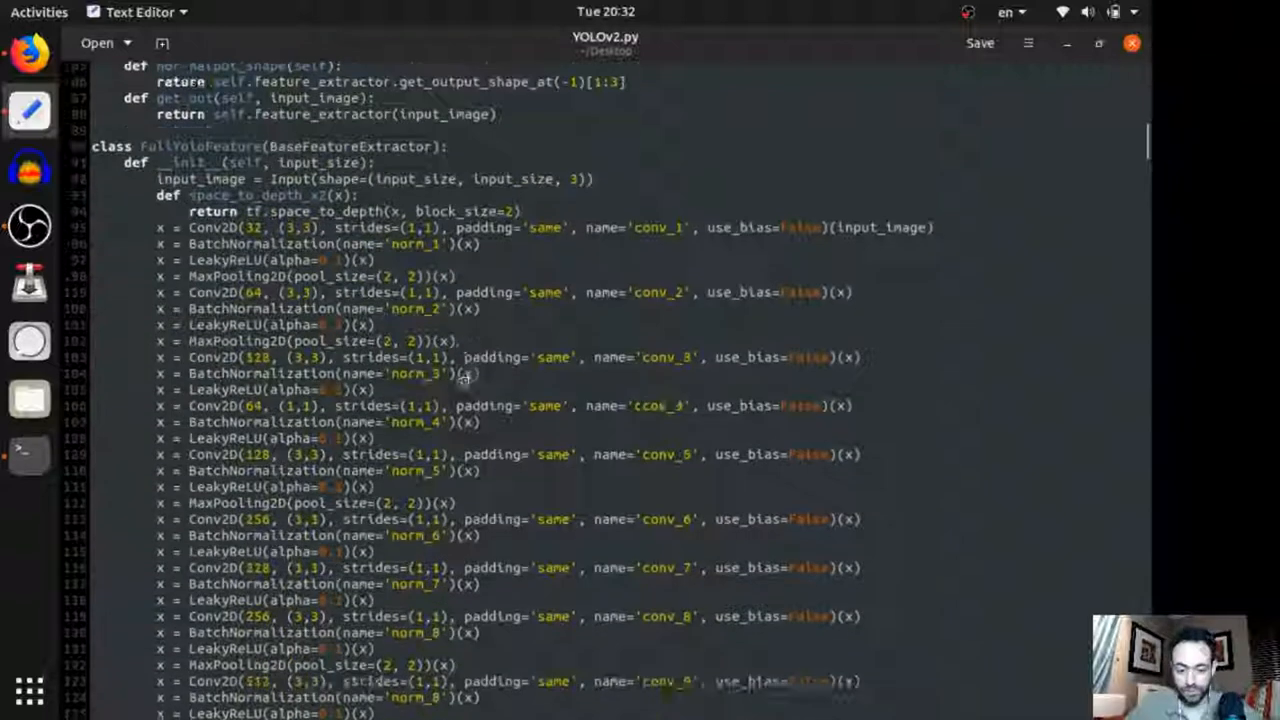
scroll("down", 3)
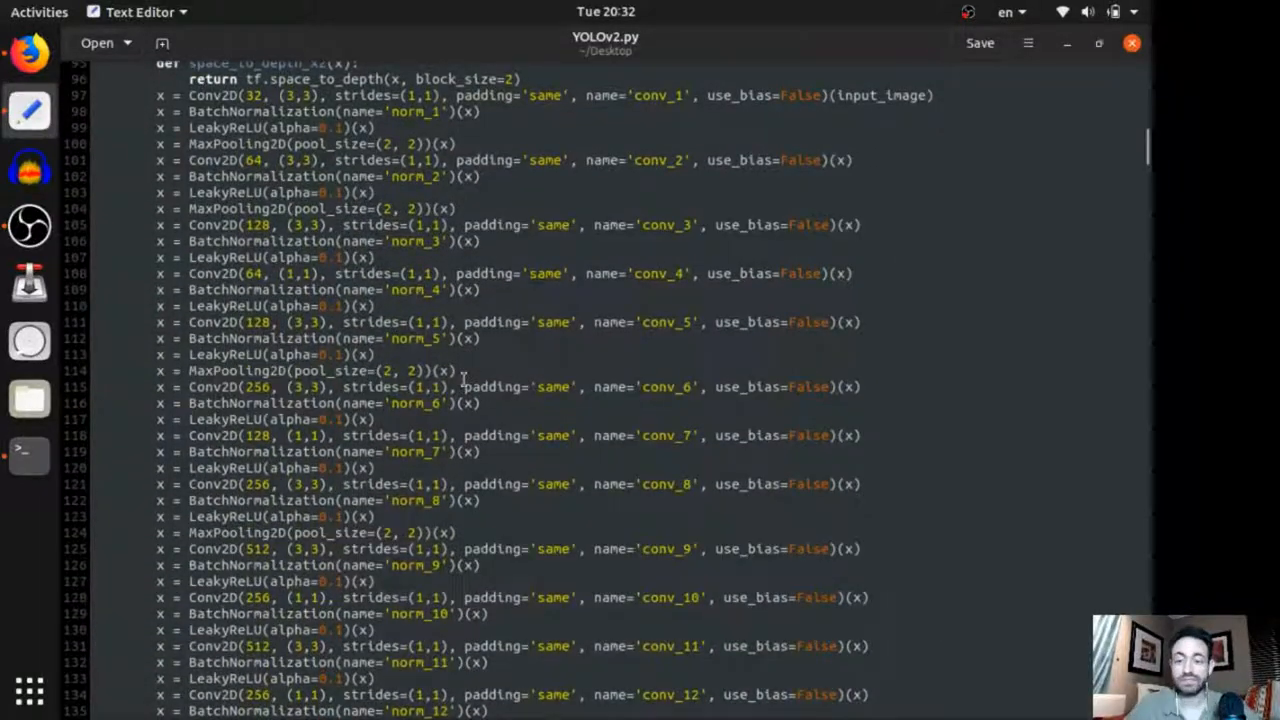